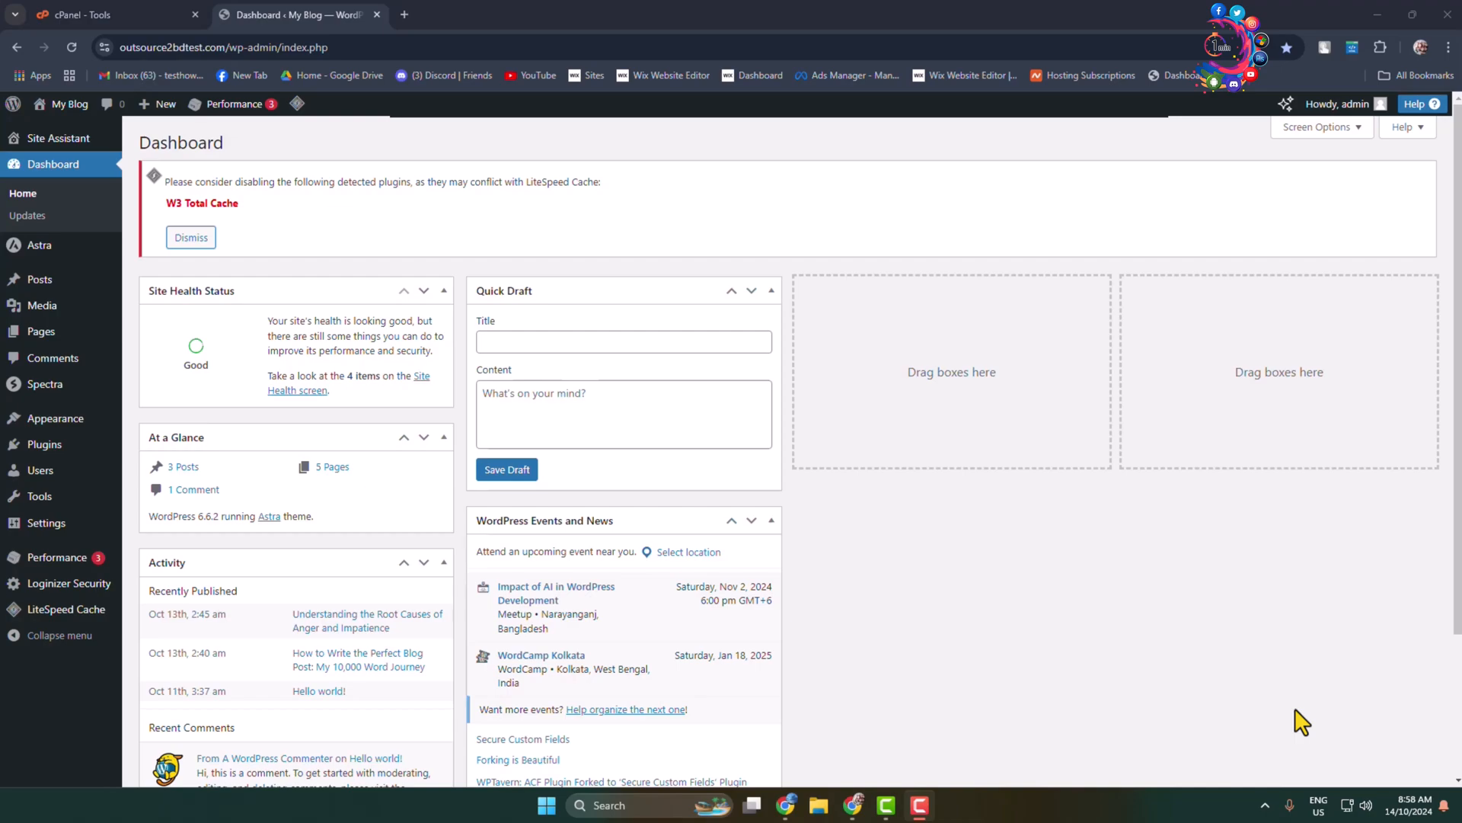
mouse_move(1319, 702)
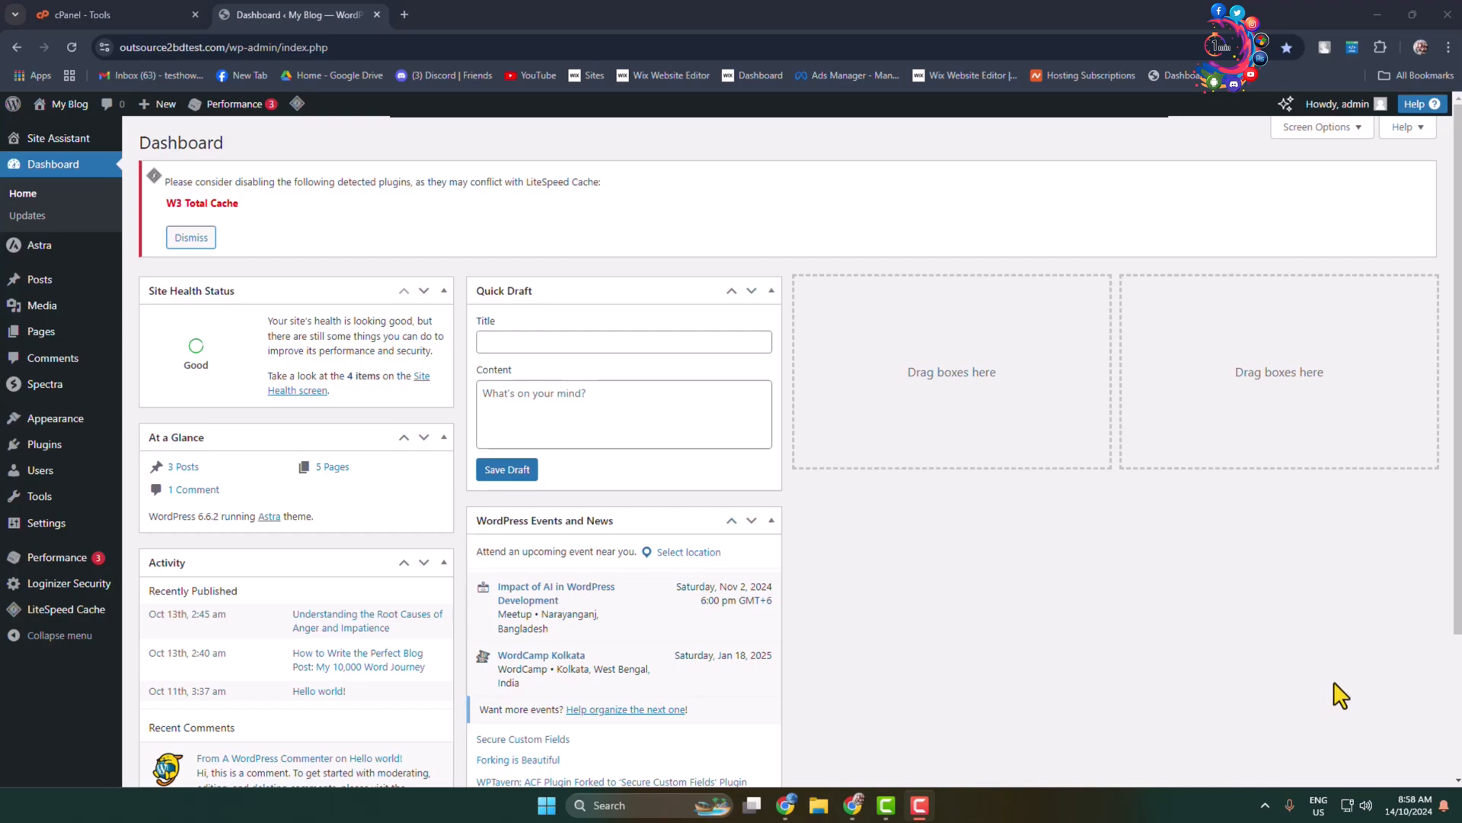
mouse_move(1351, 698)
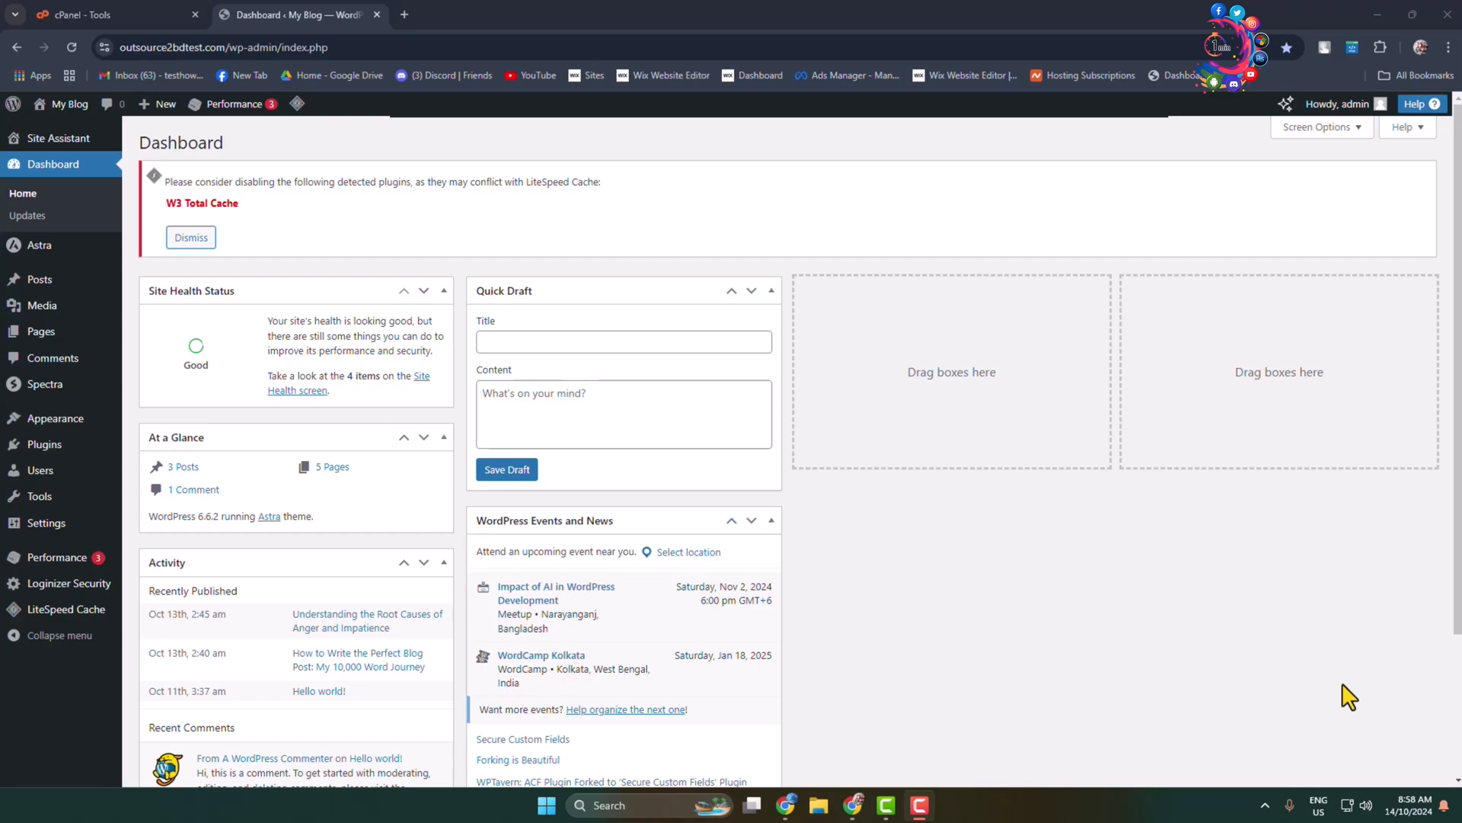
mouse_move(44, 443)
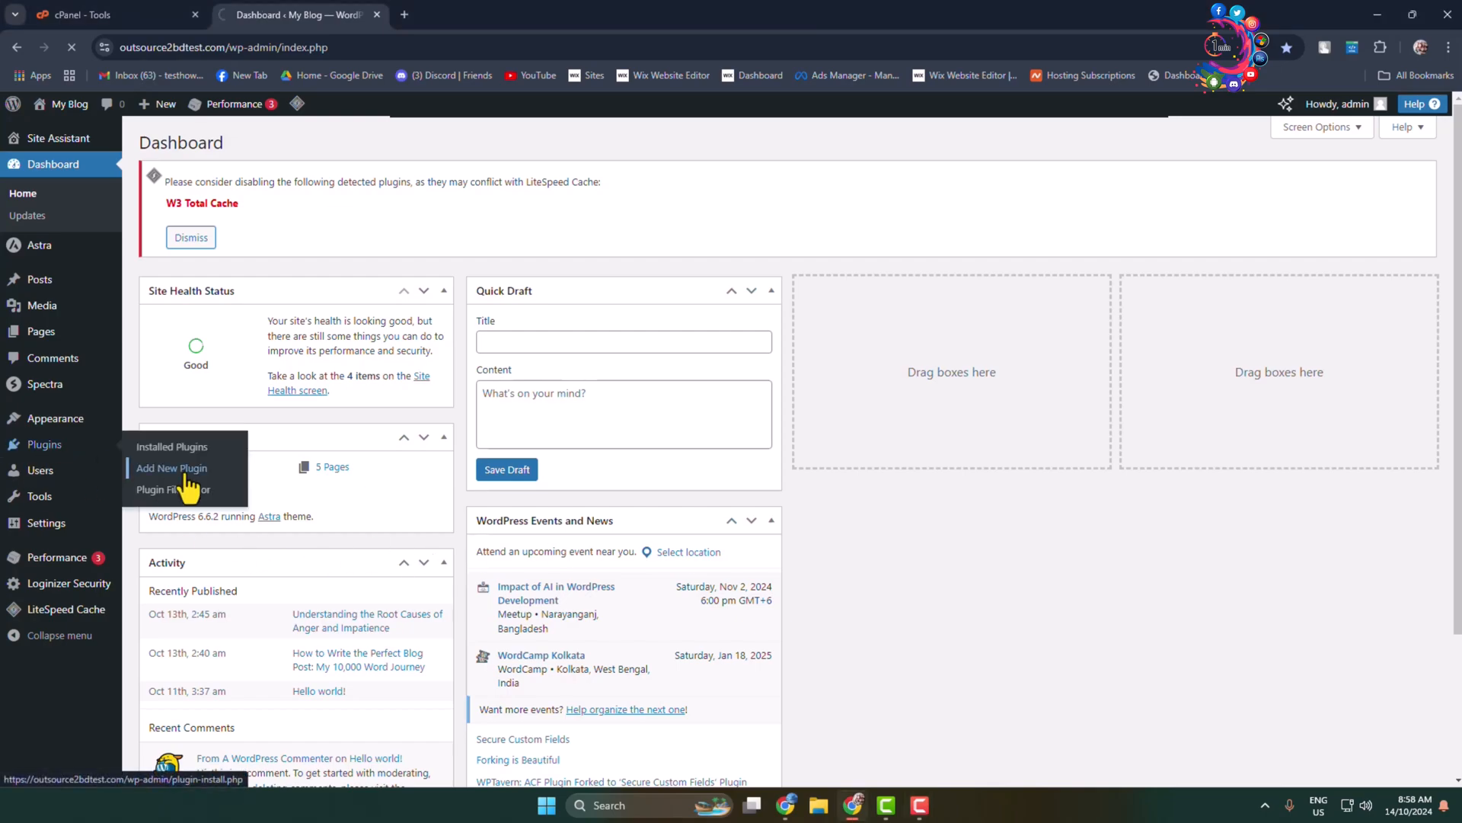
Search the Add Plugins screen for '404 page'.
left_click(171, 468)
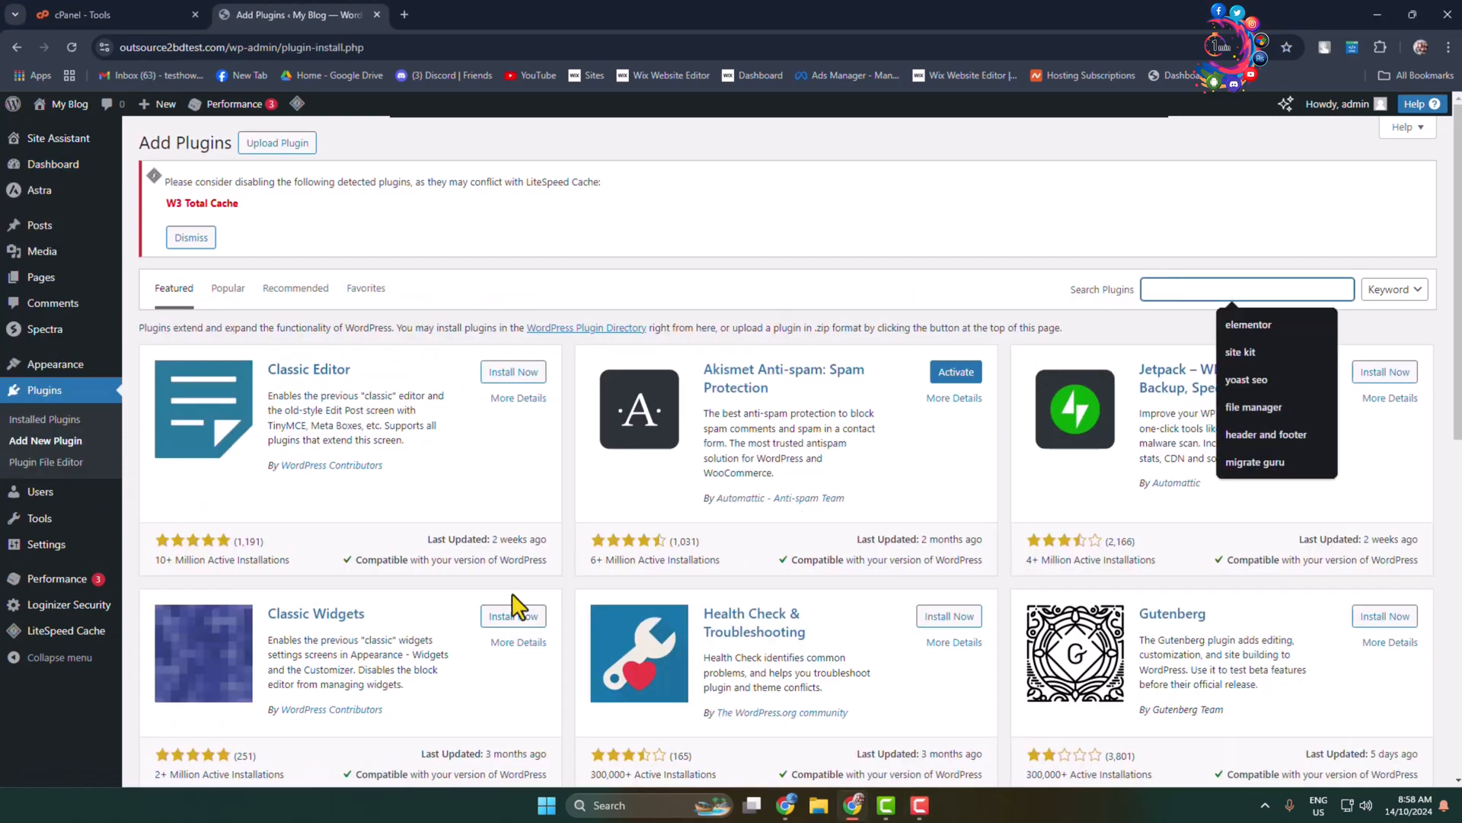
type("4")
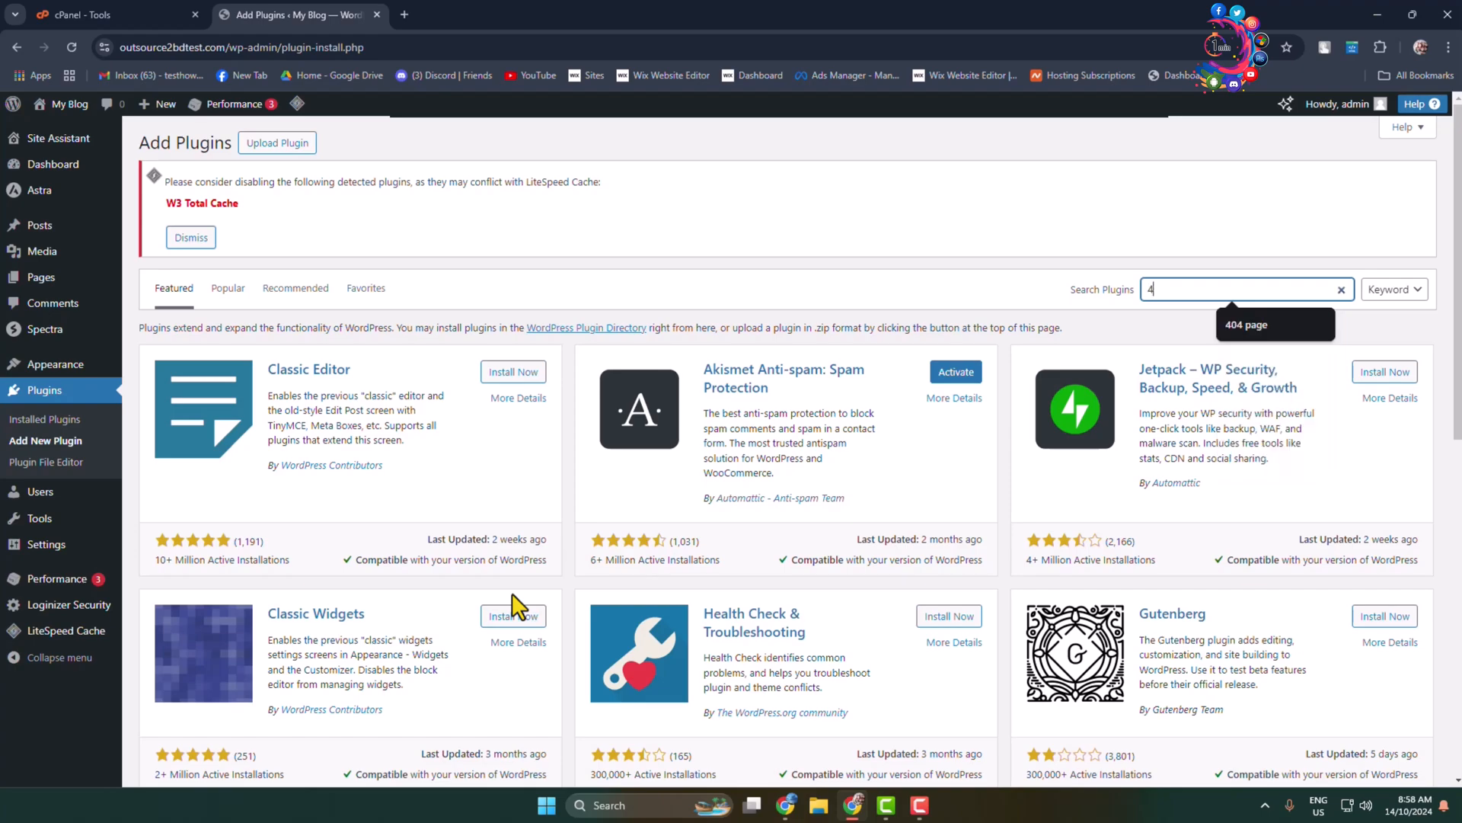
type("404 page")
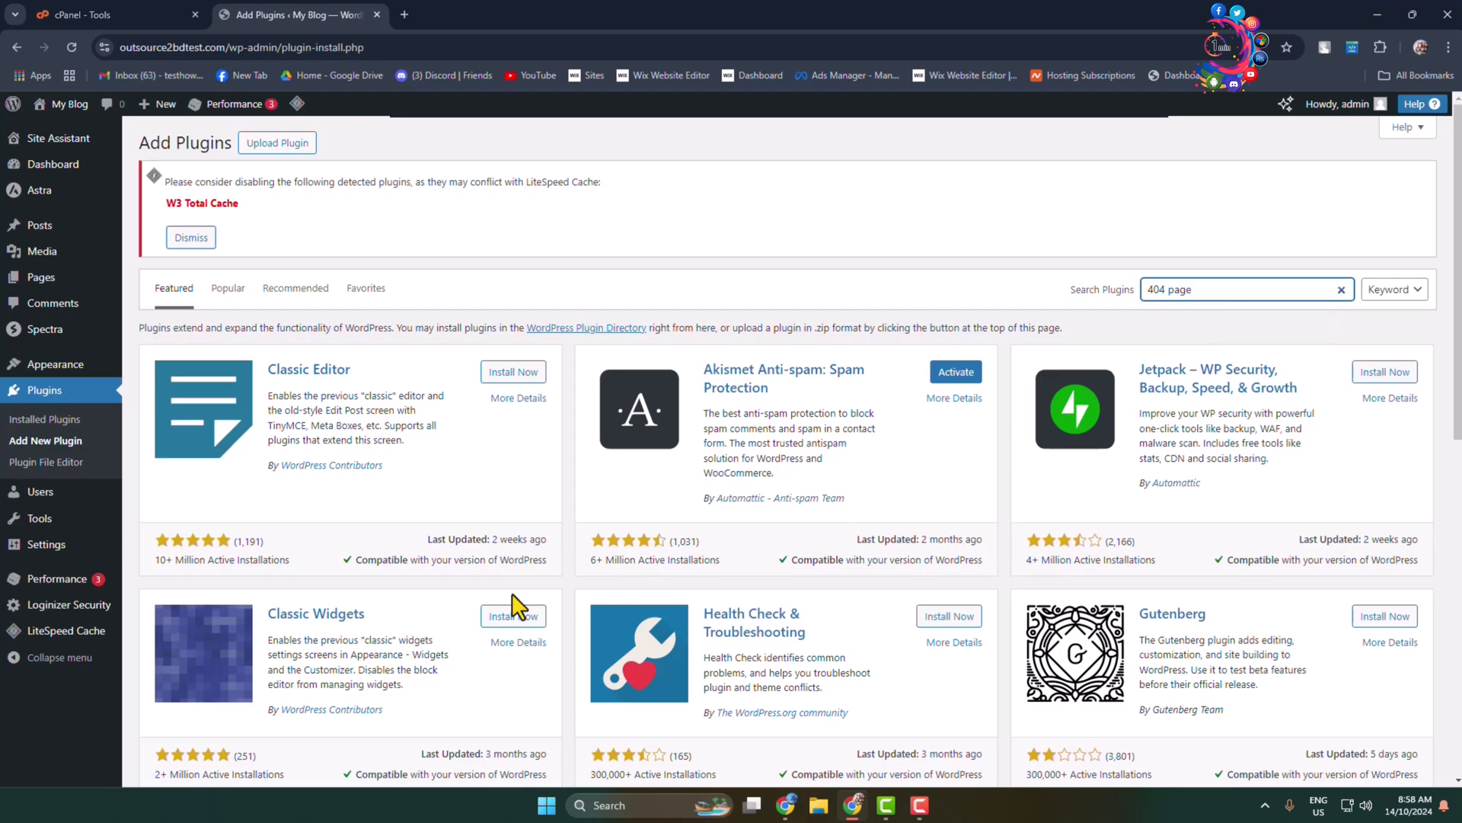
key("Enter")
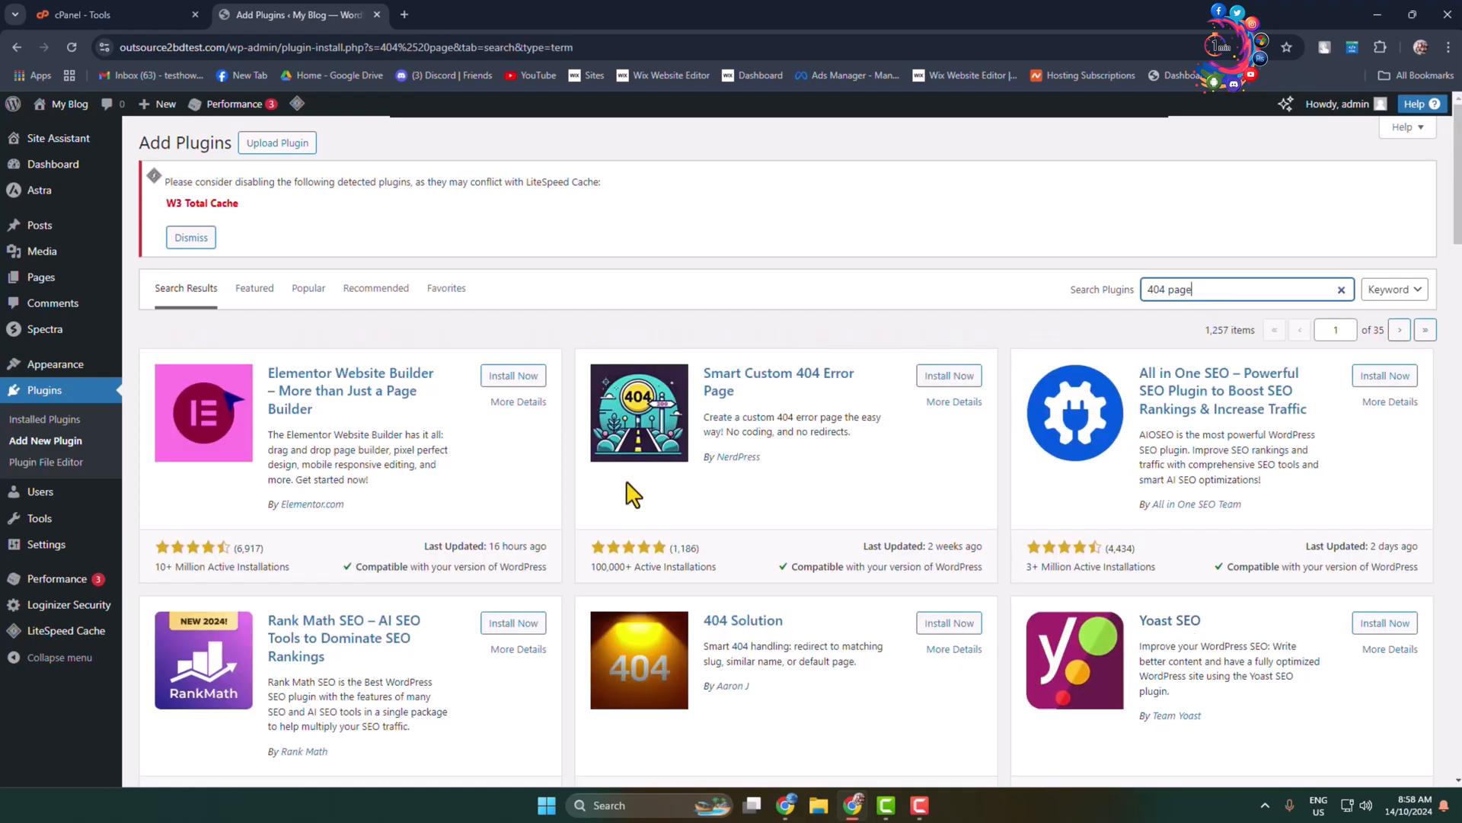
Install the Smart Custom 404 Error Page plugin from the results.
left_click(949, 375)
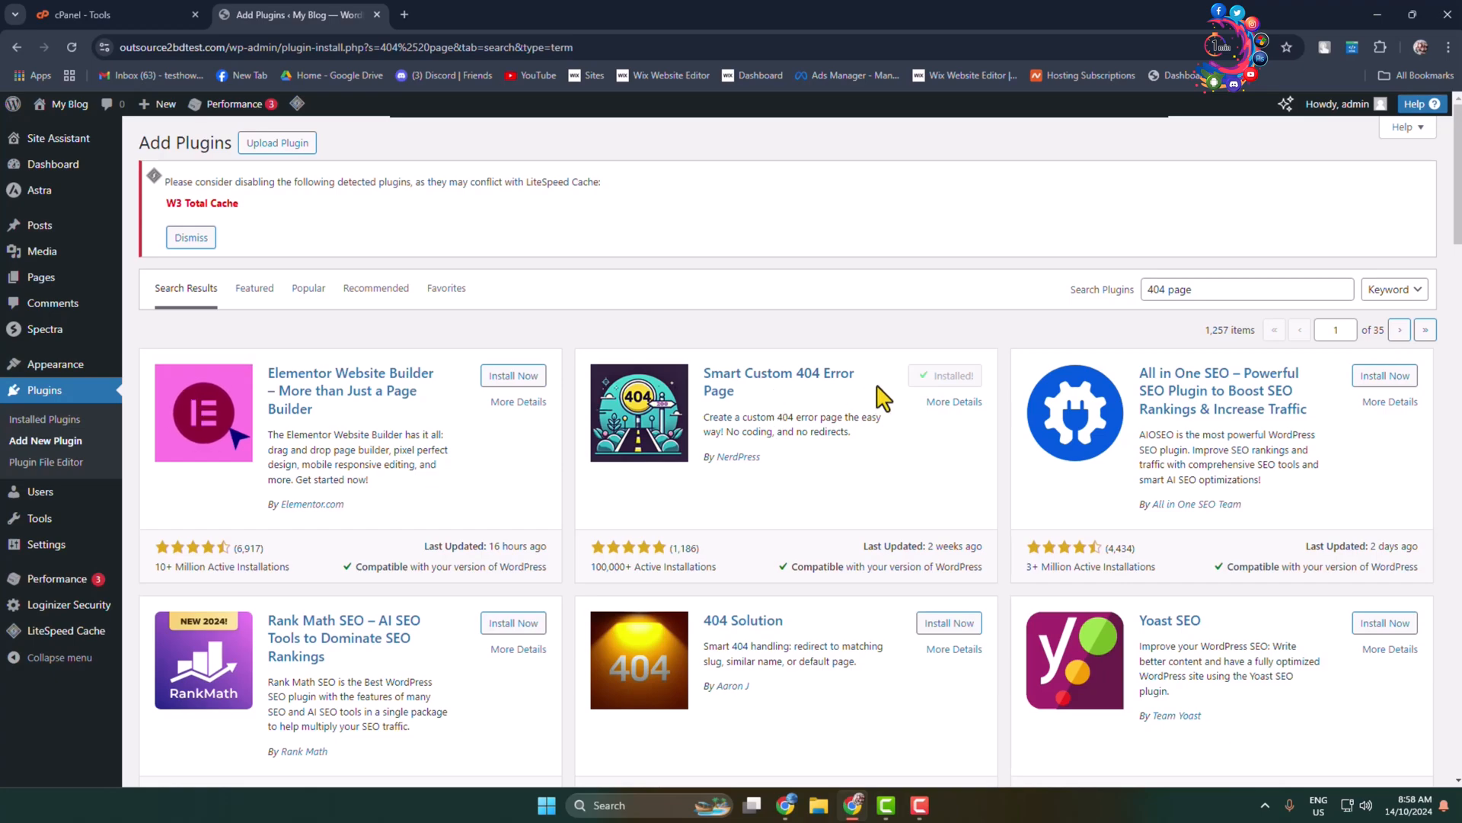
left_click(950, 375)
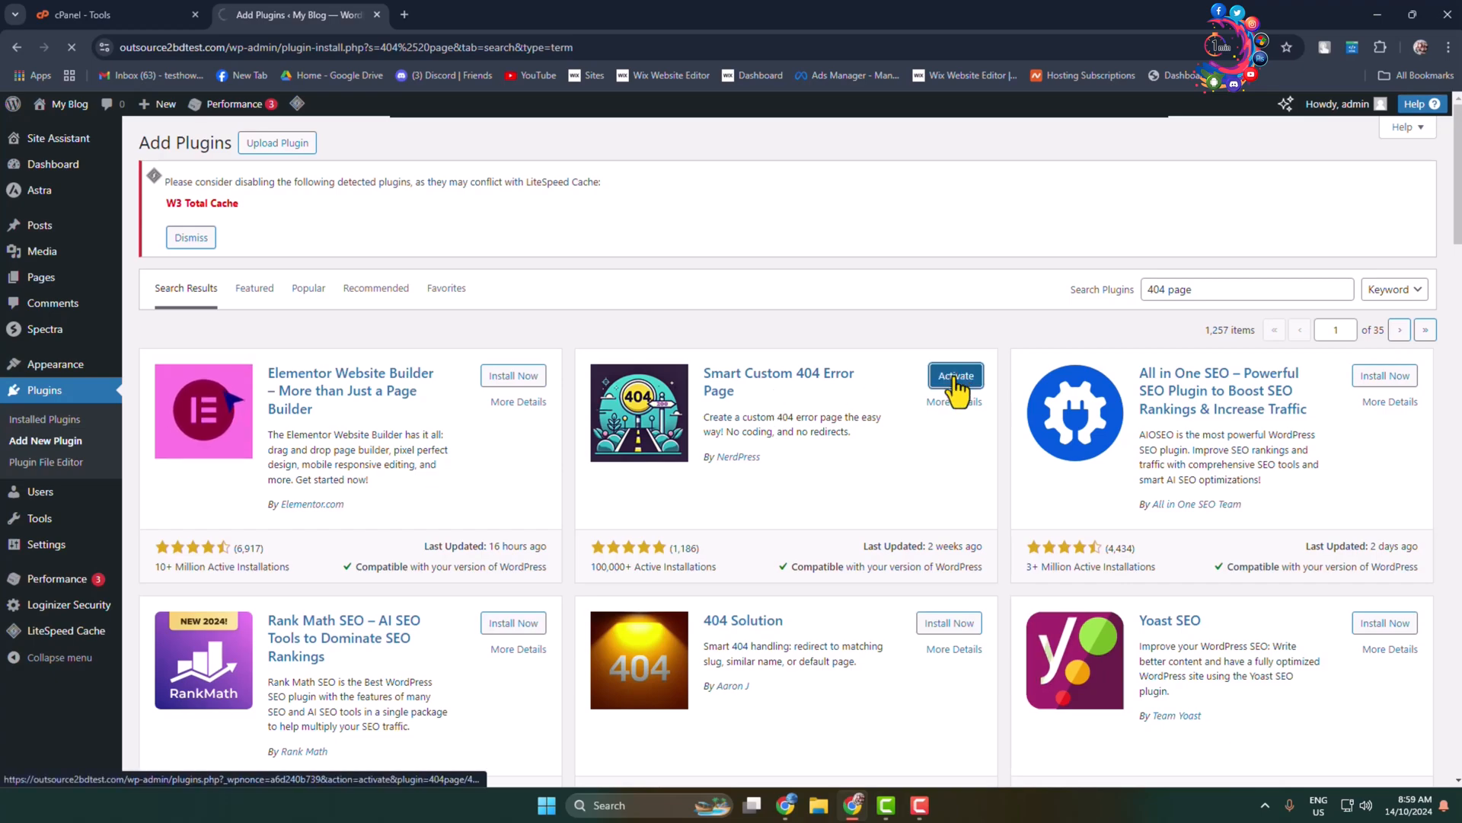
Activate Smart Custom 404 Error Page and review it in the installed plugins list.
left_click(955, 374)
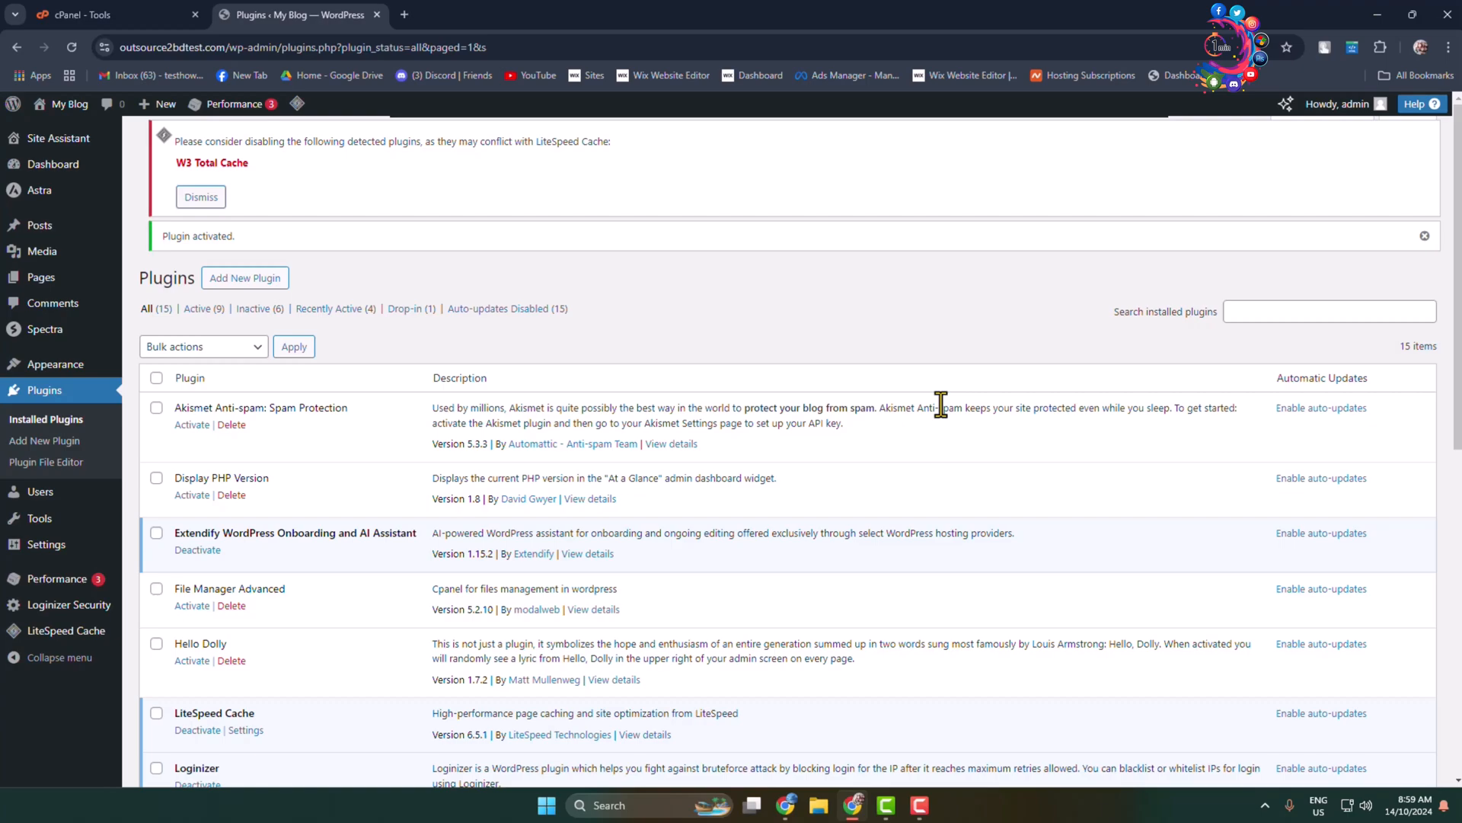
mouse_move(1127, 220)
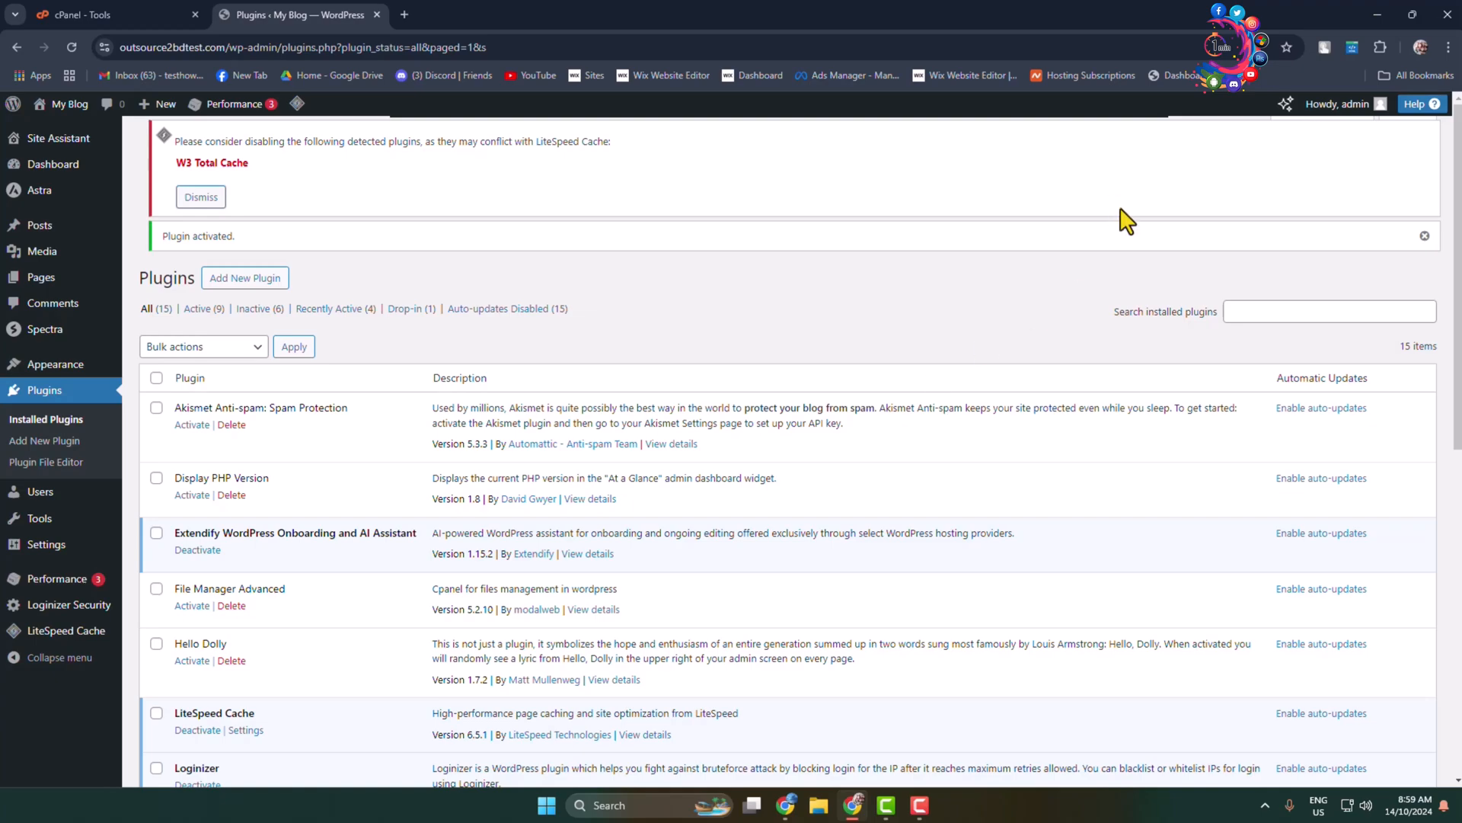
scroll("down", 3)
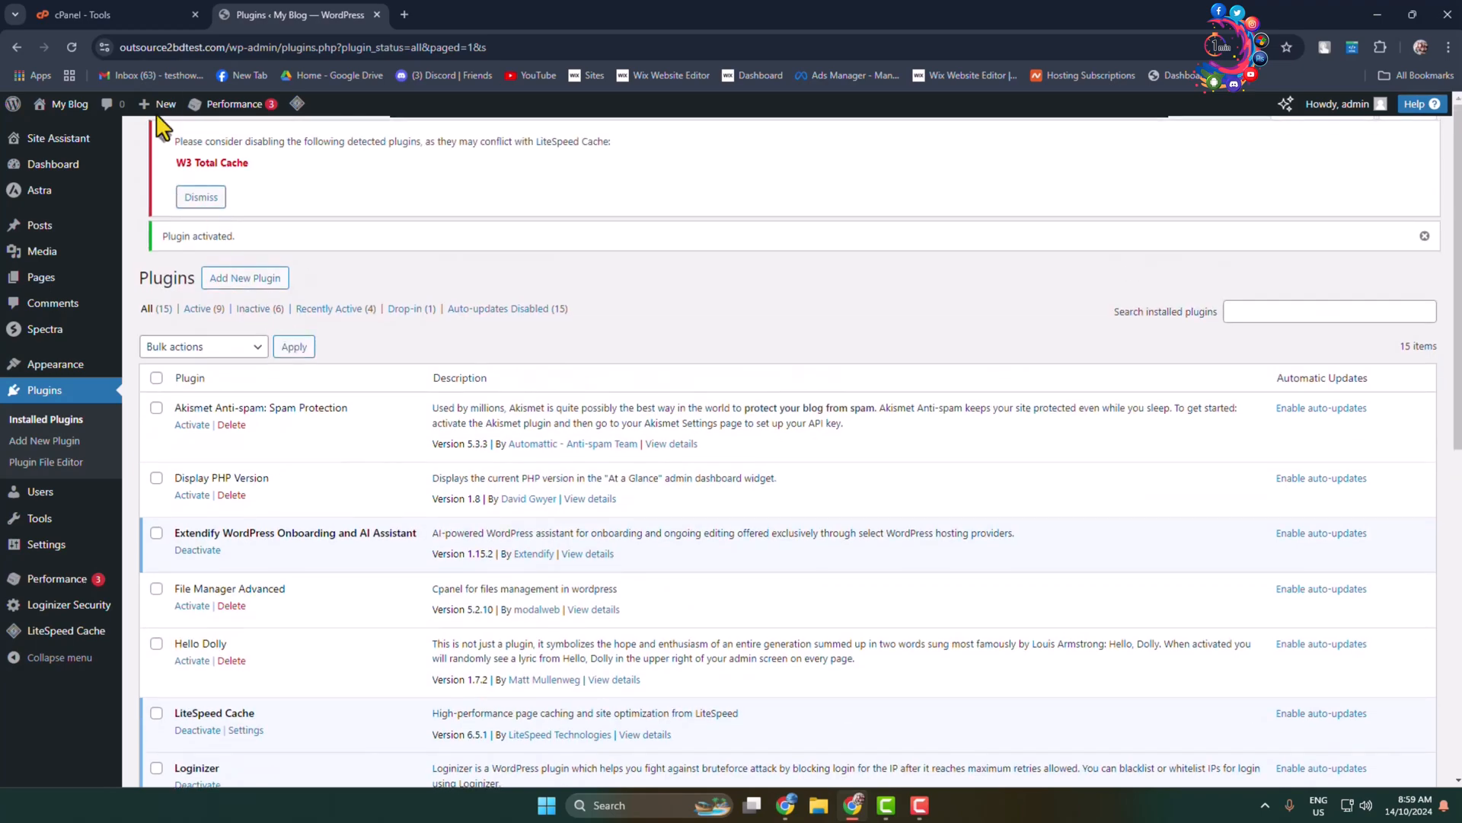
Create a new page from the admin bar and title it '404 Page'.
left_click(165, 103)
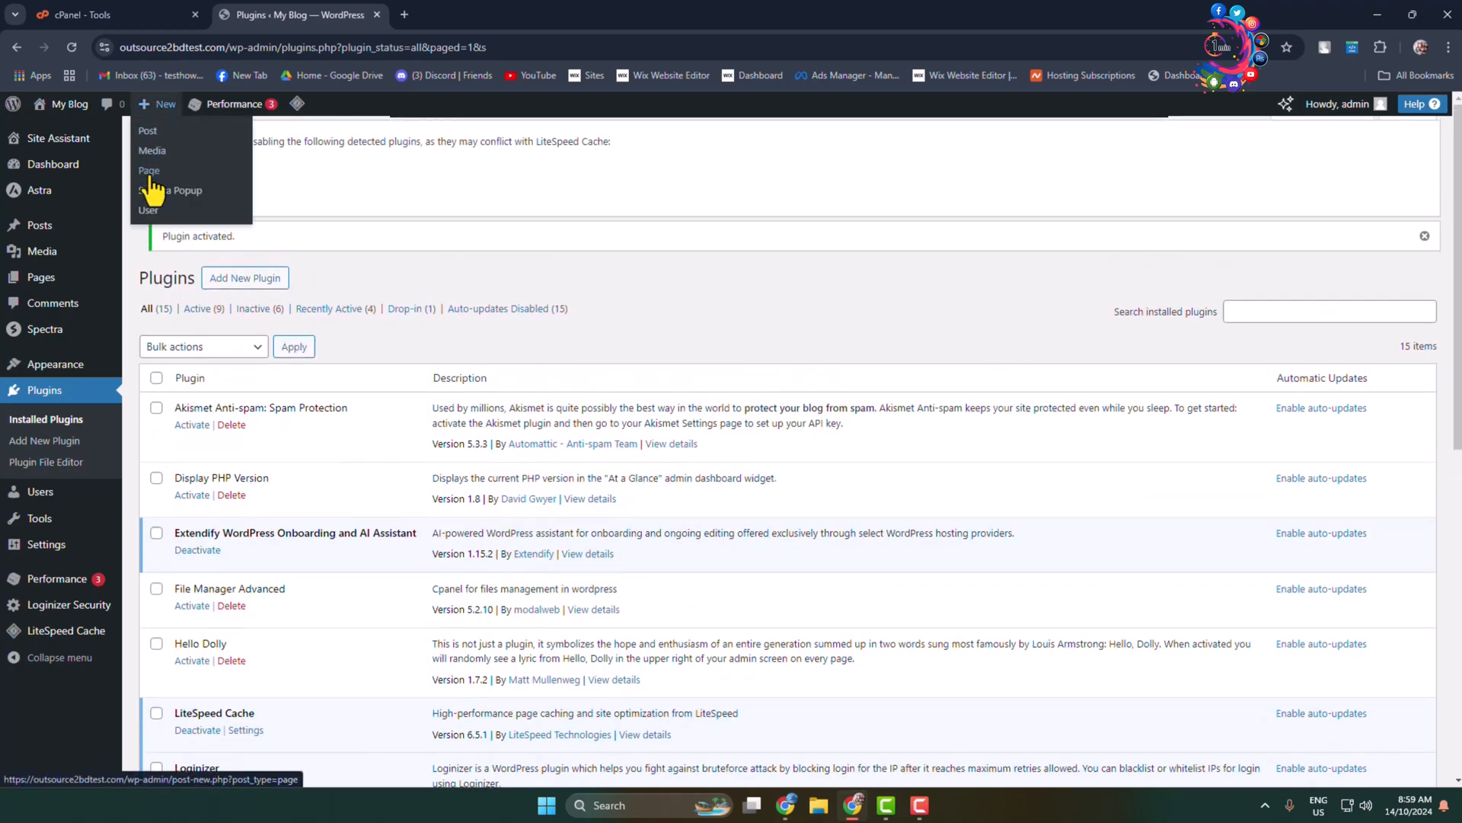
left_click(150, 170)
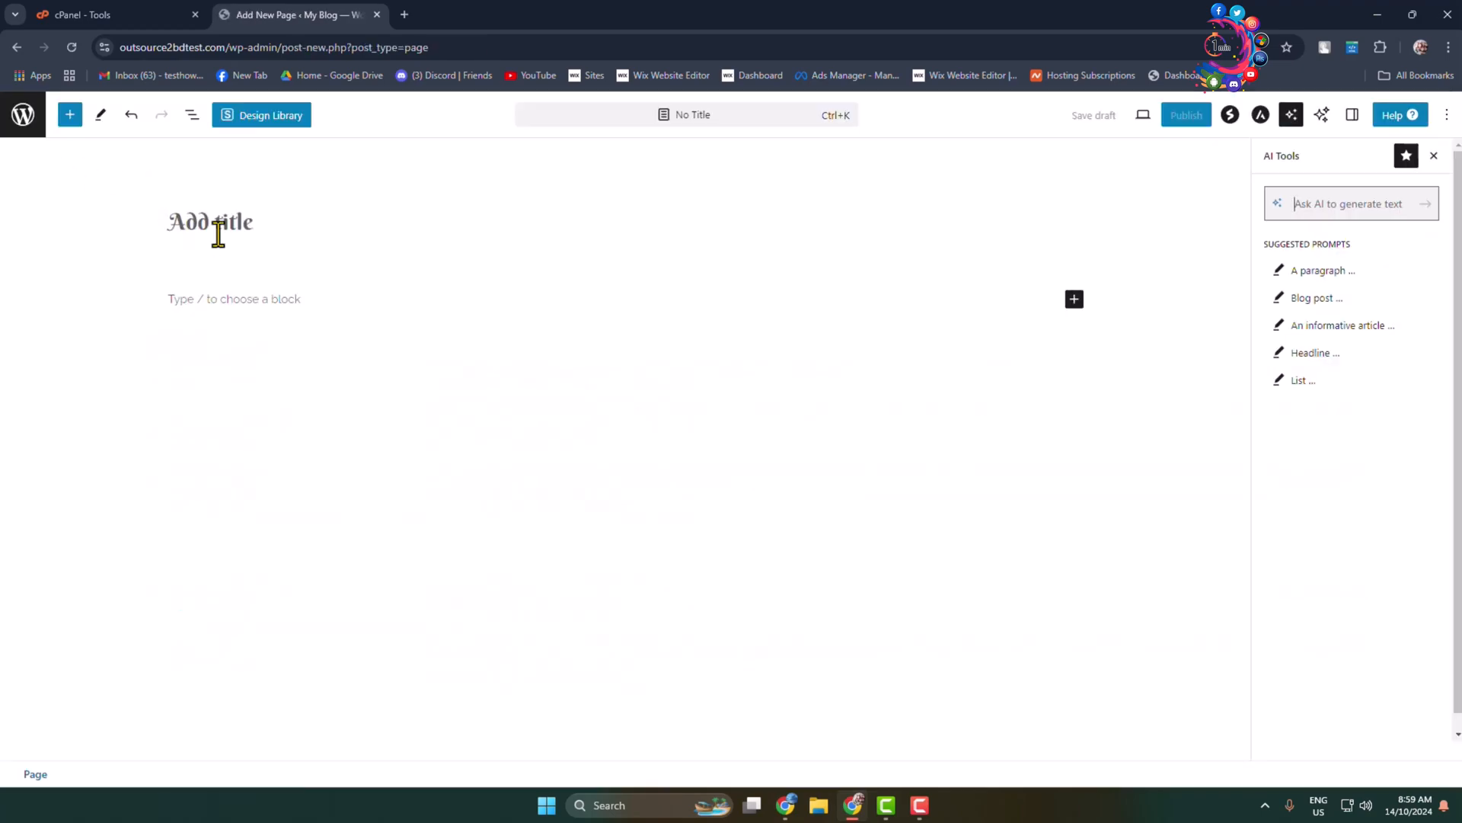
left_click(215, 223)
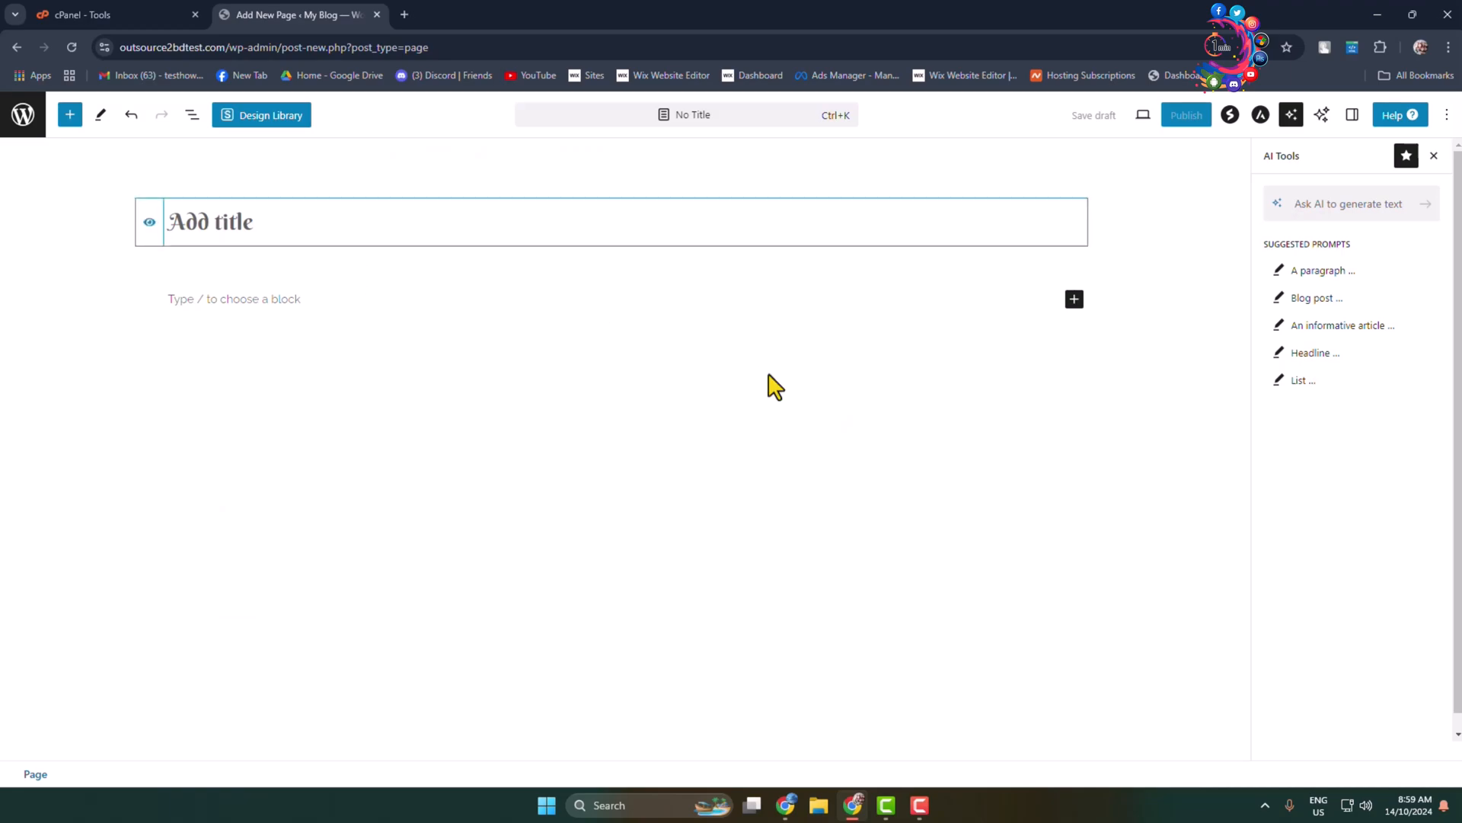
type("404 Page")
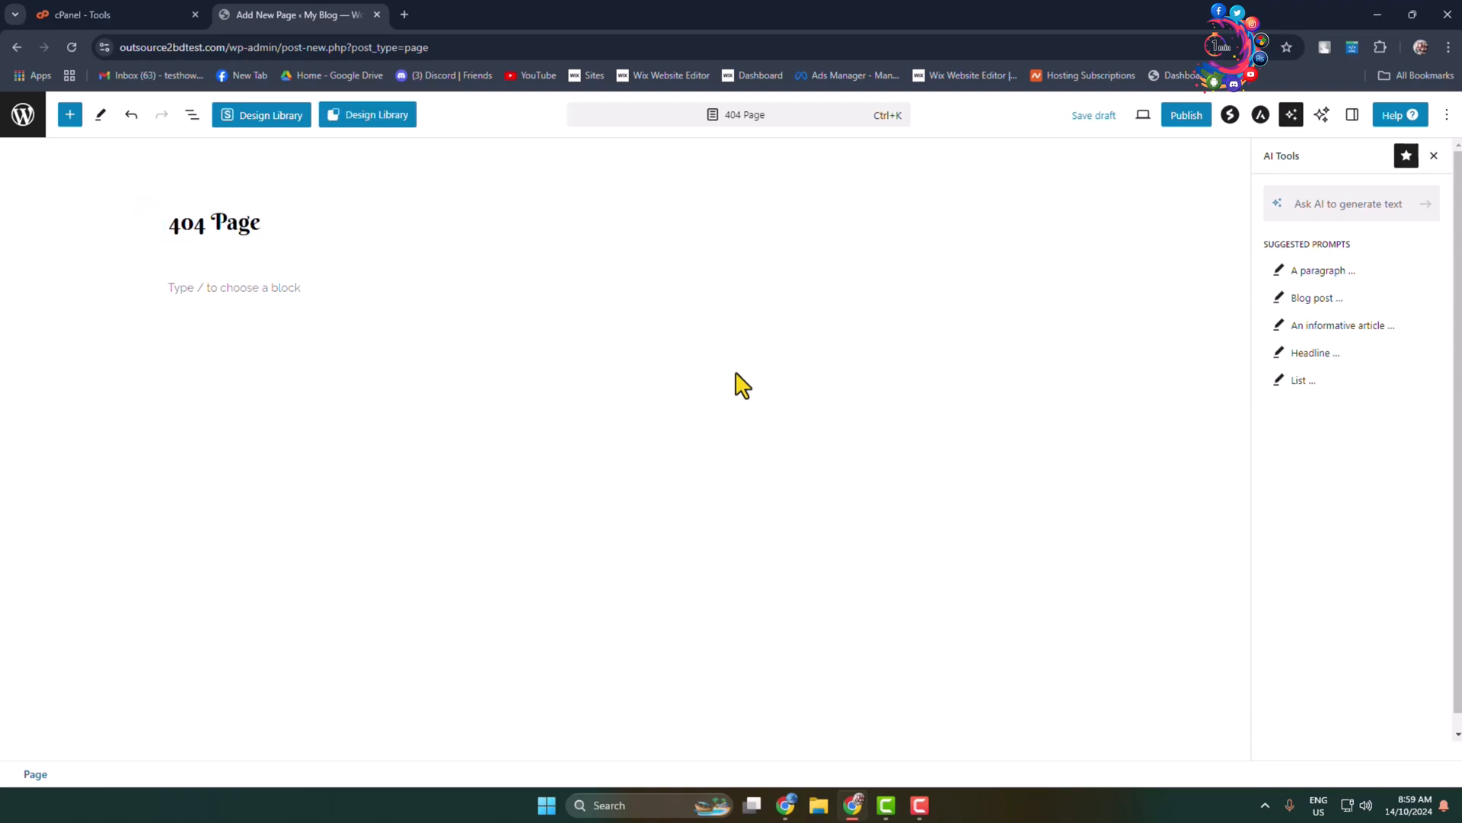
Search Google for '404 page samples' in a new browser tab.
left_click(402, 14)
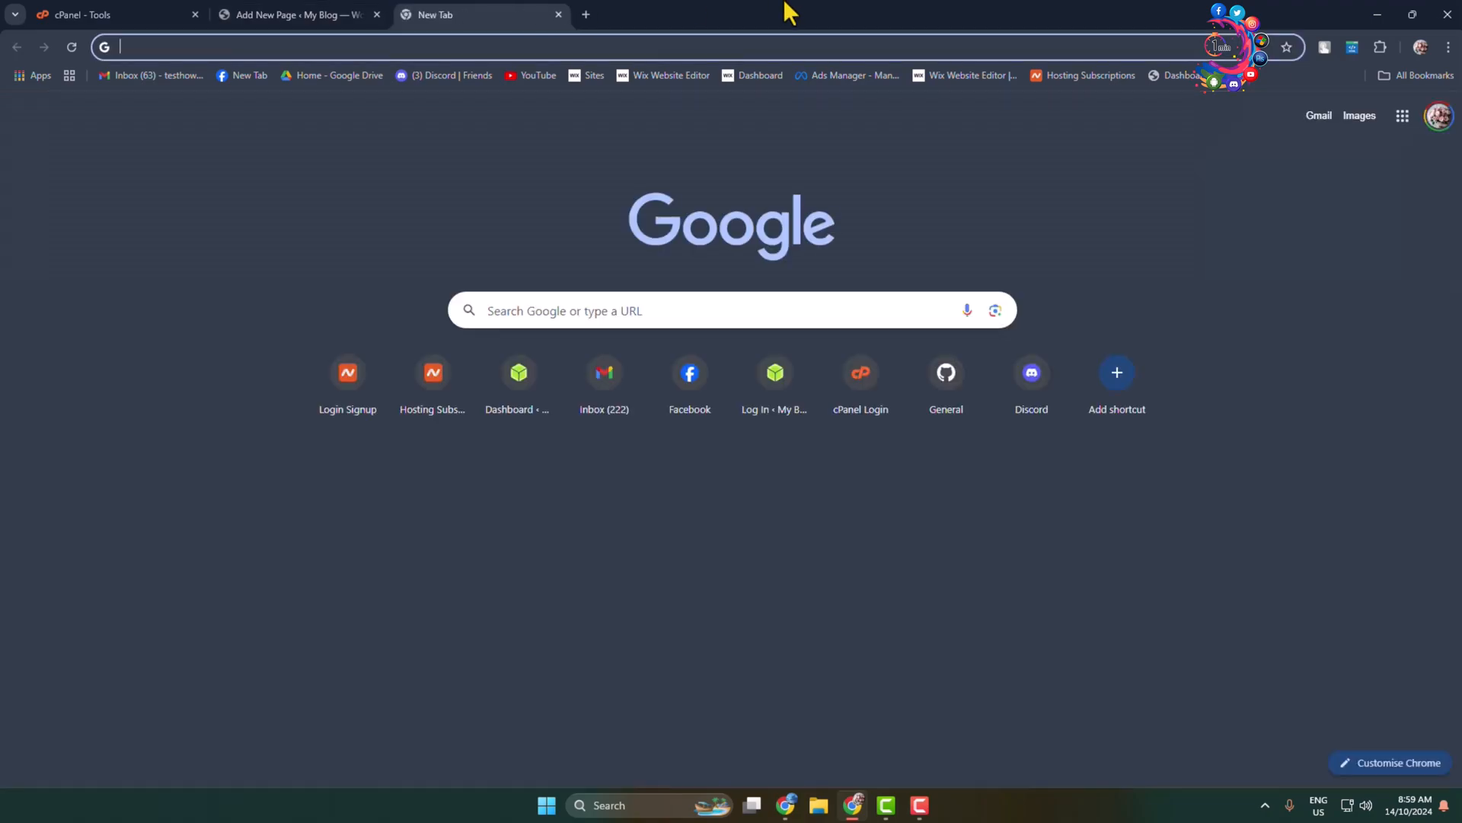
type("404")
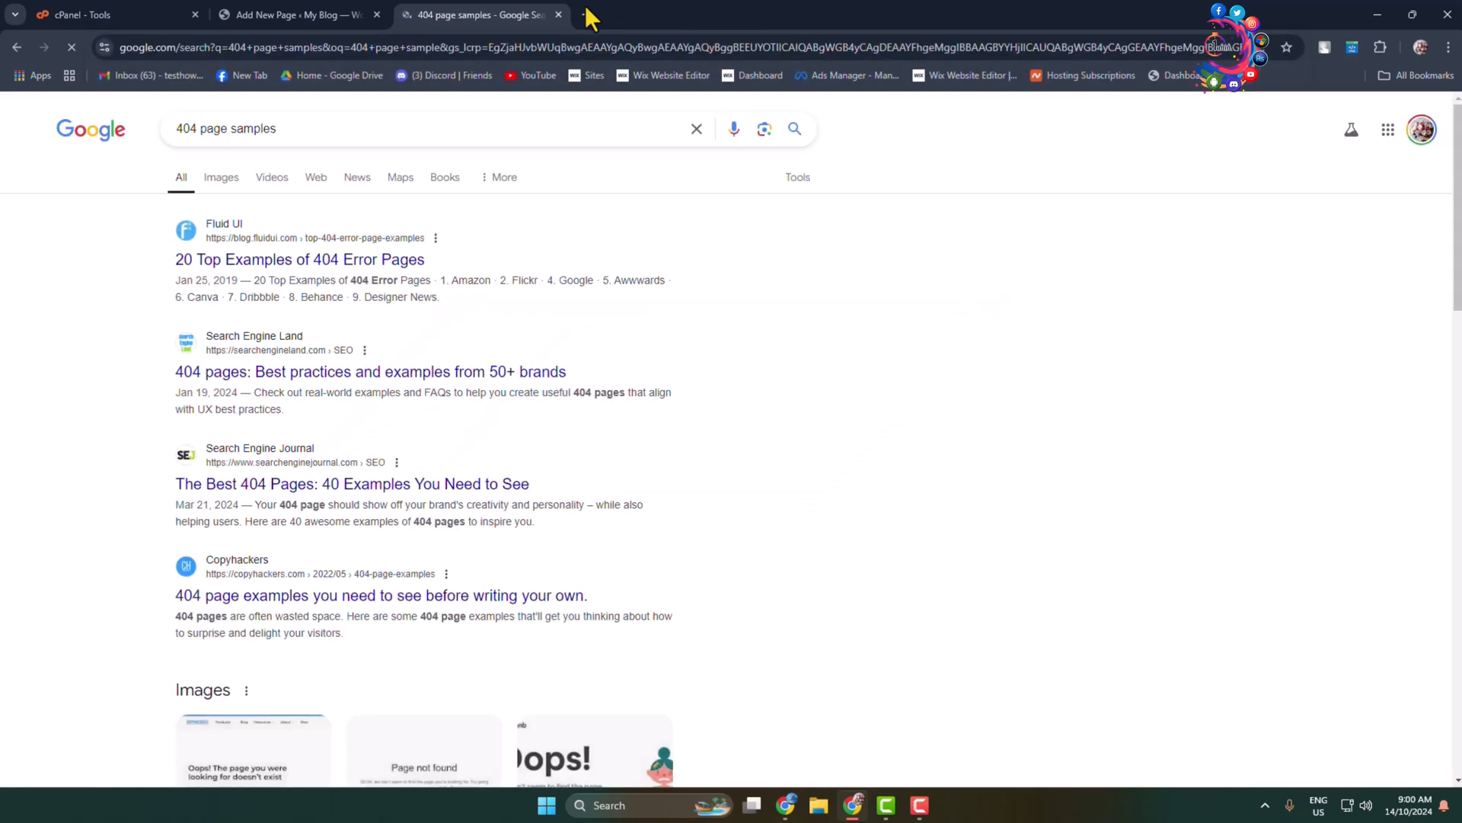
Open the Fluid UI '20 Top Examples of 404 Error Pages' article and accept its data notice.
left_click(298, 259)
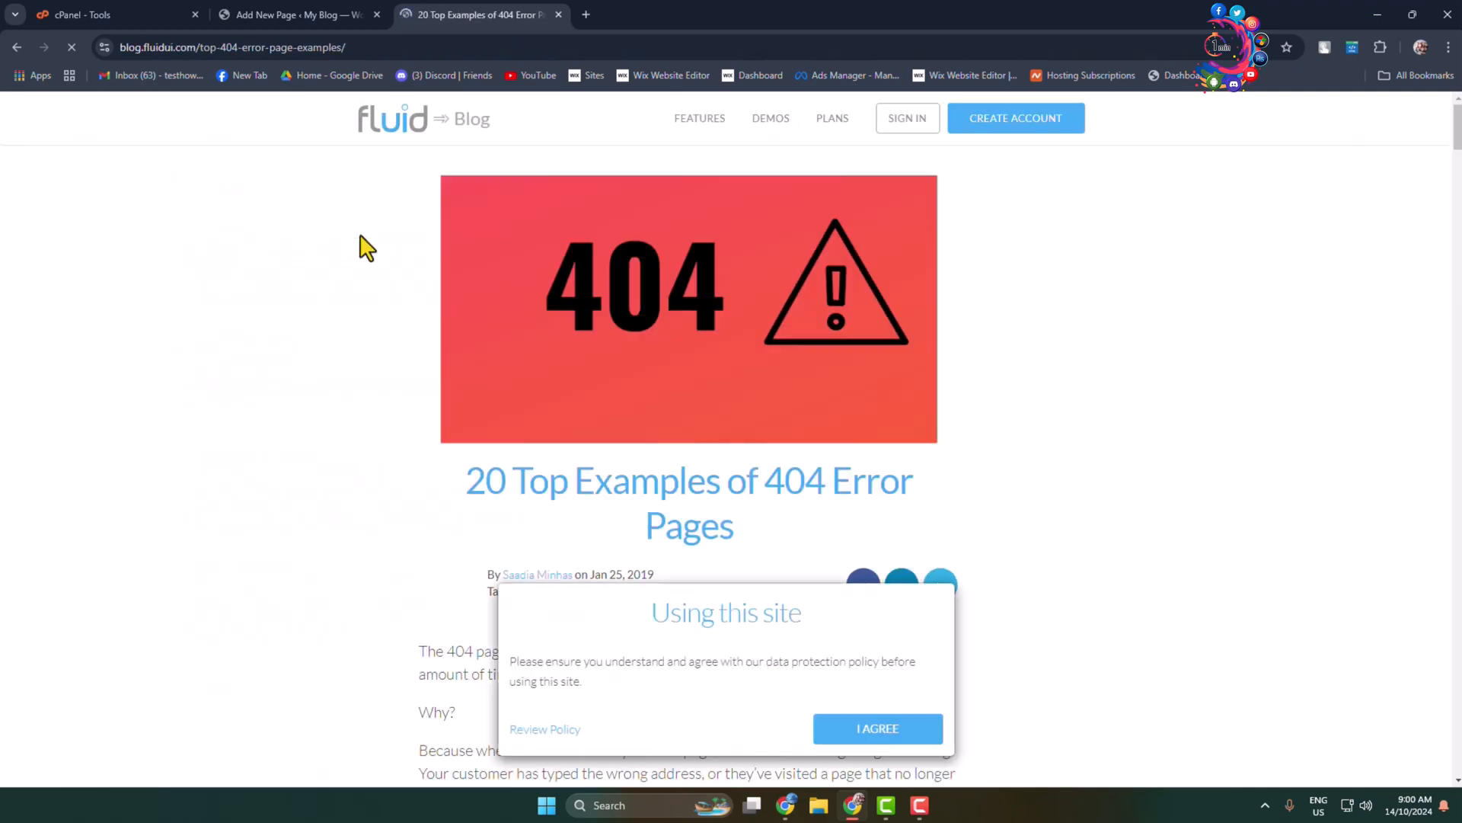
scroll("down", 3)
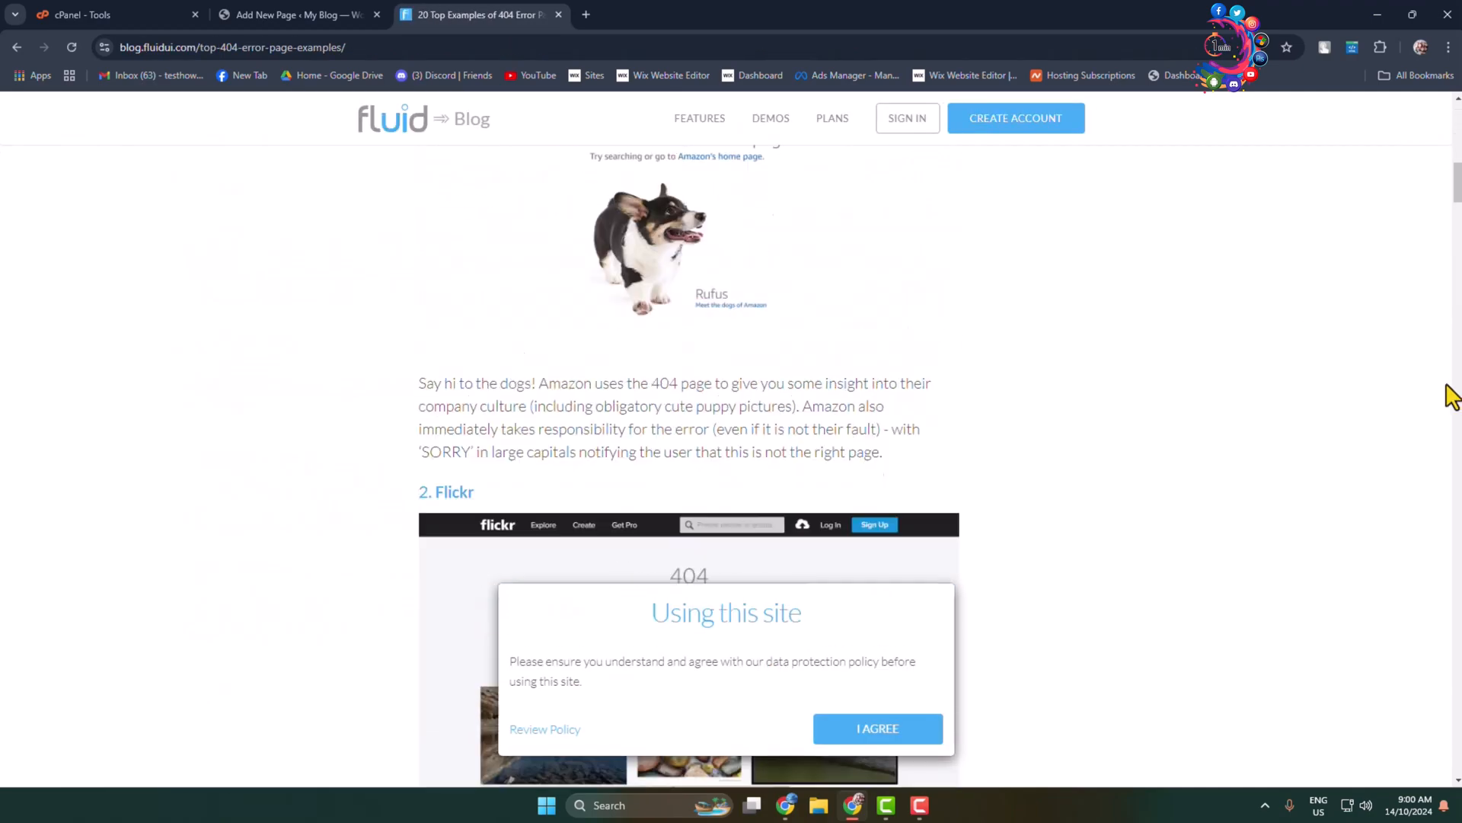
left_click(876, 728)
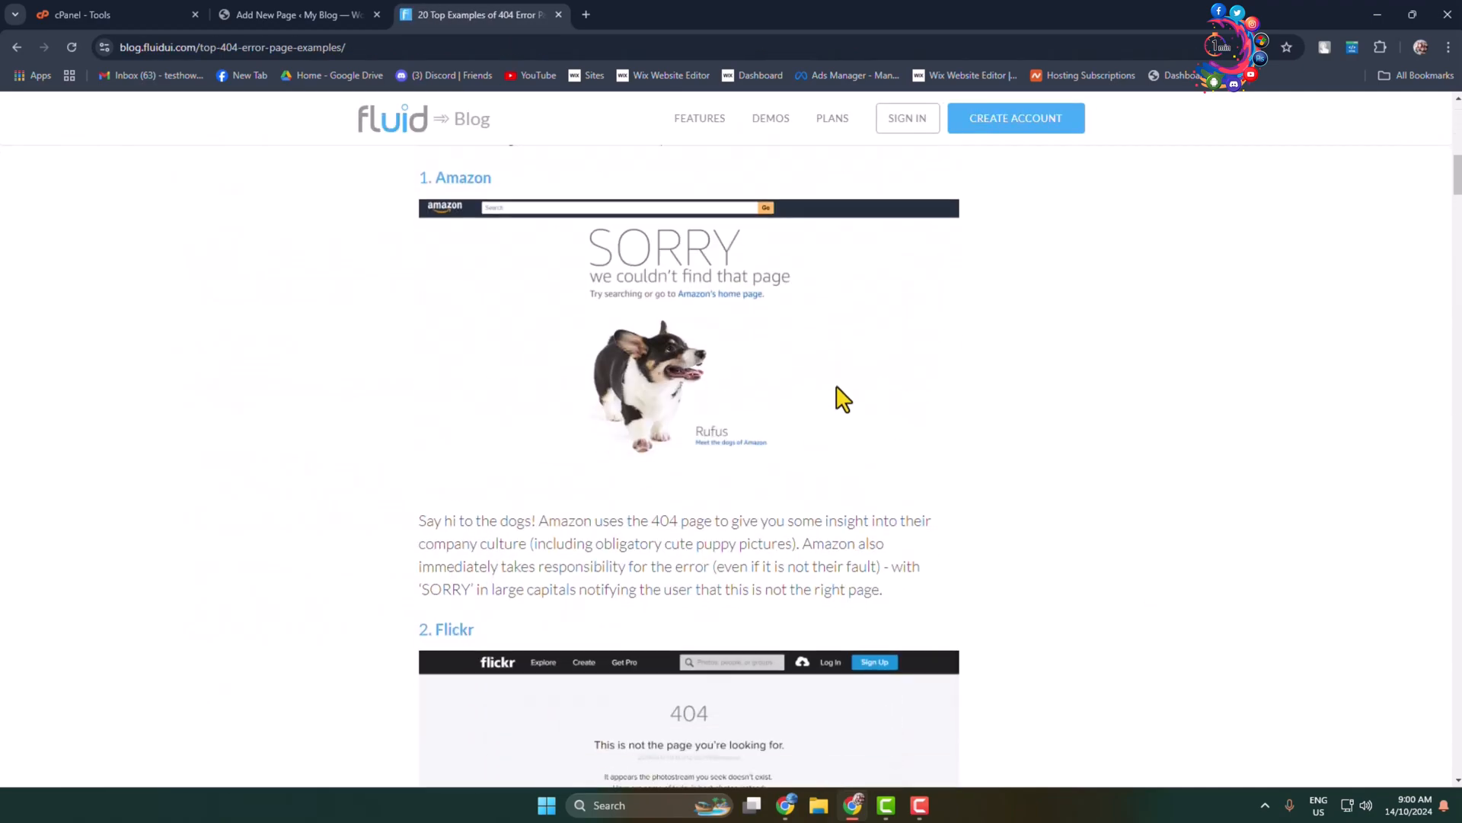
Scroll through the example 404 designs down to Amazon's SORRY page.
scroll("down", 3)
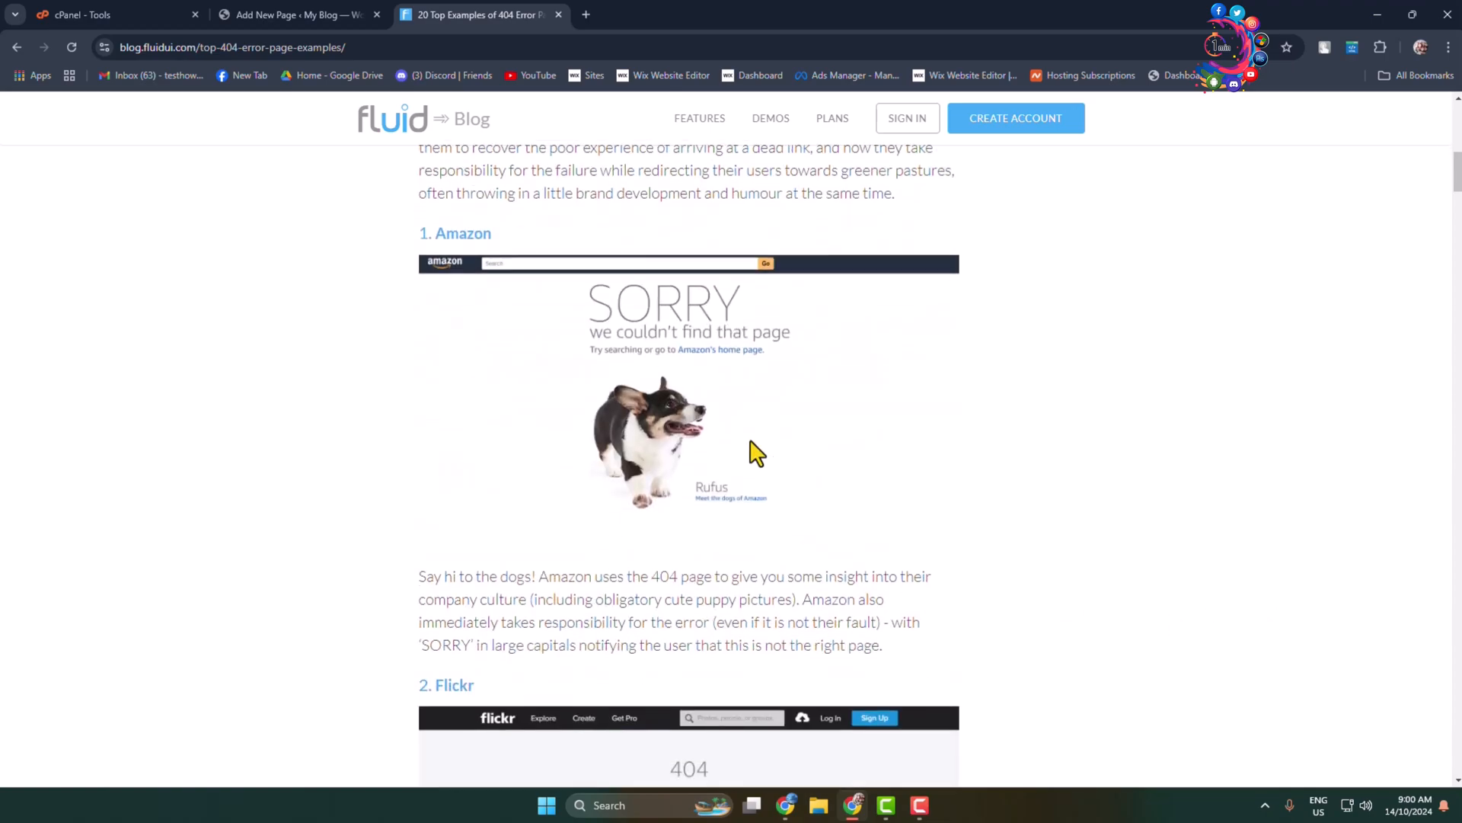
mouse_move(1140, 400)
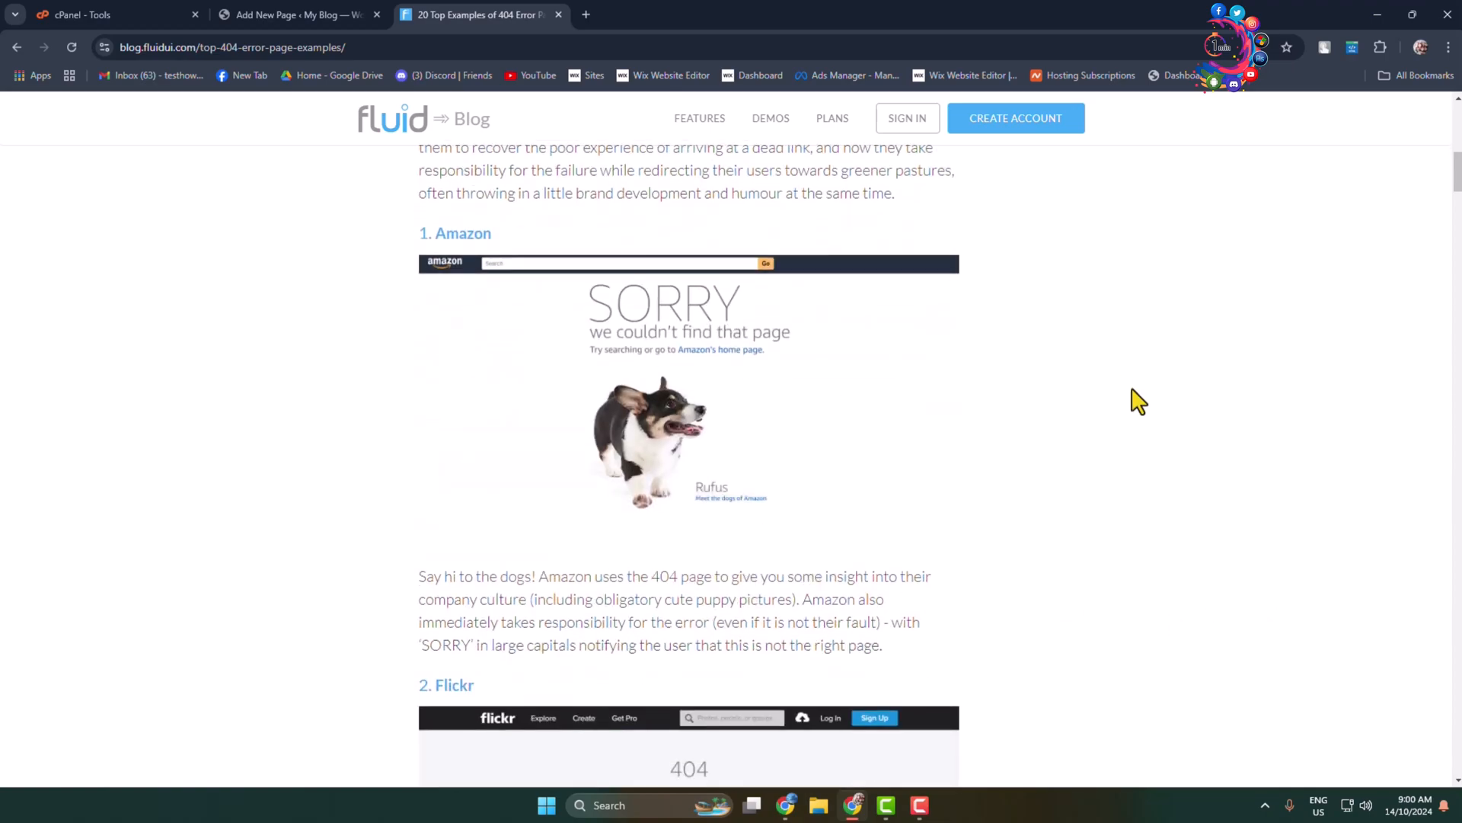
scroll("up", 3)
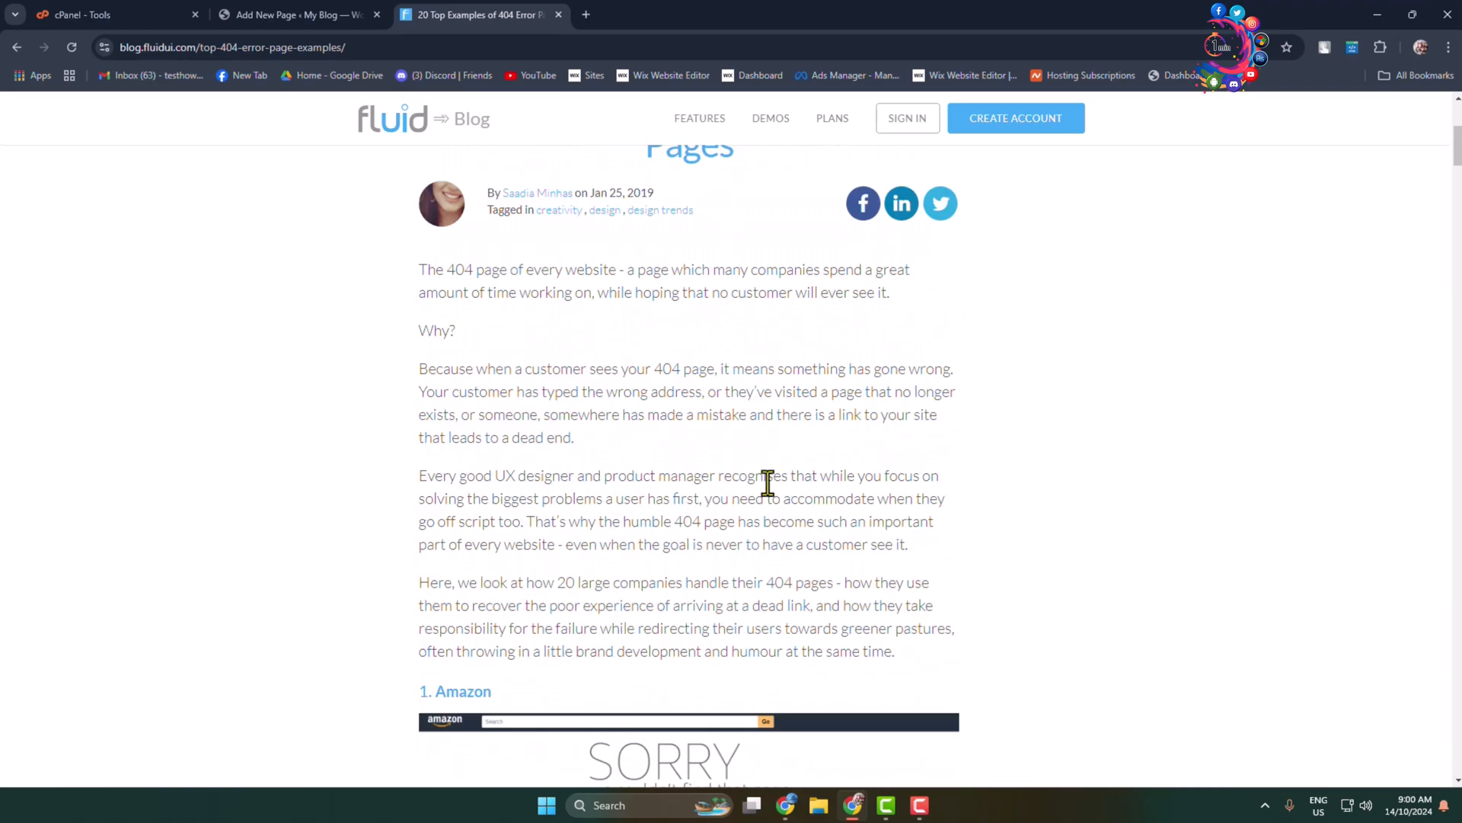
scroll("down", 3)
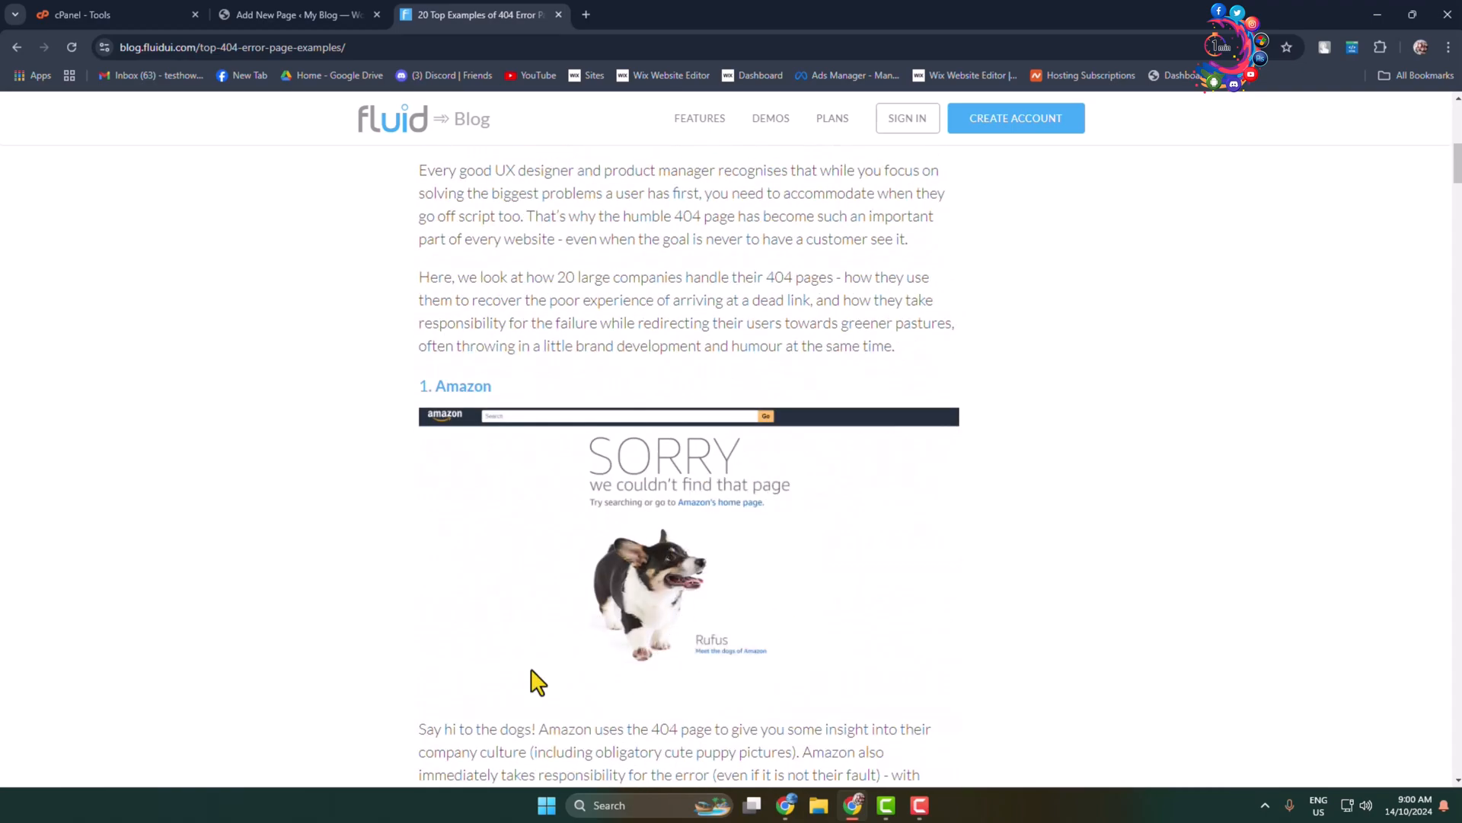
scroll("down", 3)
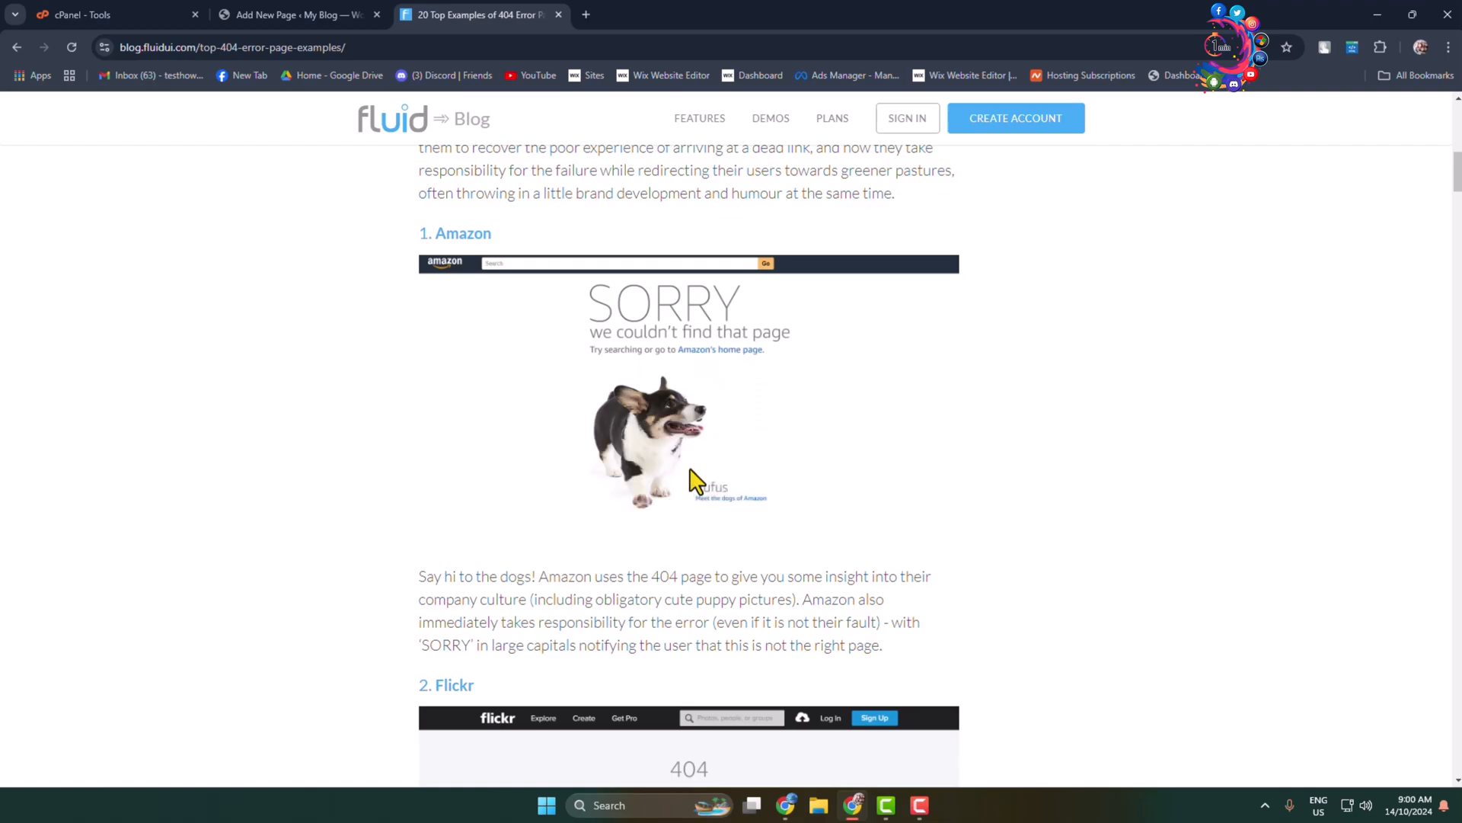
Add a heading block reading 'SORRY' under the 404 Page title, modeled on Amazon's example.
left_click(294, 13)
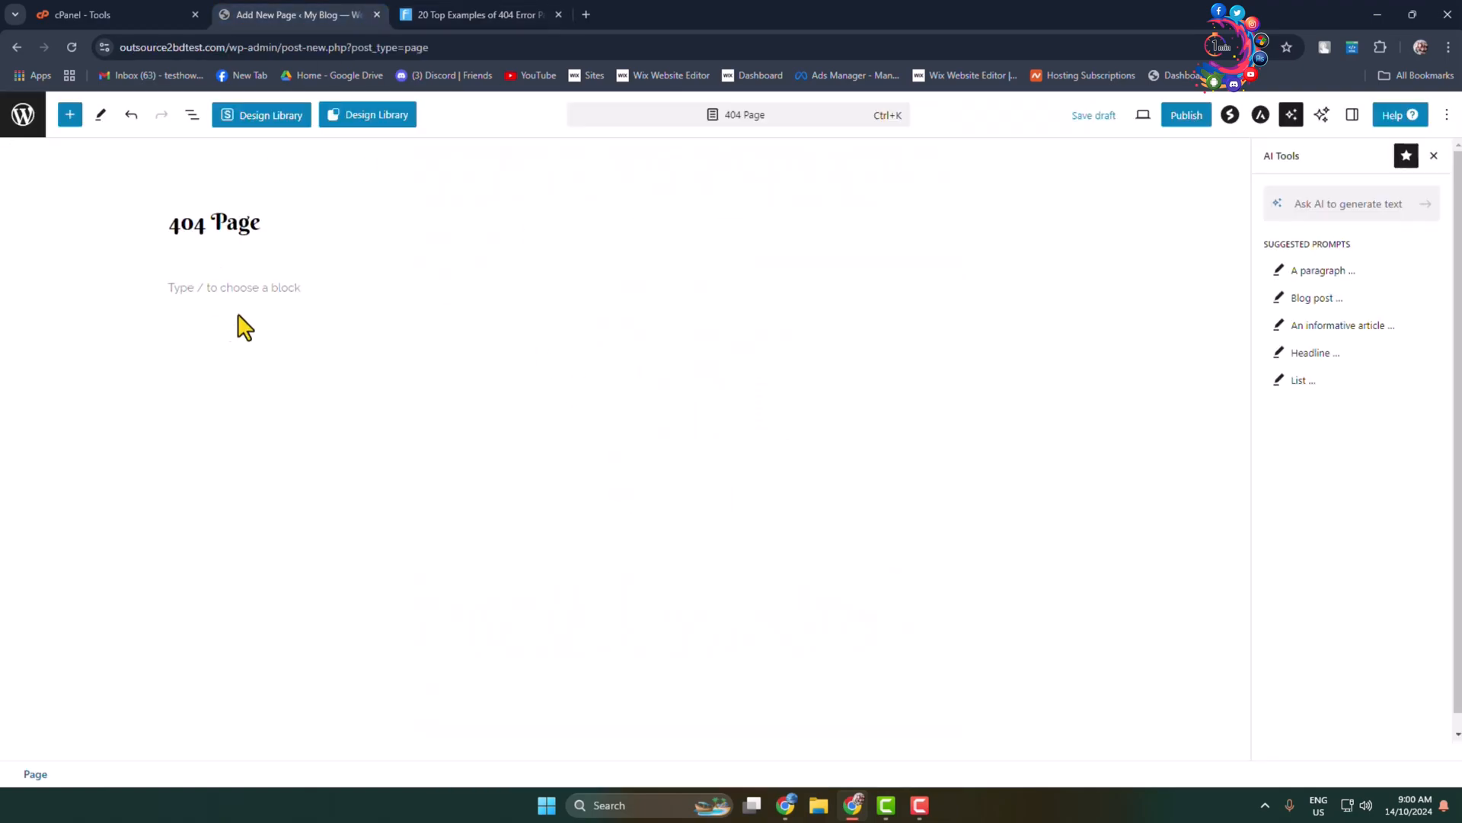
left_click(1074, 288)
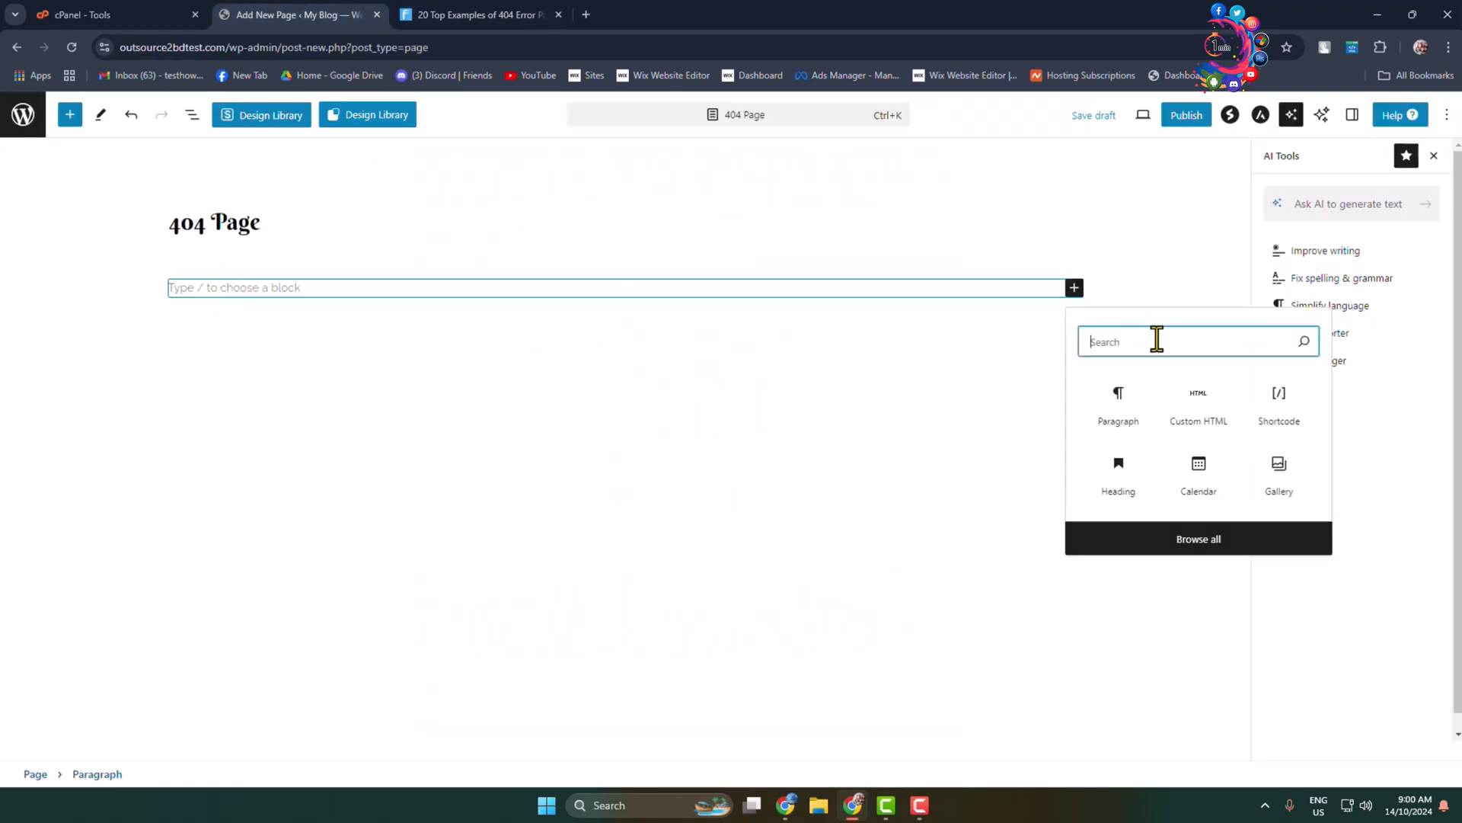
left_click(478, 14)
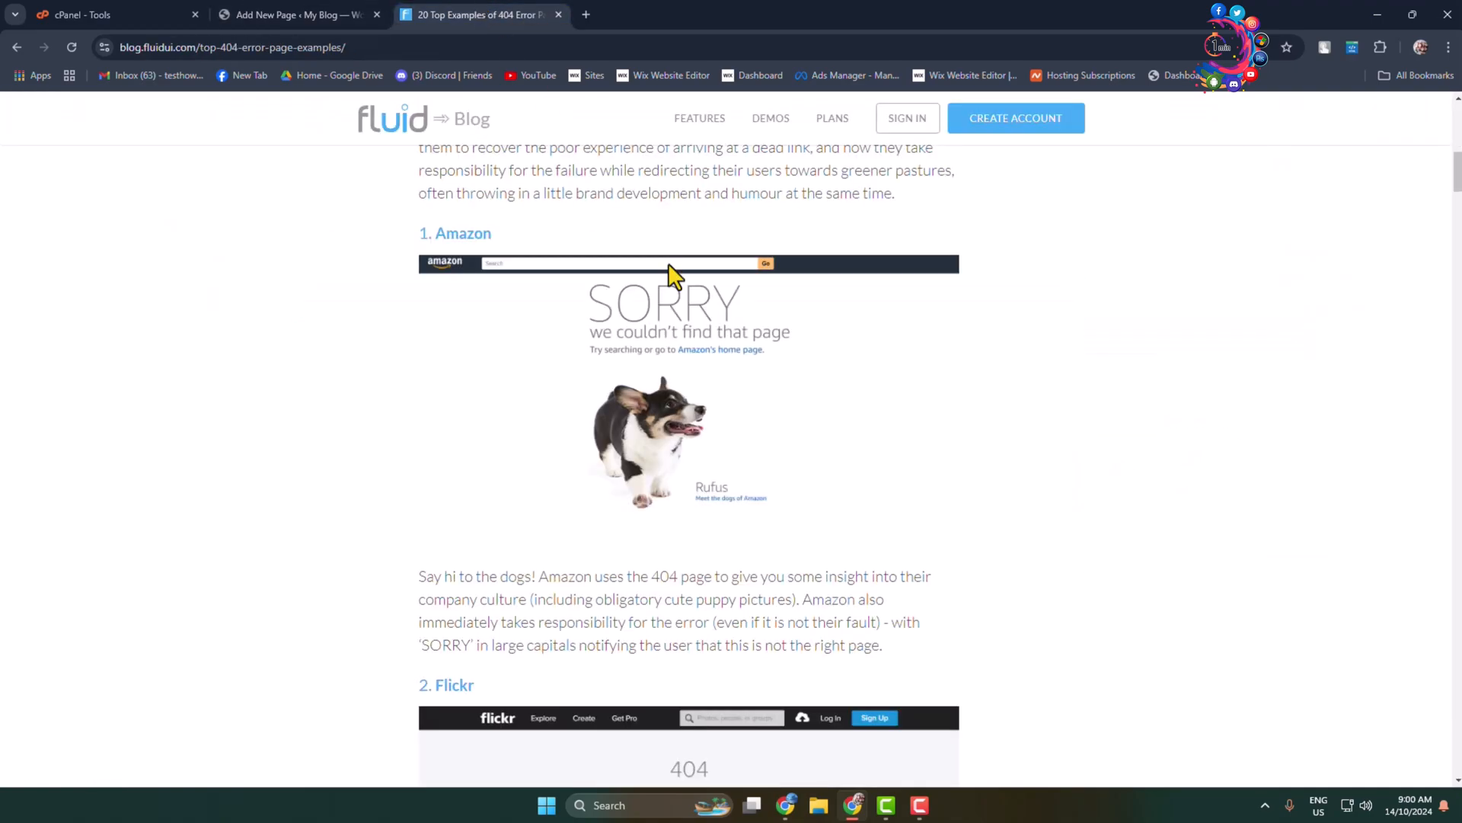
left_click(299, 14)
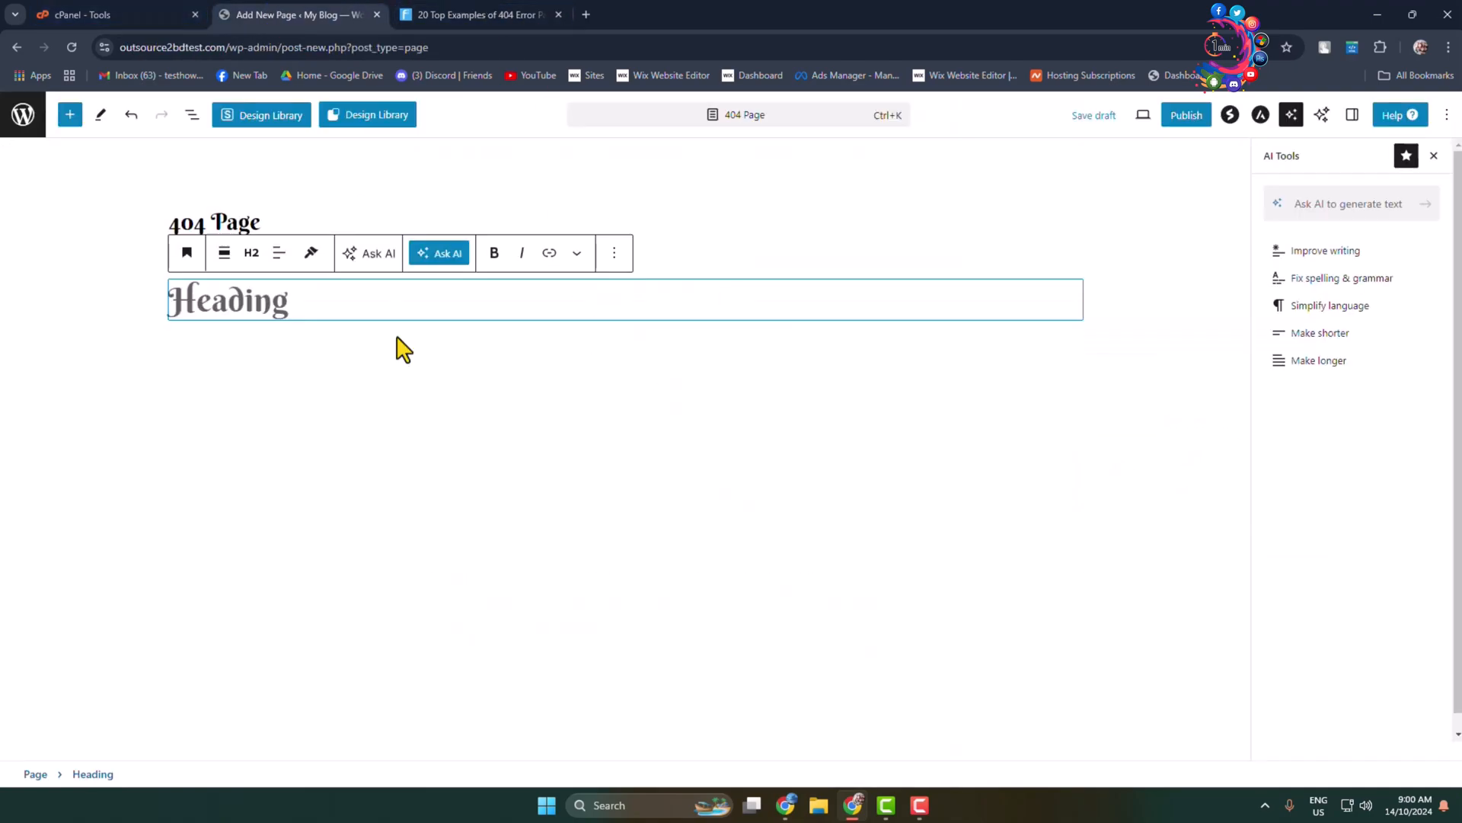
type("S")
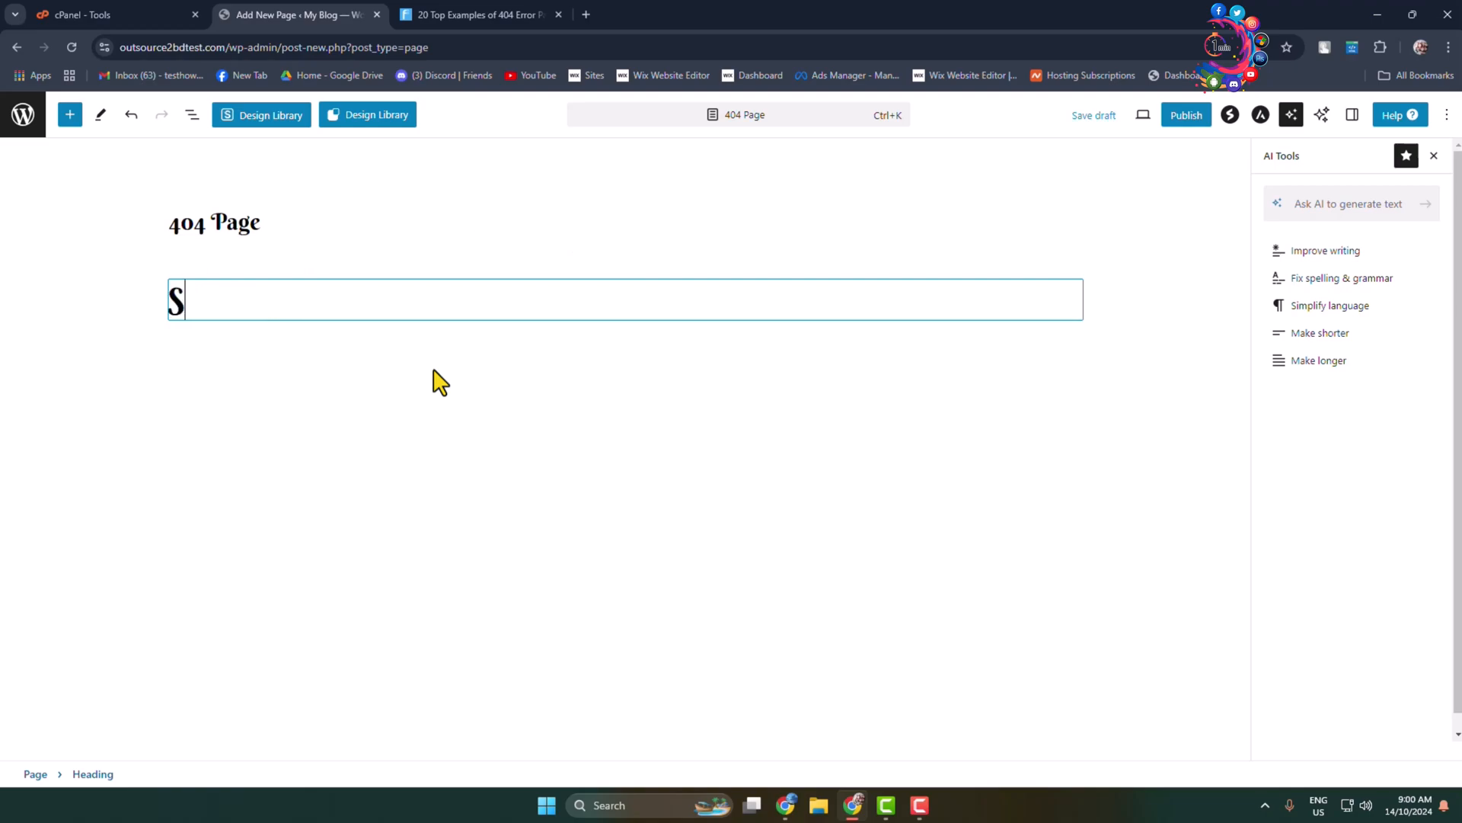
type("ORRY")
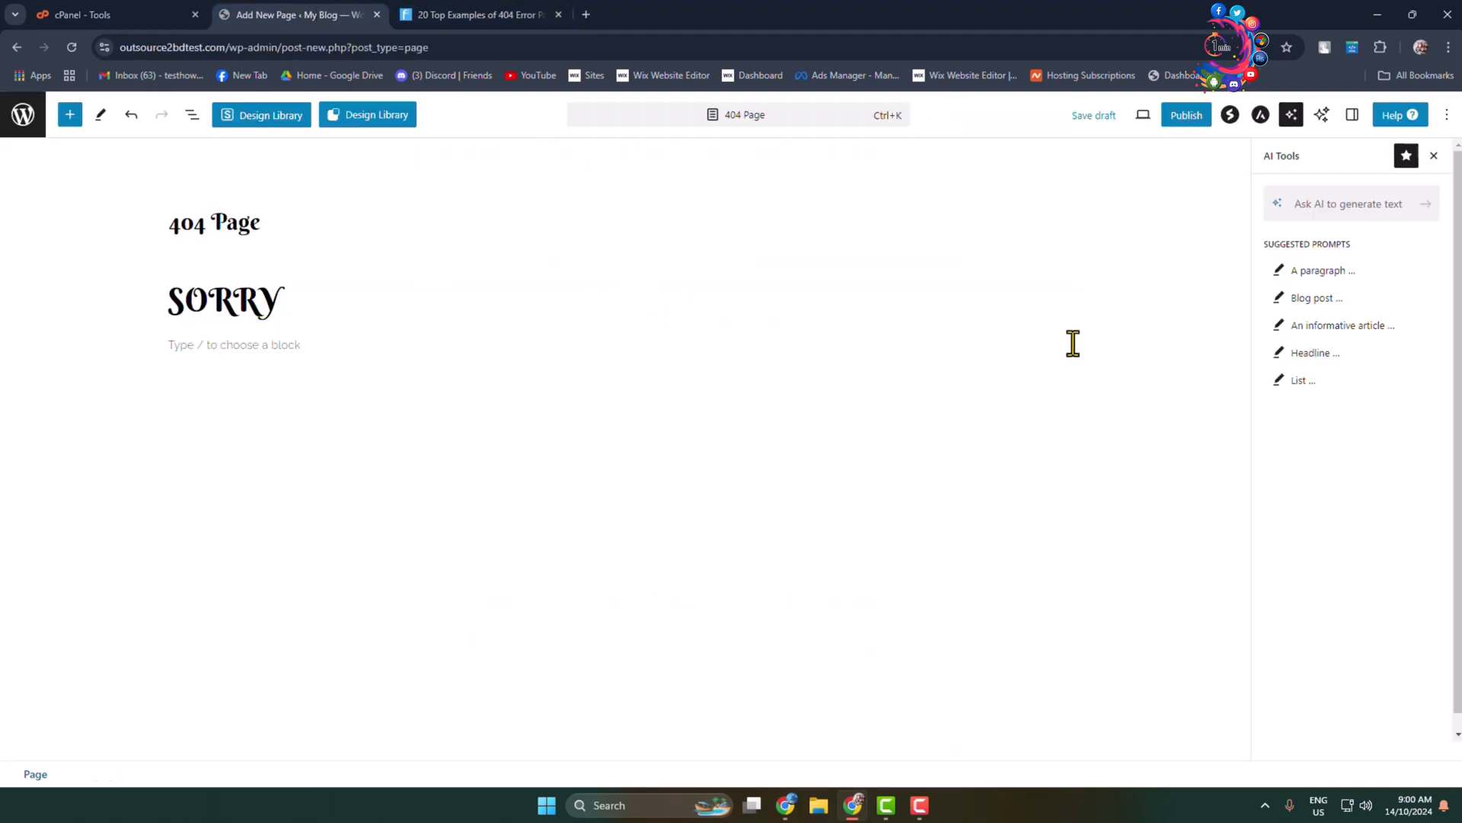
left_click(1074, 346)
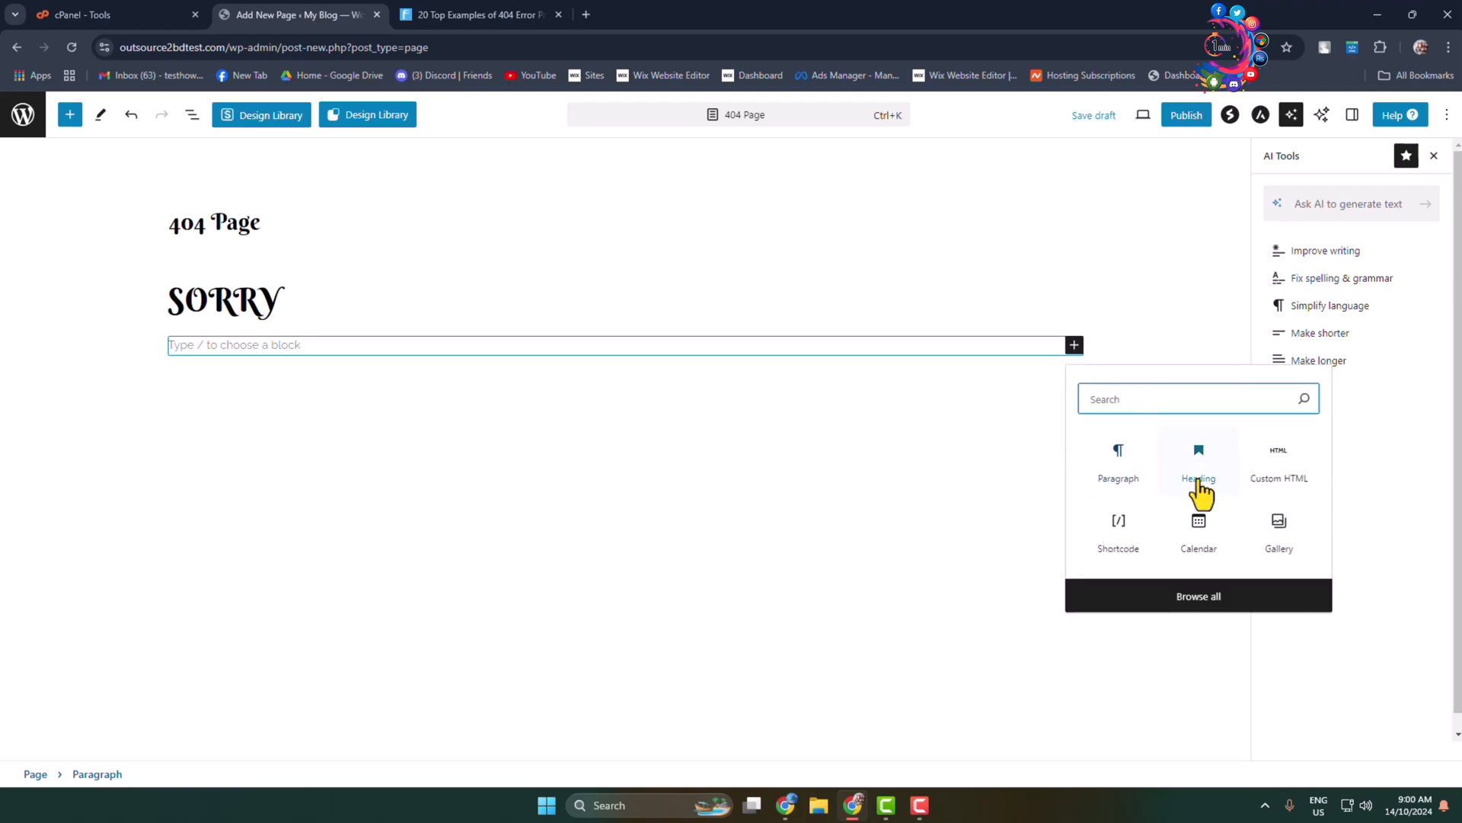
Add an H4 subheading 'We couldn't find that page' below SORRY.
left_click(1199, 463)
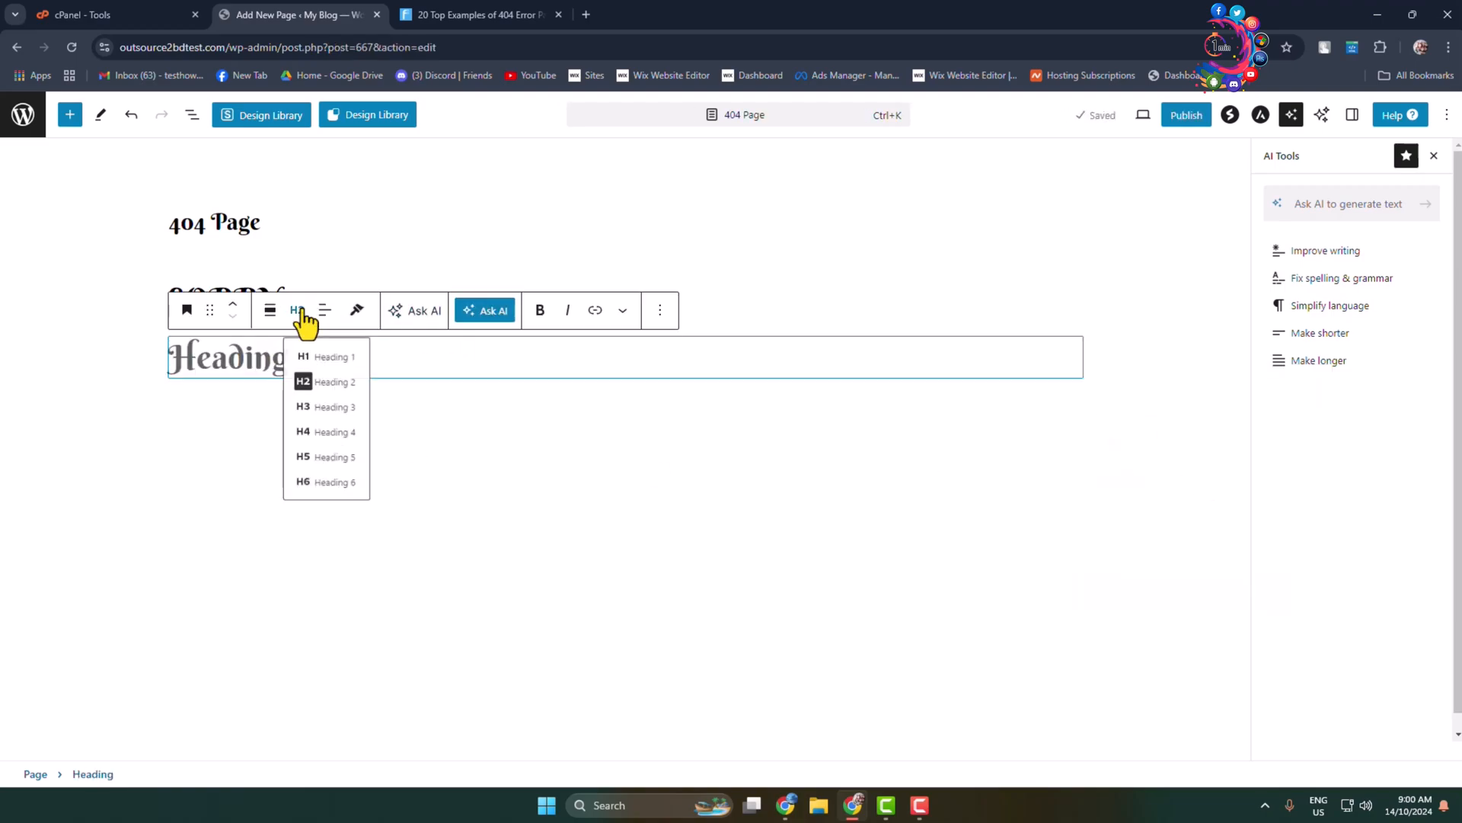
left_click(326, 431)
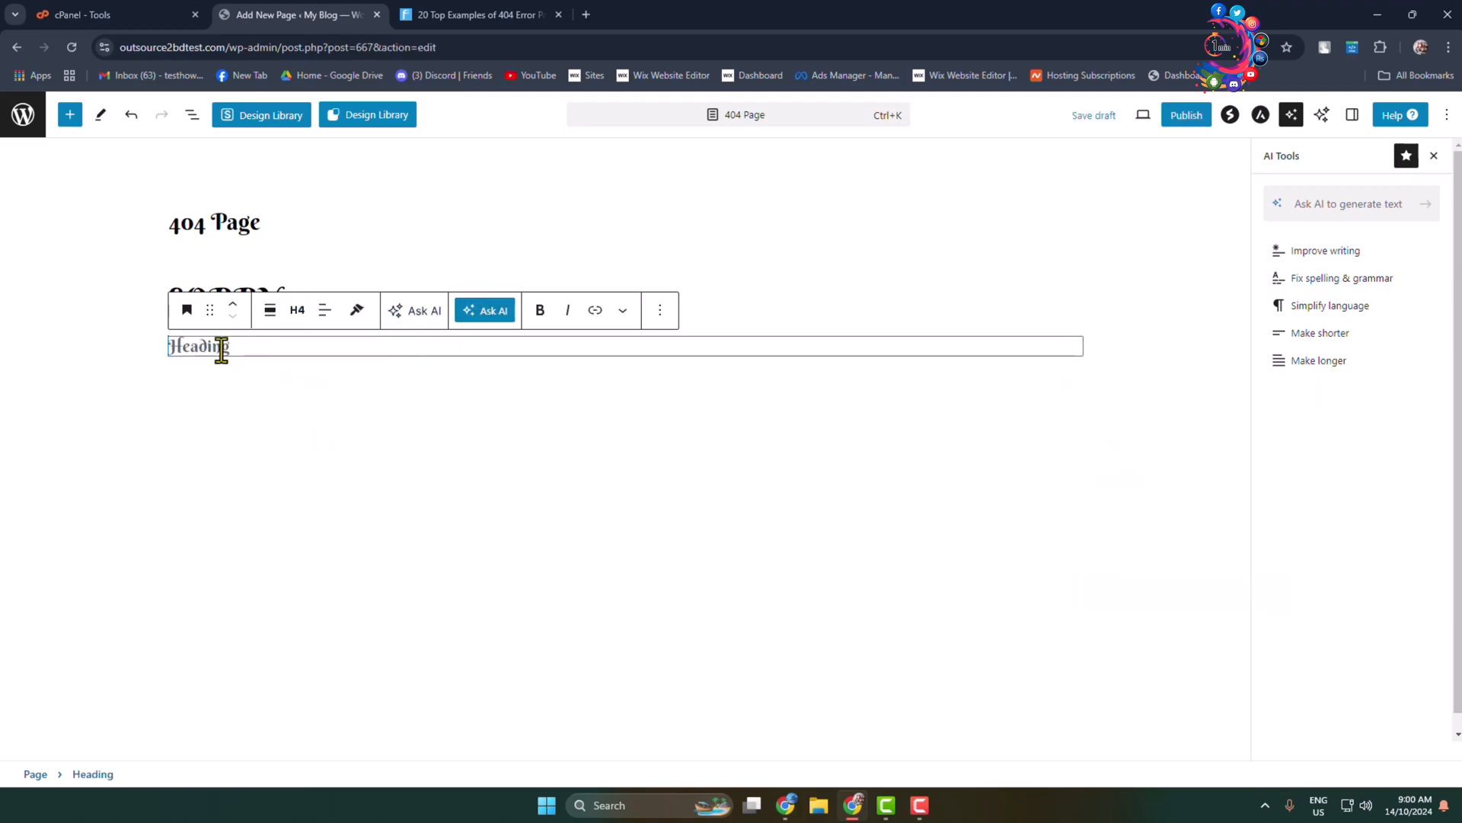
left_click(477, 13)
type("wE")
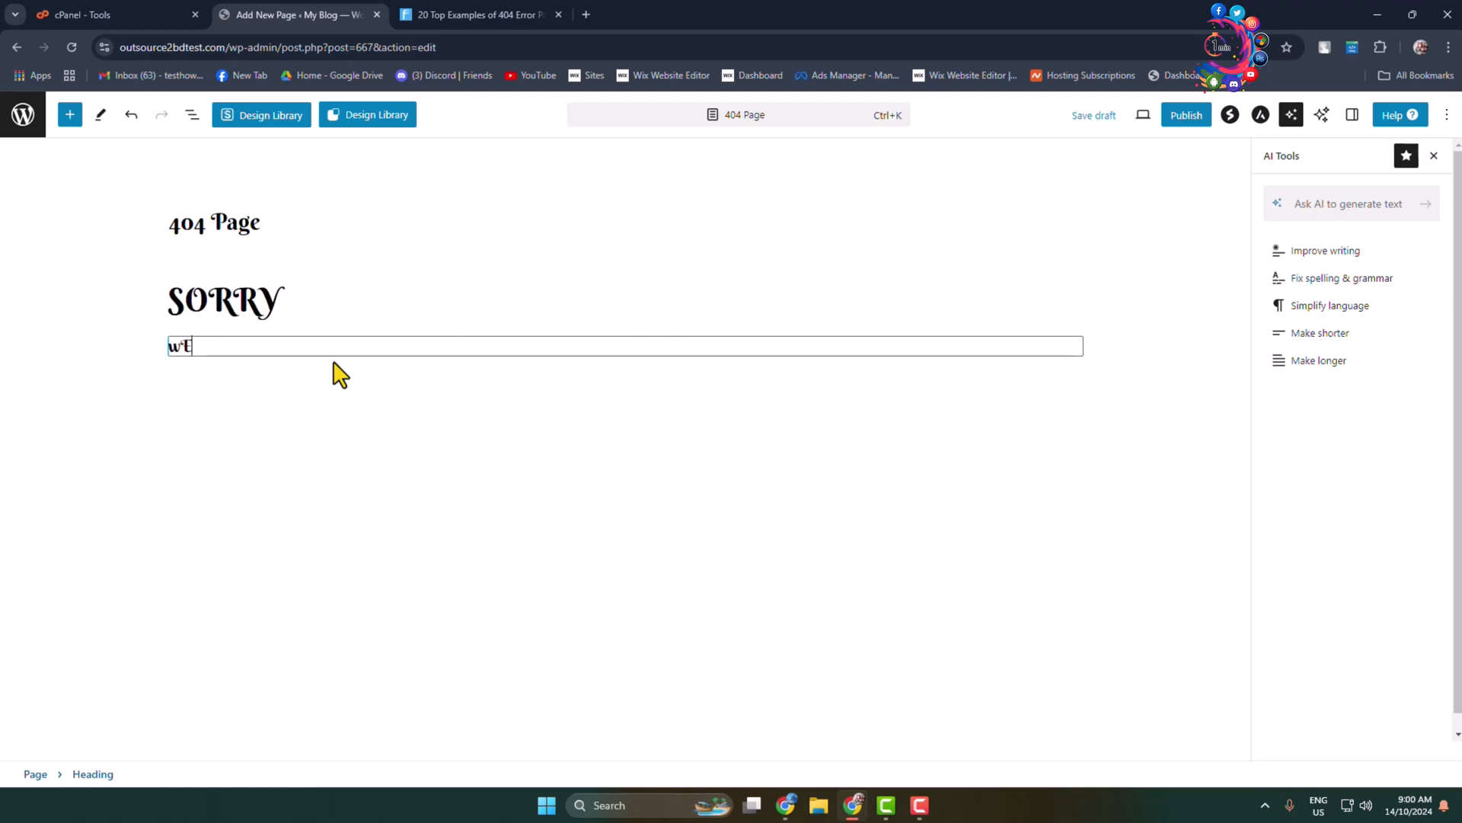
key("Backspace")
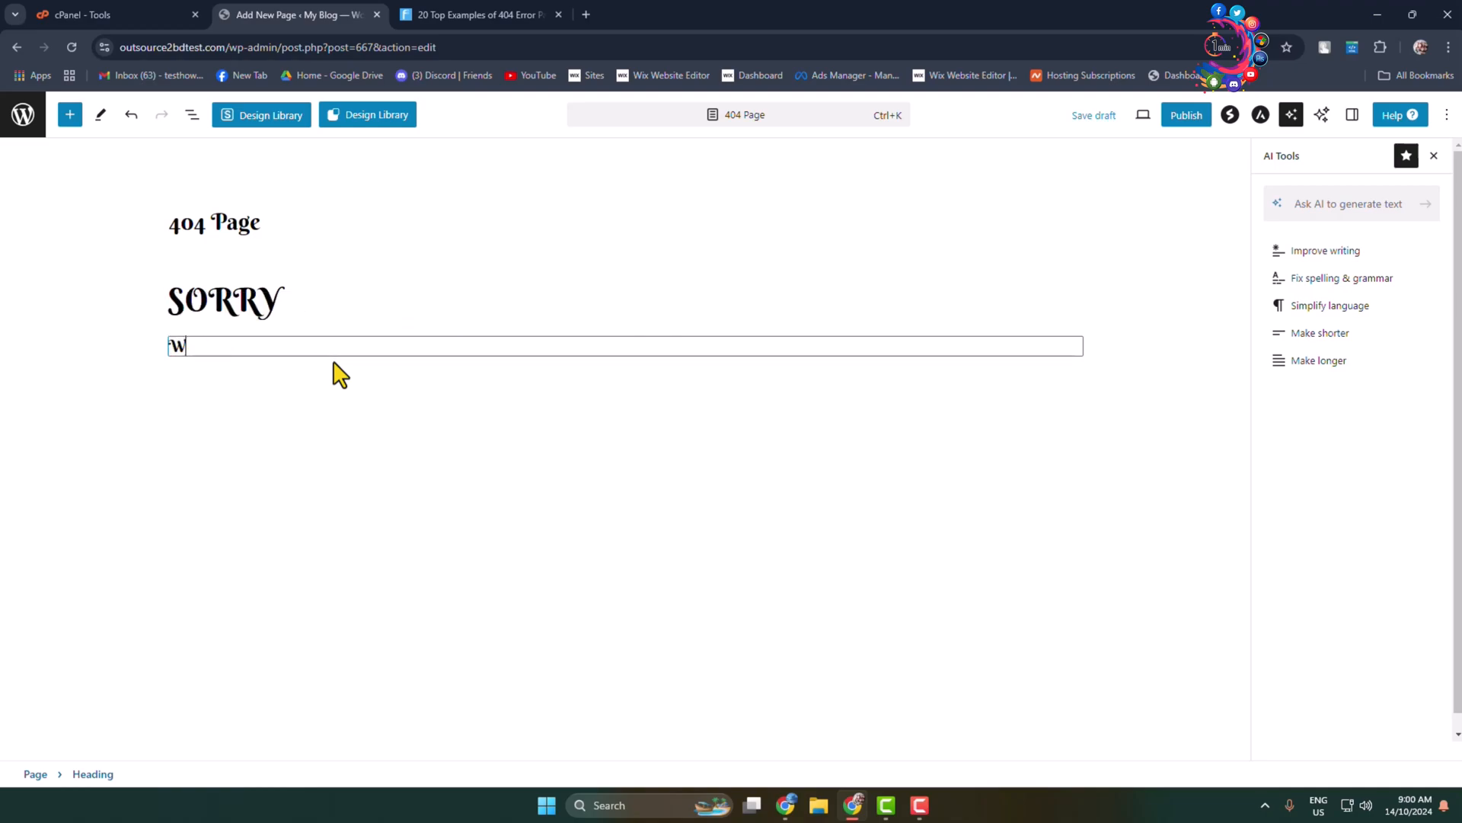
type("e couldn")
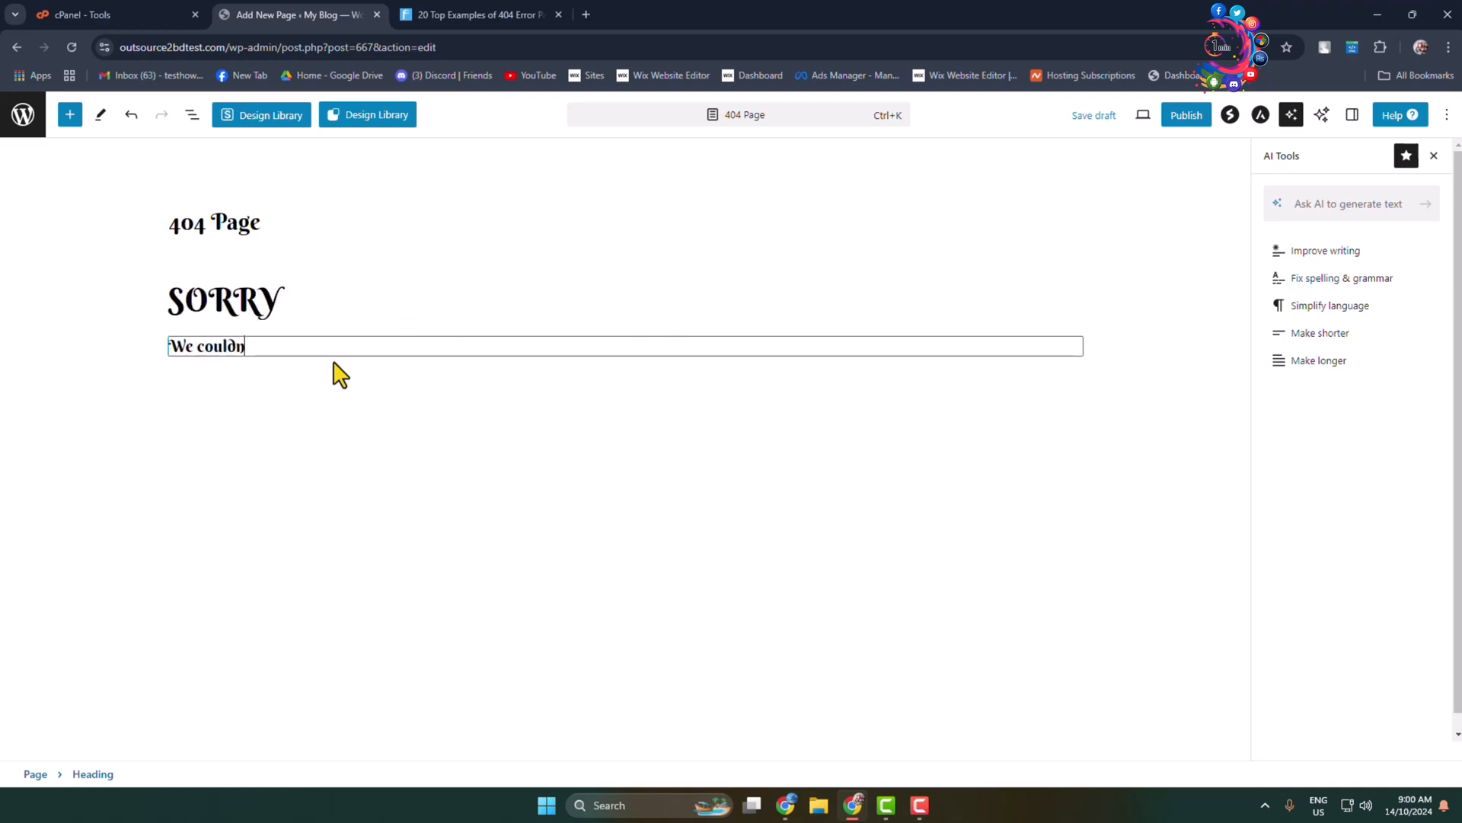
type("'t find t")
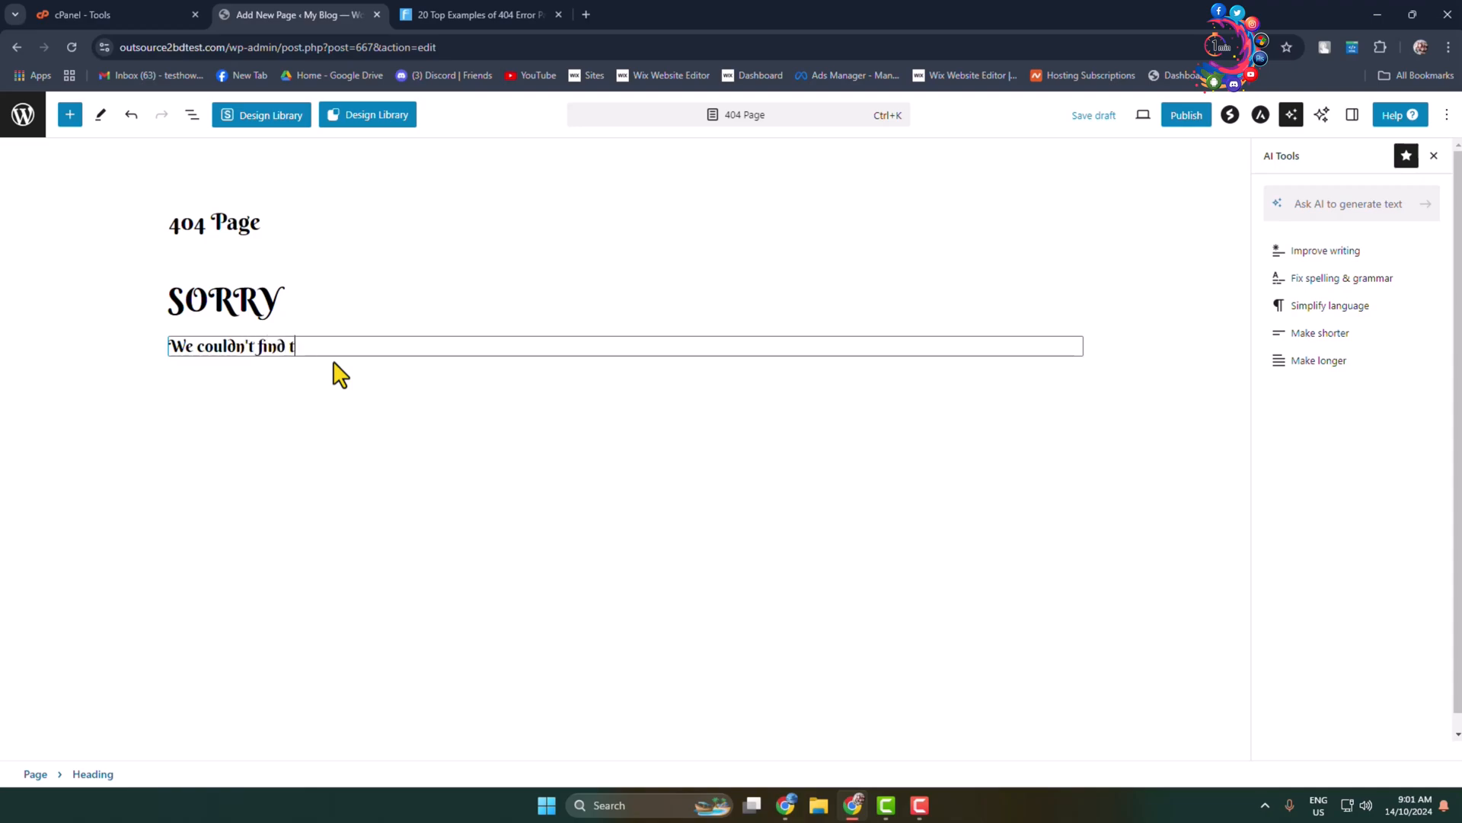
type("hat page")
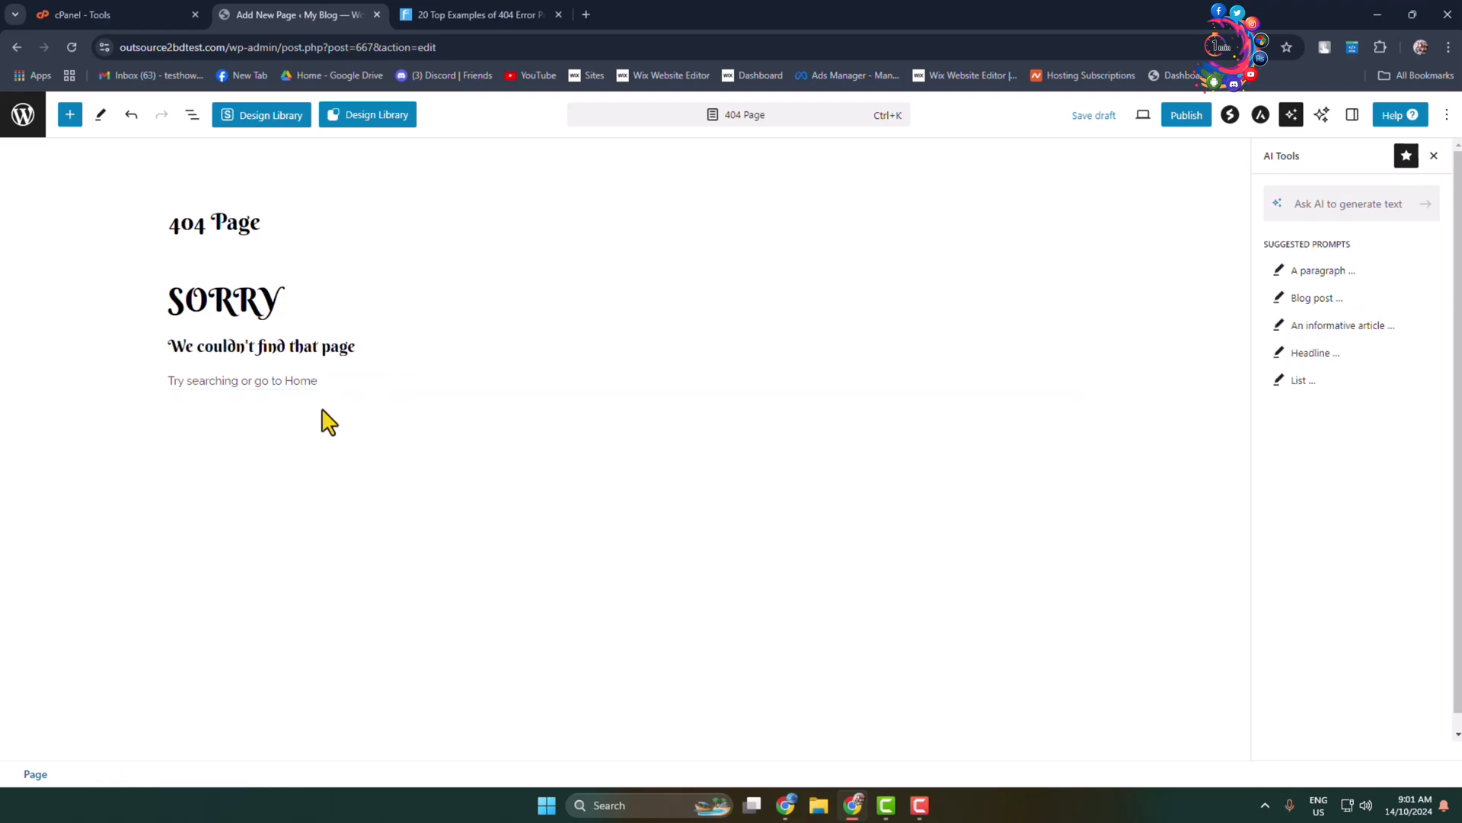
Link the word 'Home' to the site's homepage URL.
double_click(301, 381)
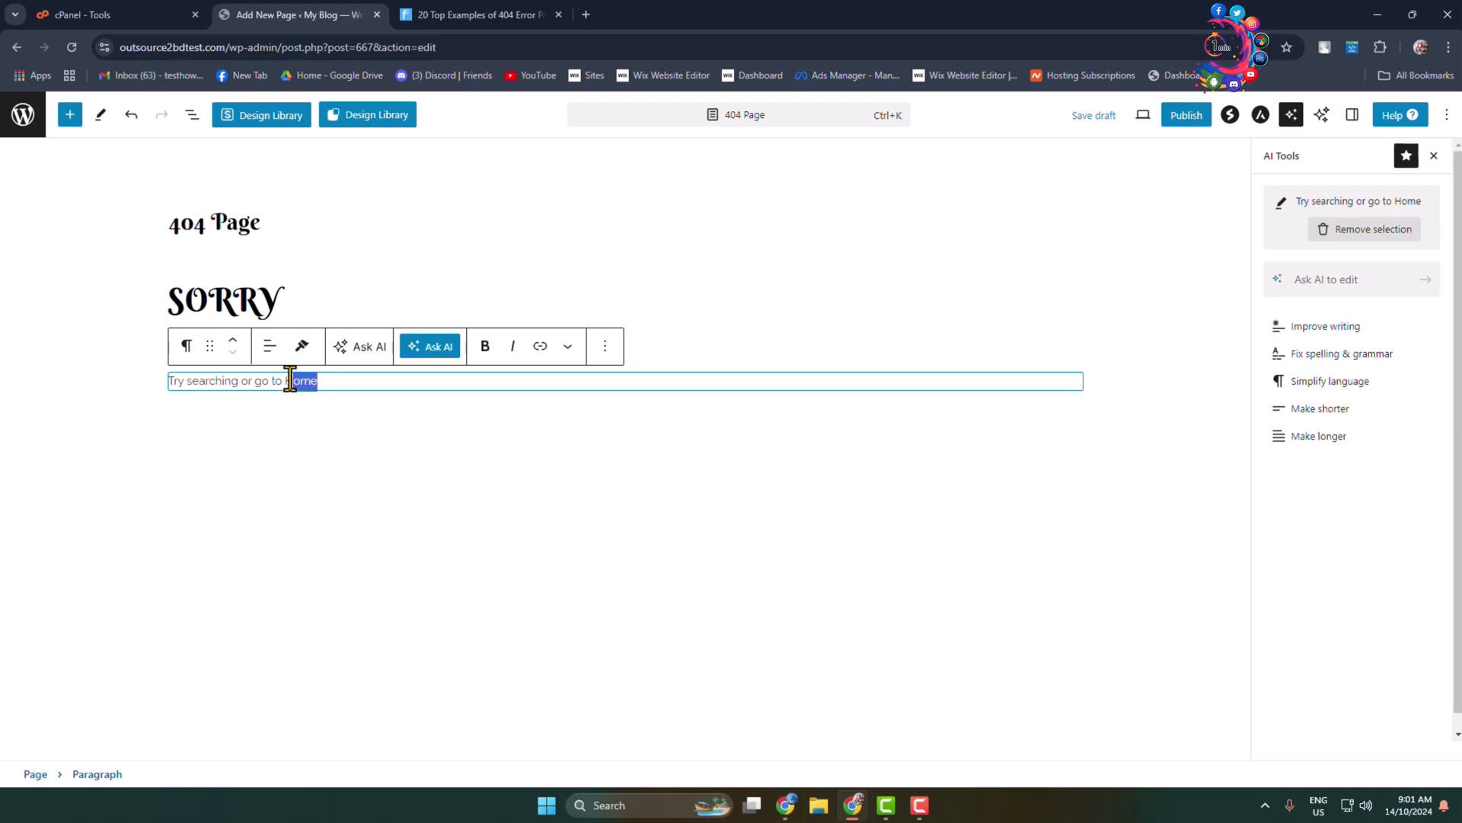
mouse_move(541, 346)
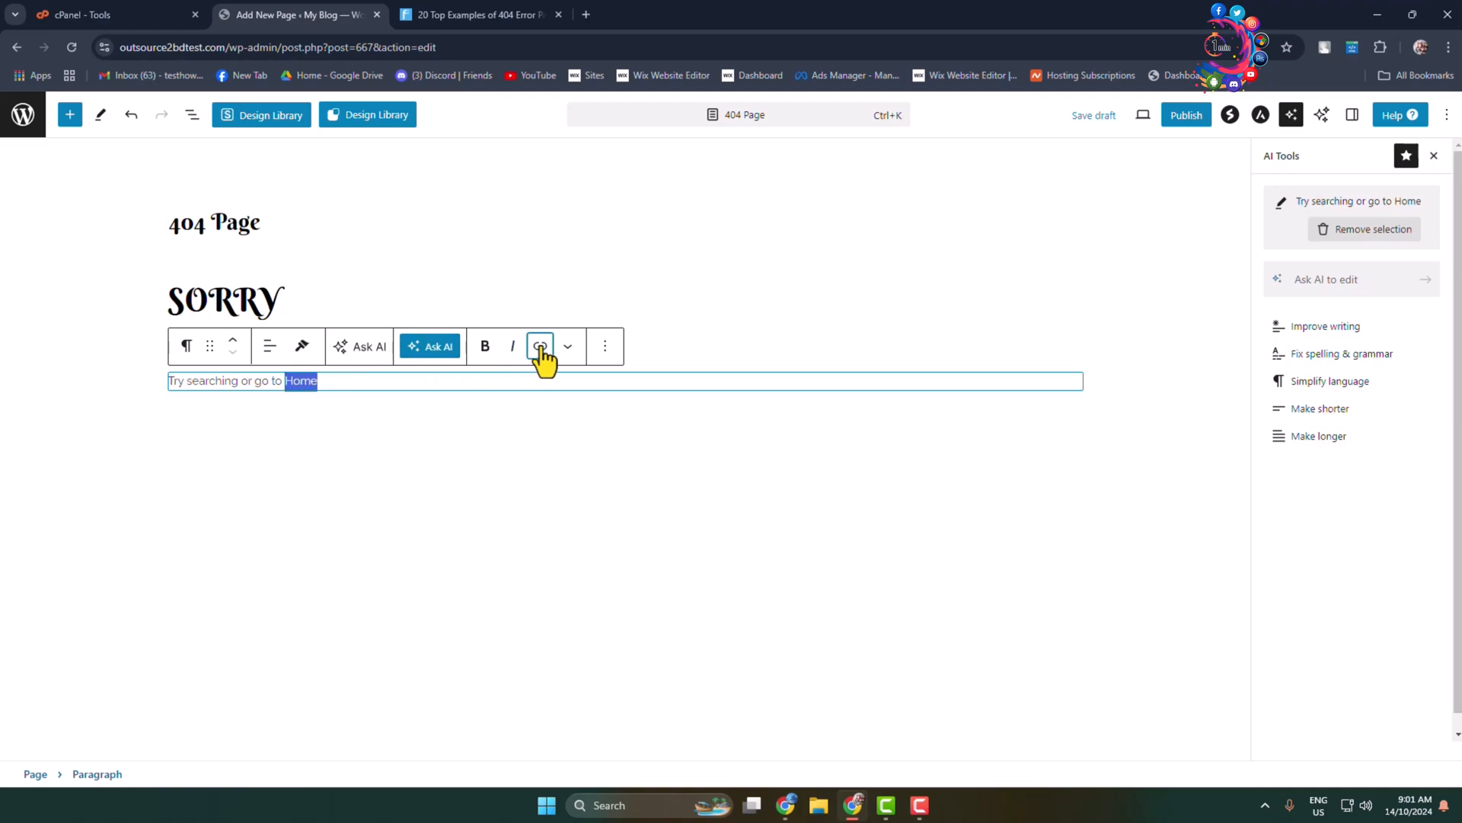
left_click(539, 346)
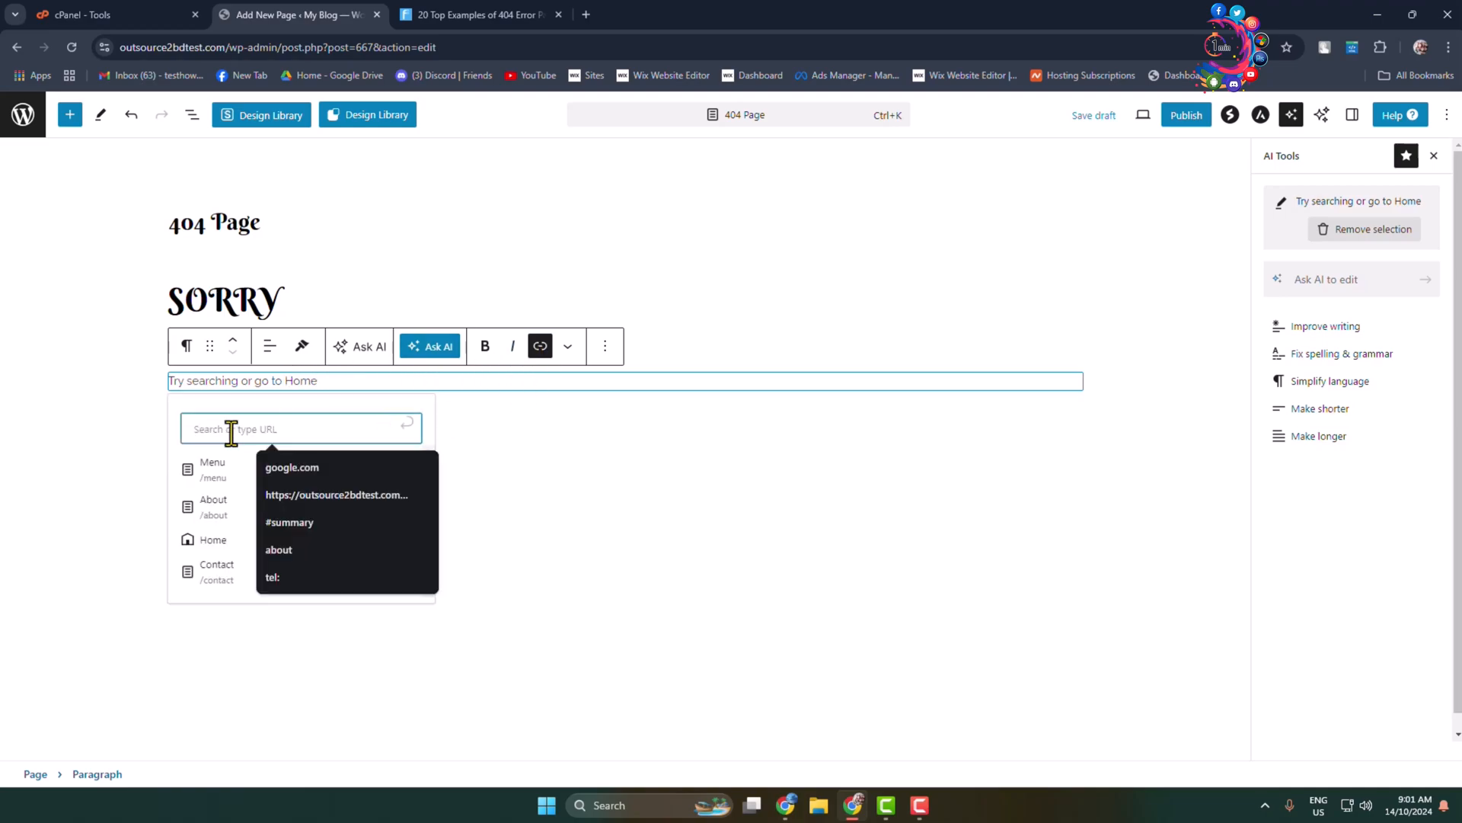
left_click(335, 493)
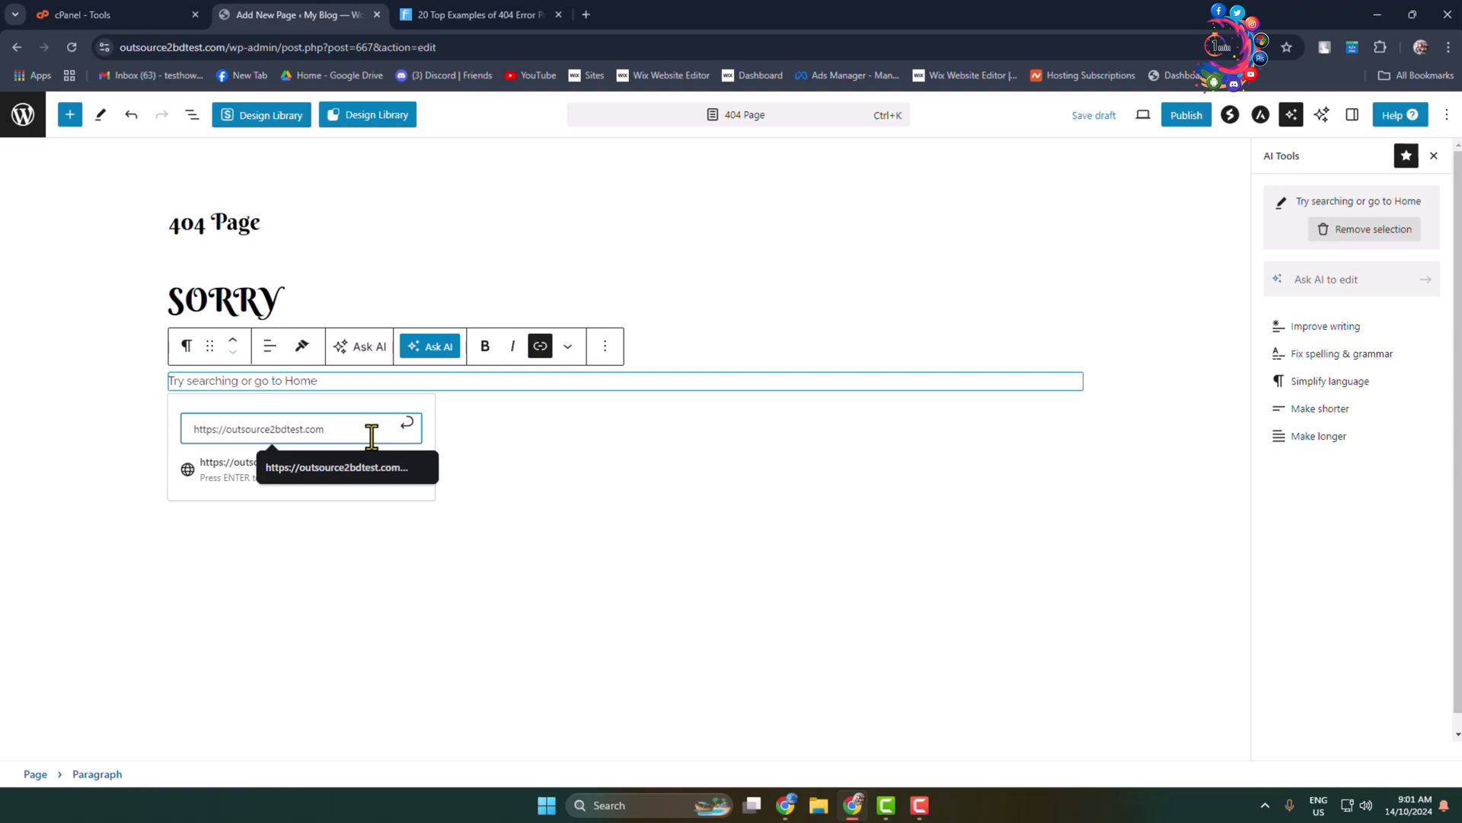
left_click(407, 428)
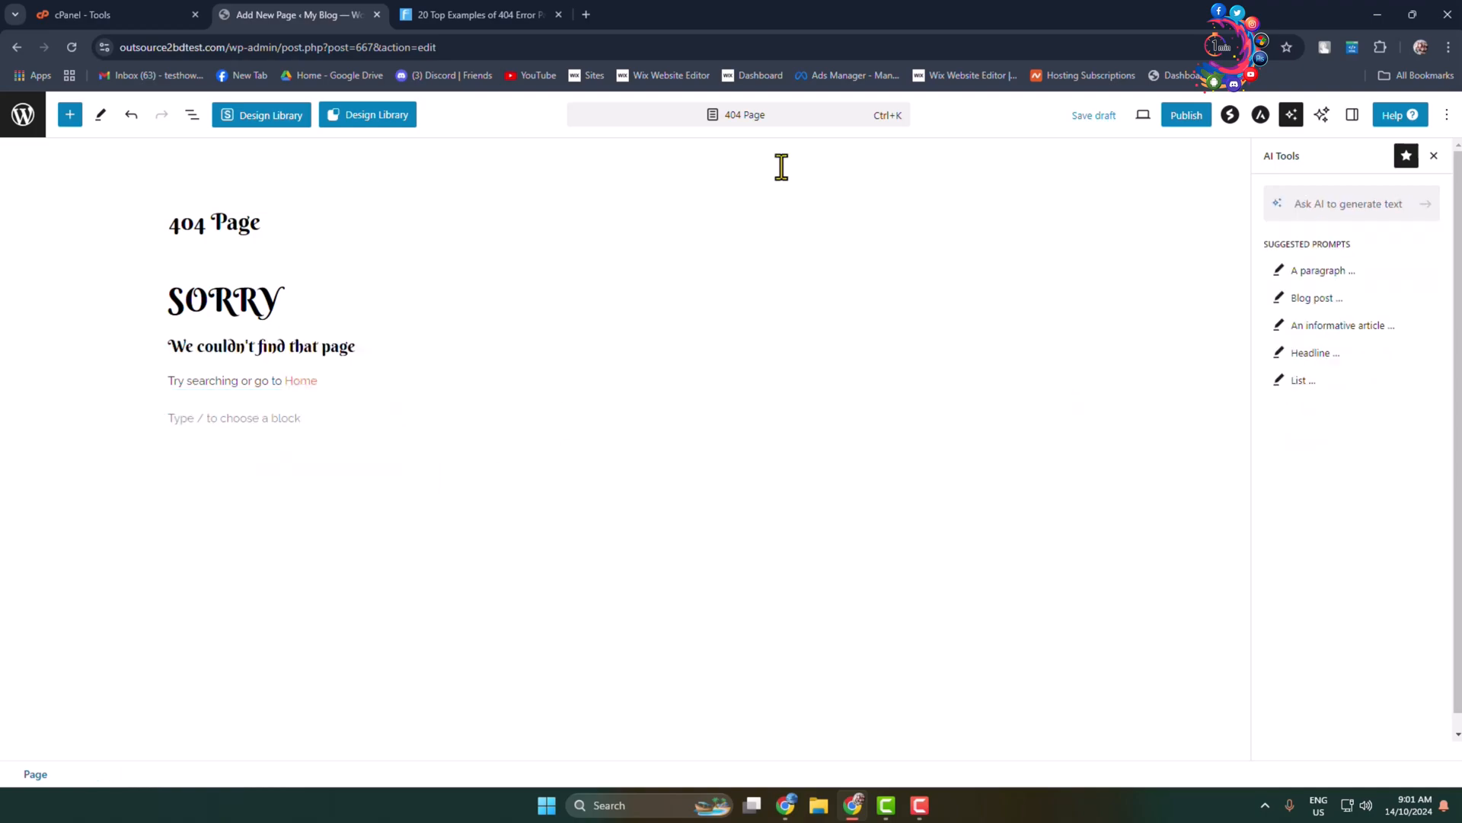
Publish the 404 Page so it is live with its own address.
left_click(1185, 115)
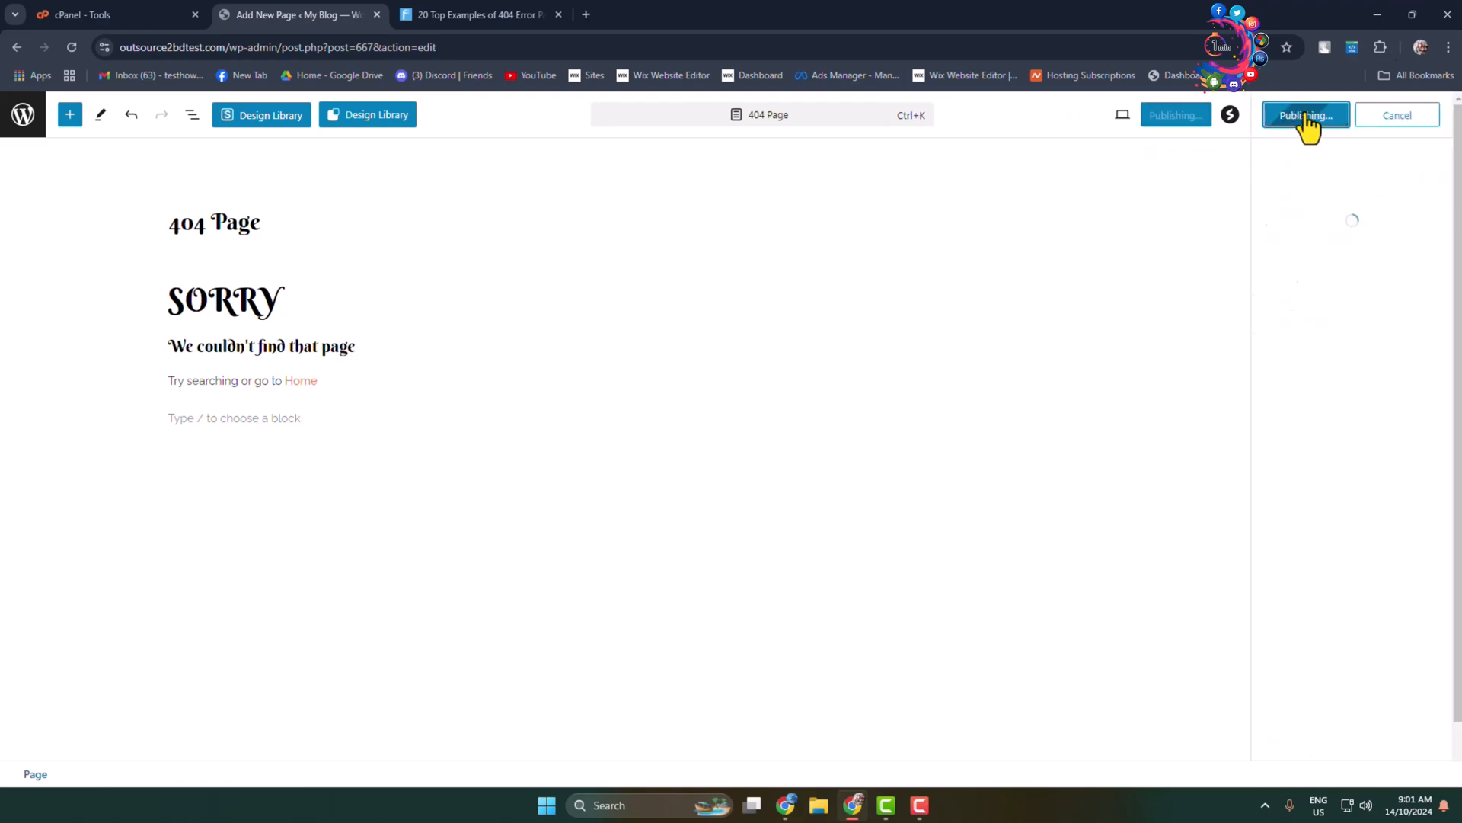
left_click(1305, 114)
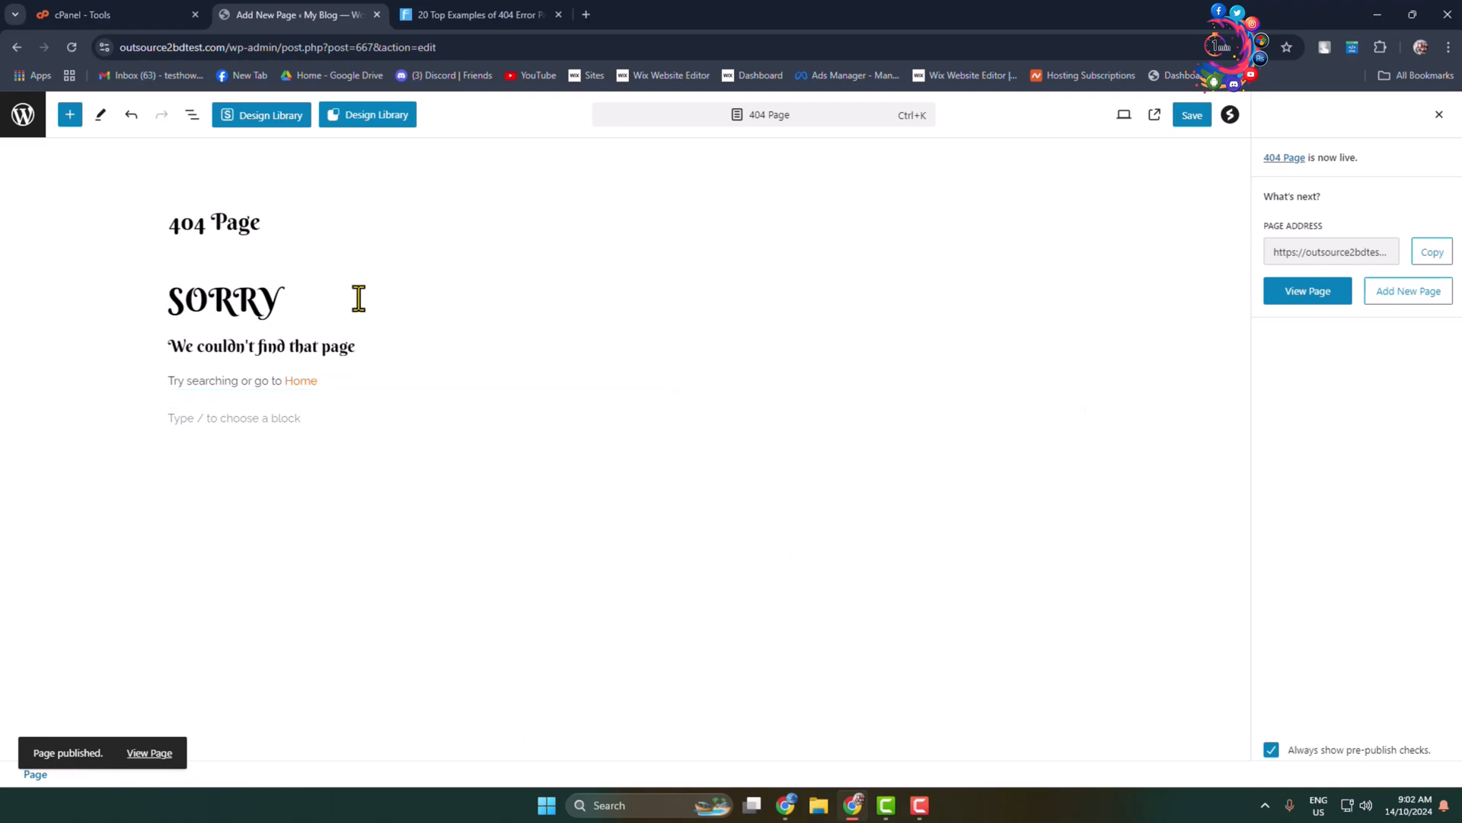
left_click(225, 301)
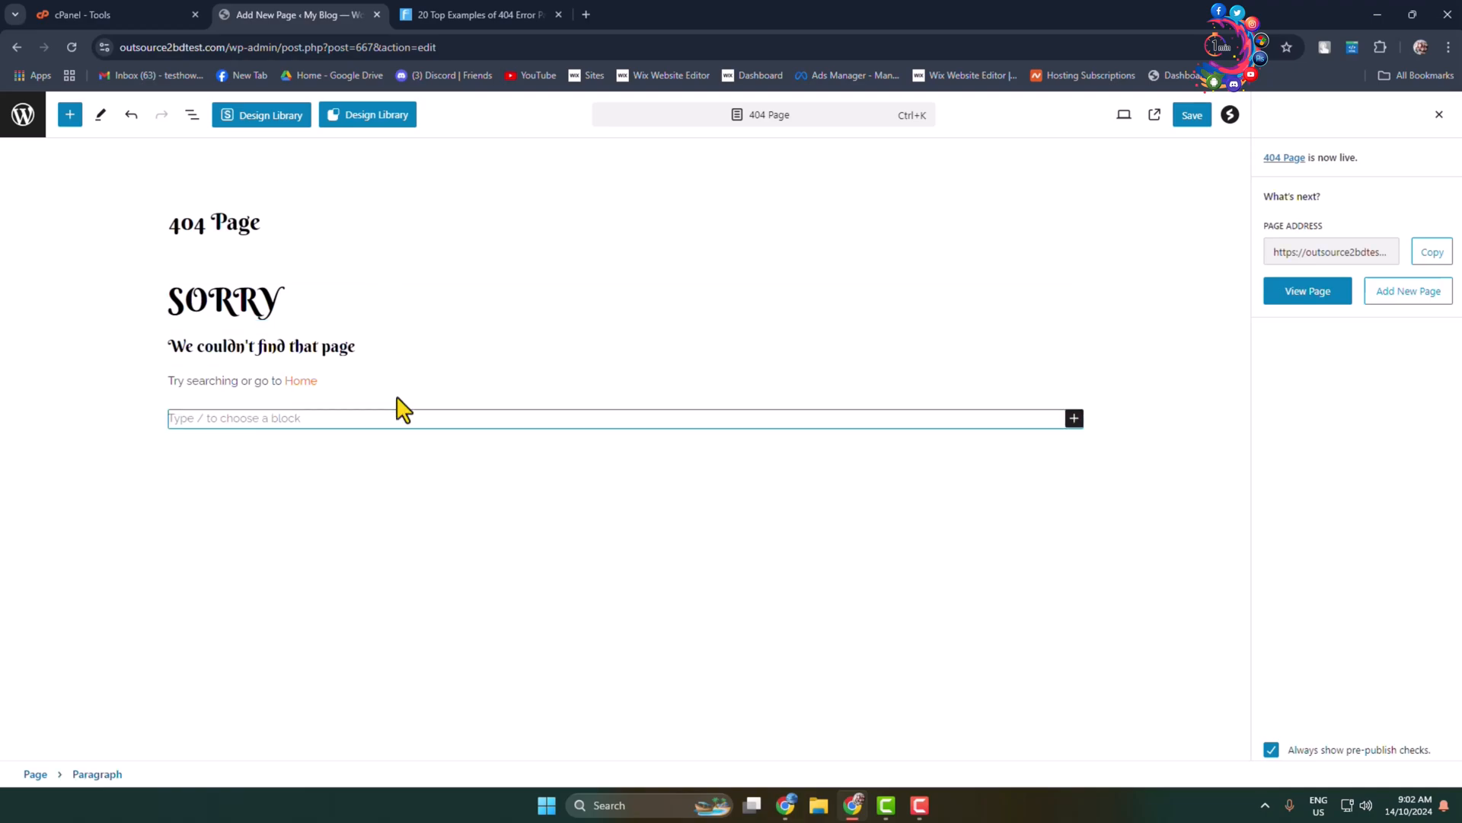
mouse_move(1177, 230)
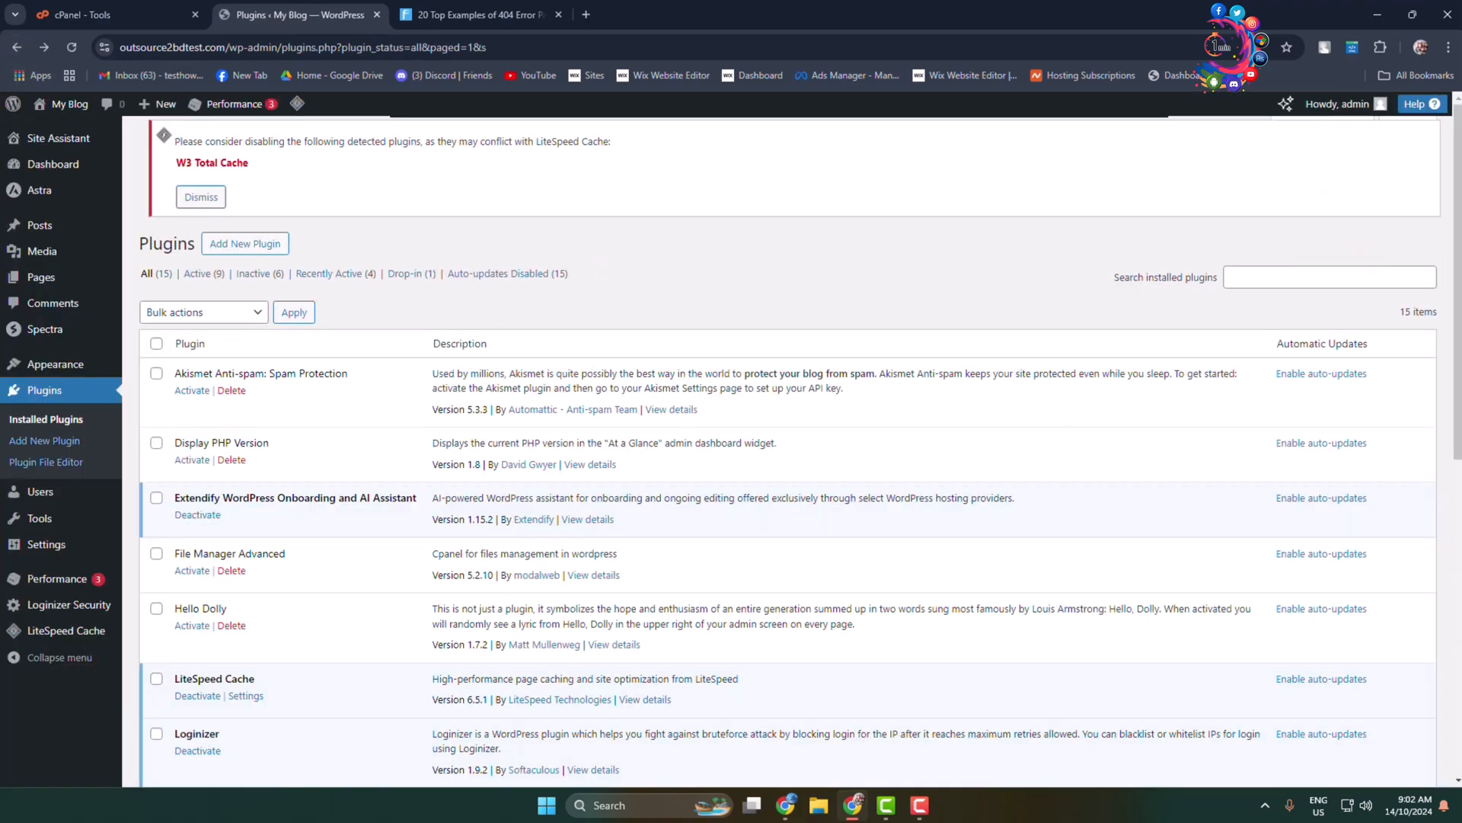
mouse_move(55, 364)
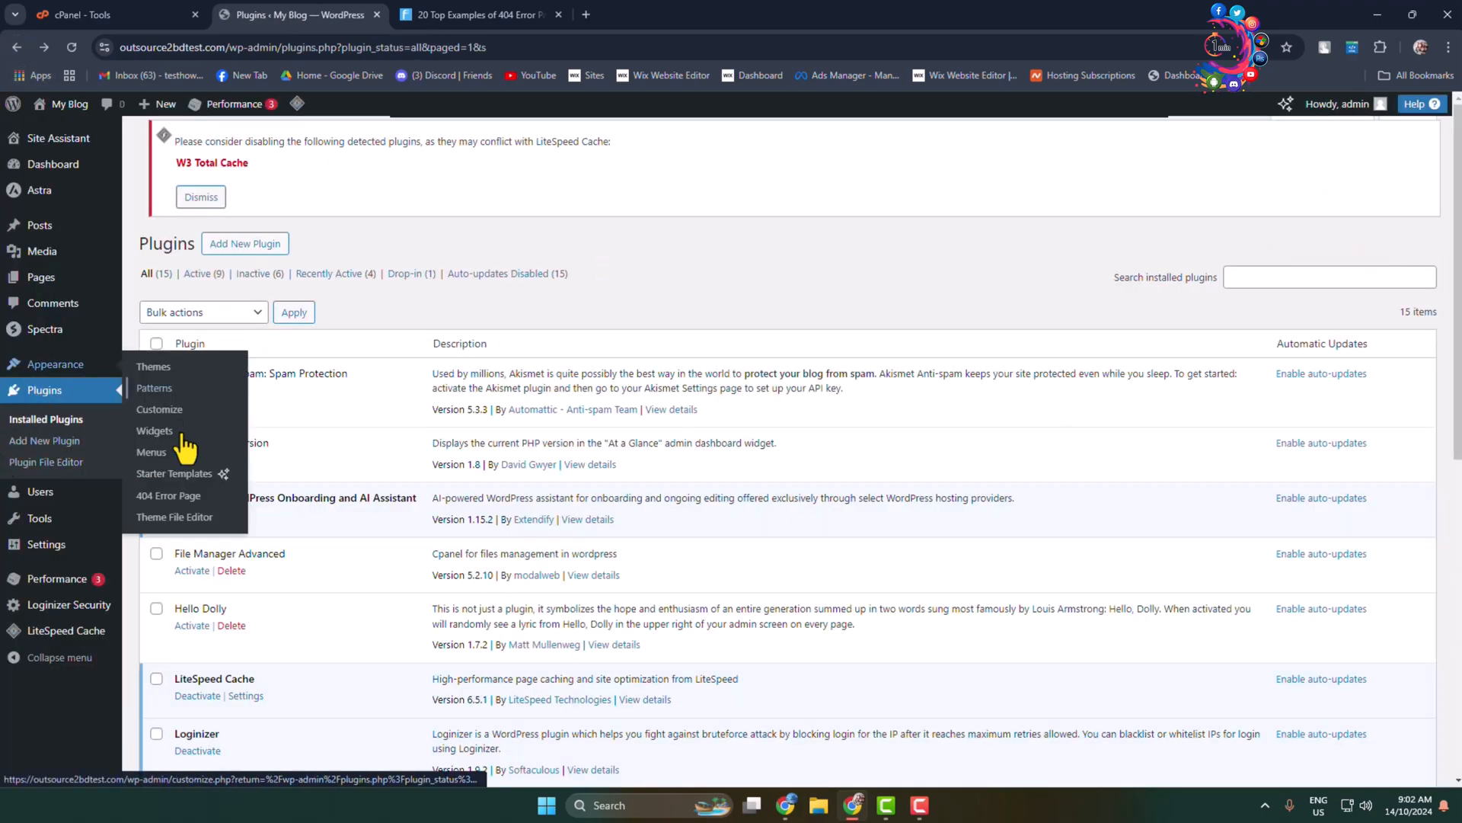
mouse_move(168, 495)
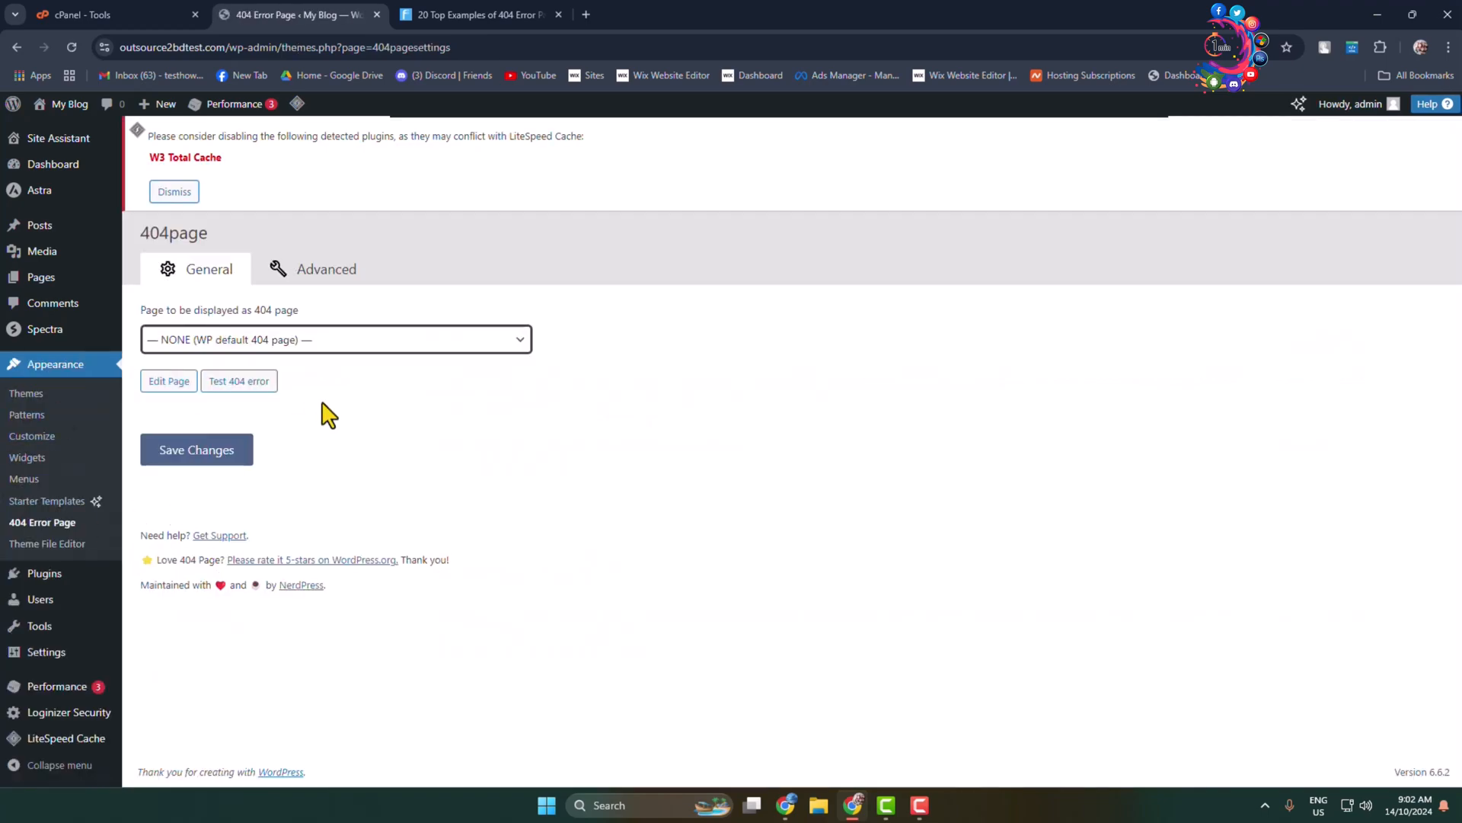
mouse_move(383, 382)
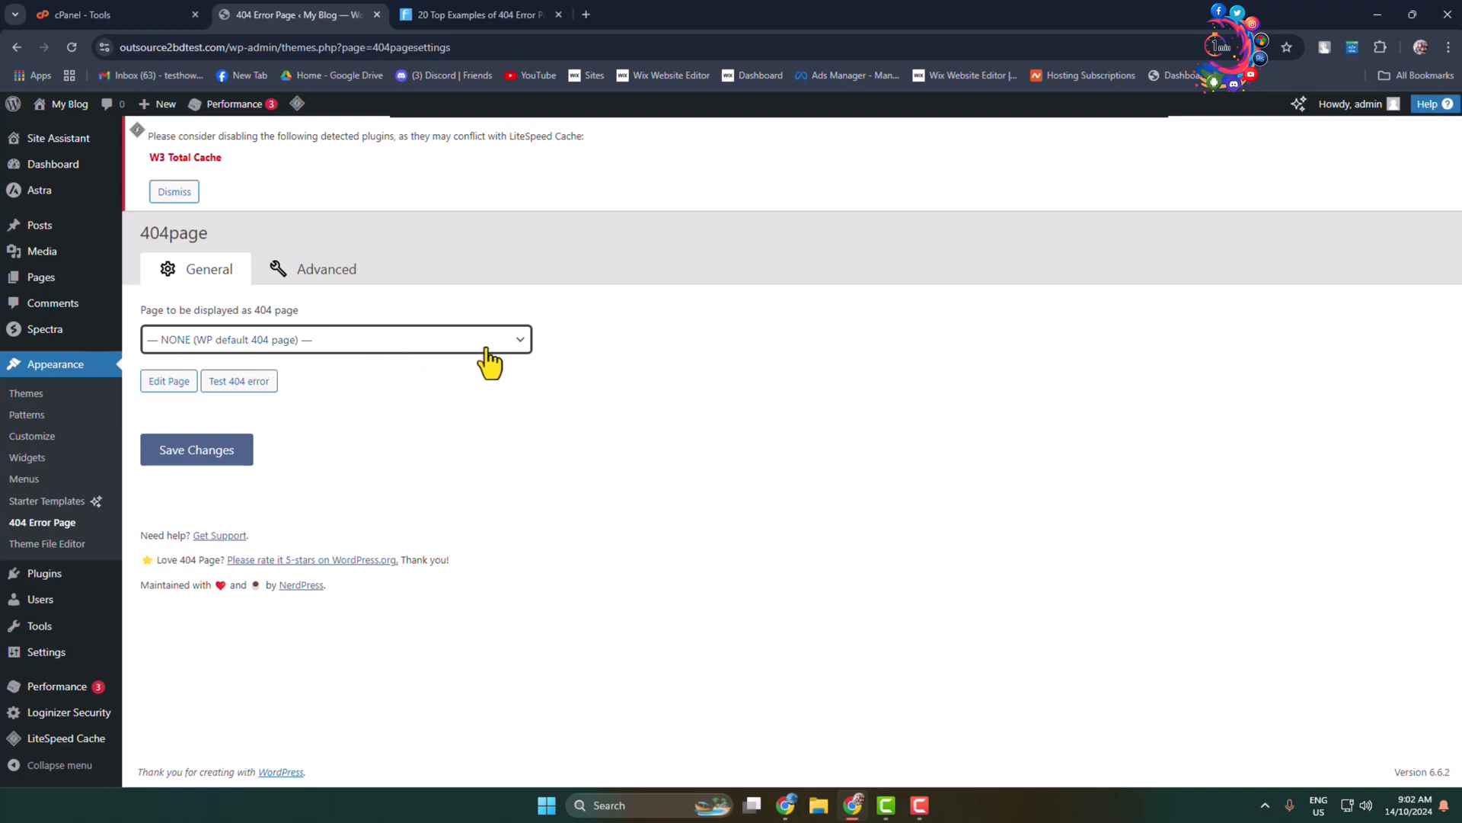
Select 404 Page as the page displayed for missing addresses in the 404 Error Page settings.
left_click(334, 339)
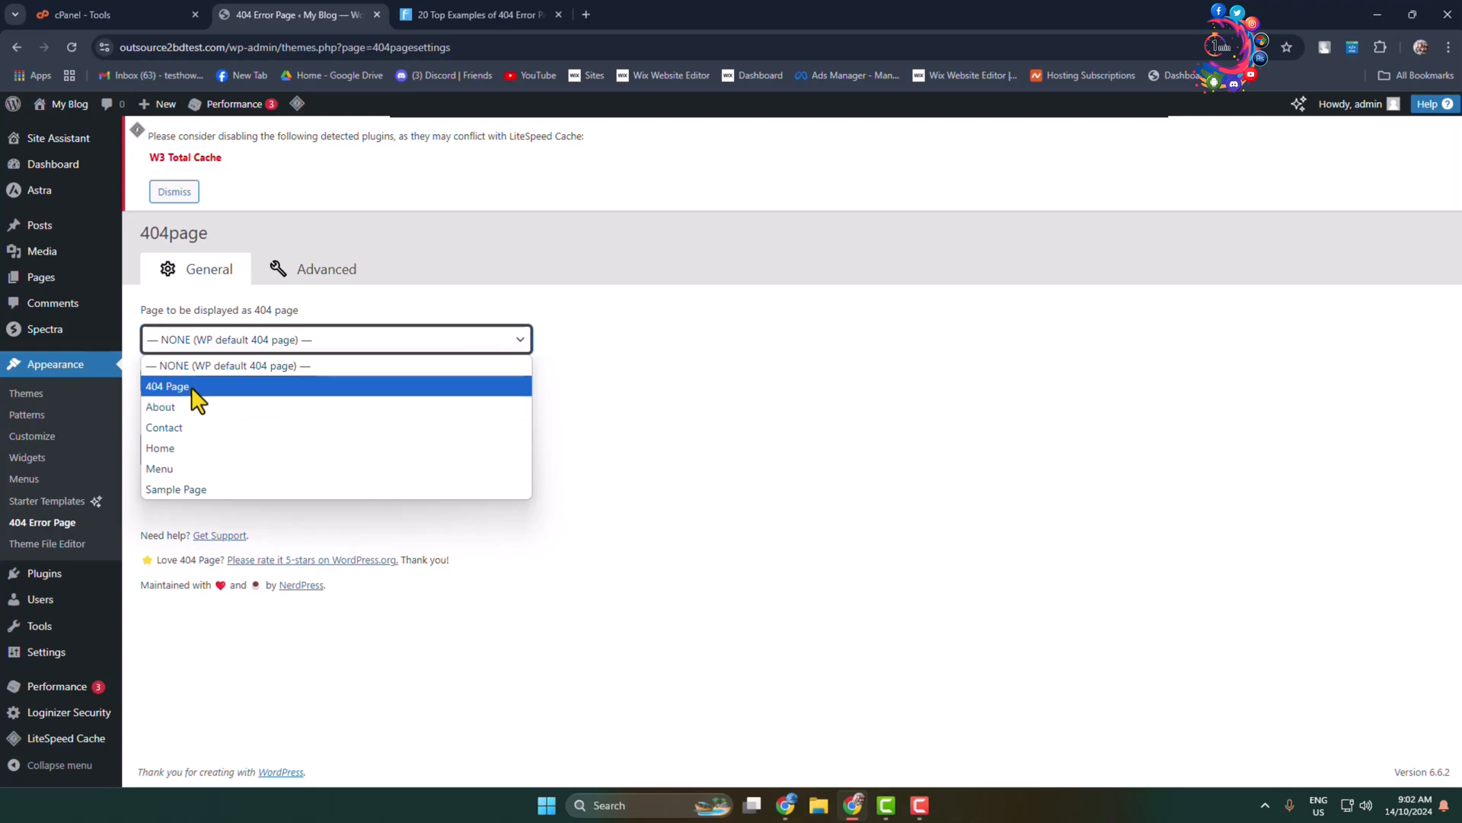
mouse_move(198, 410)
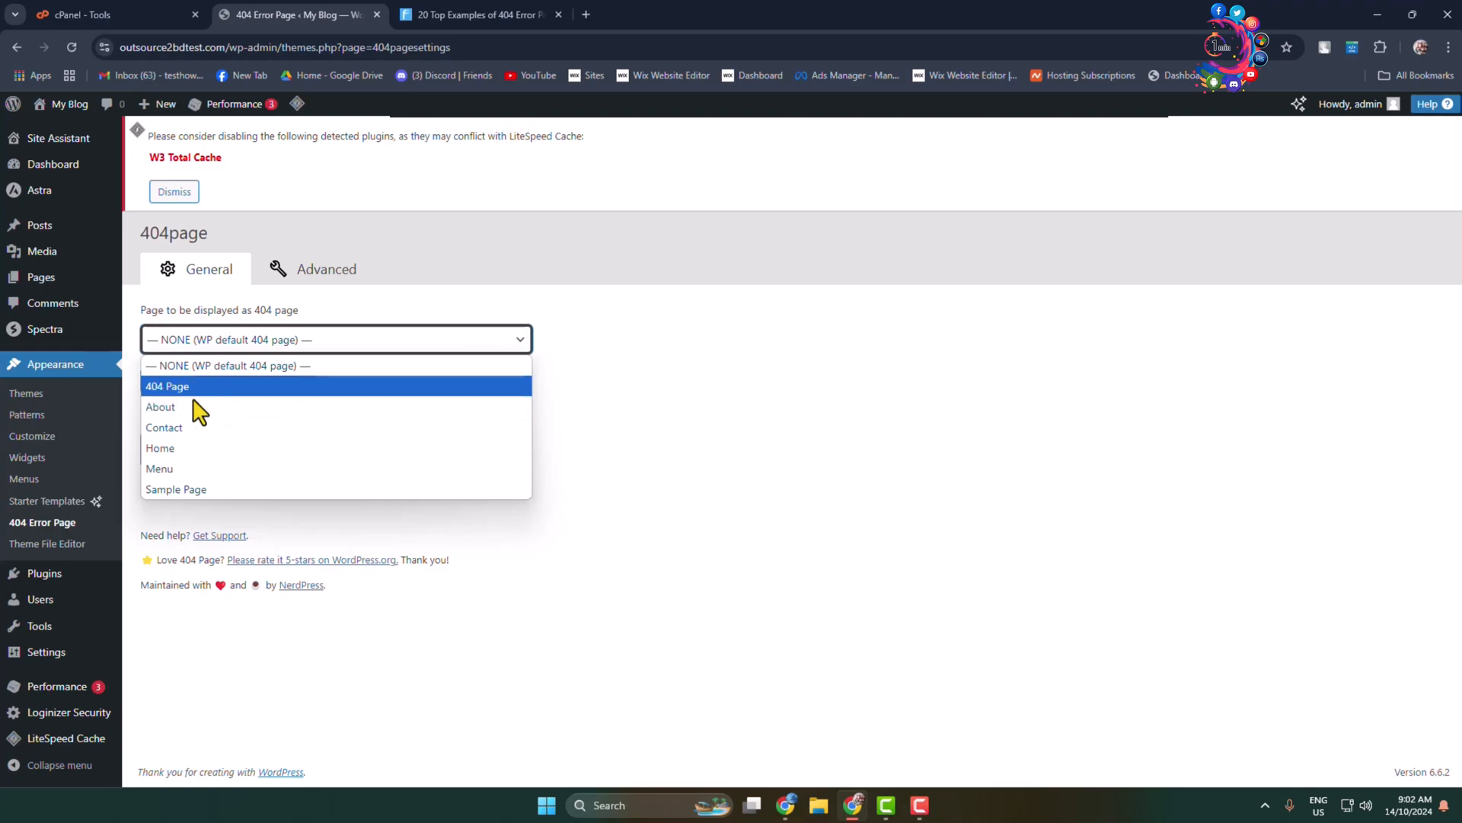
left_click(167, 385)
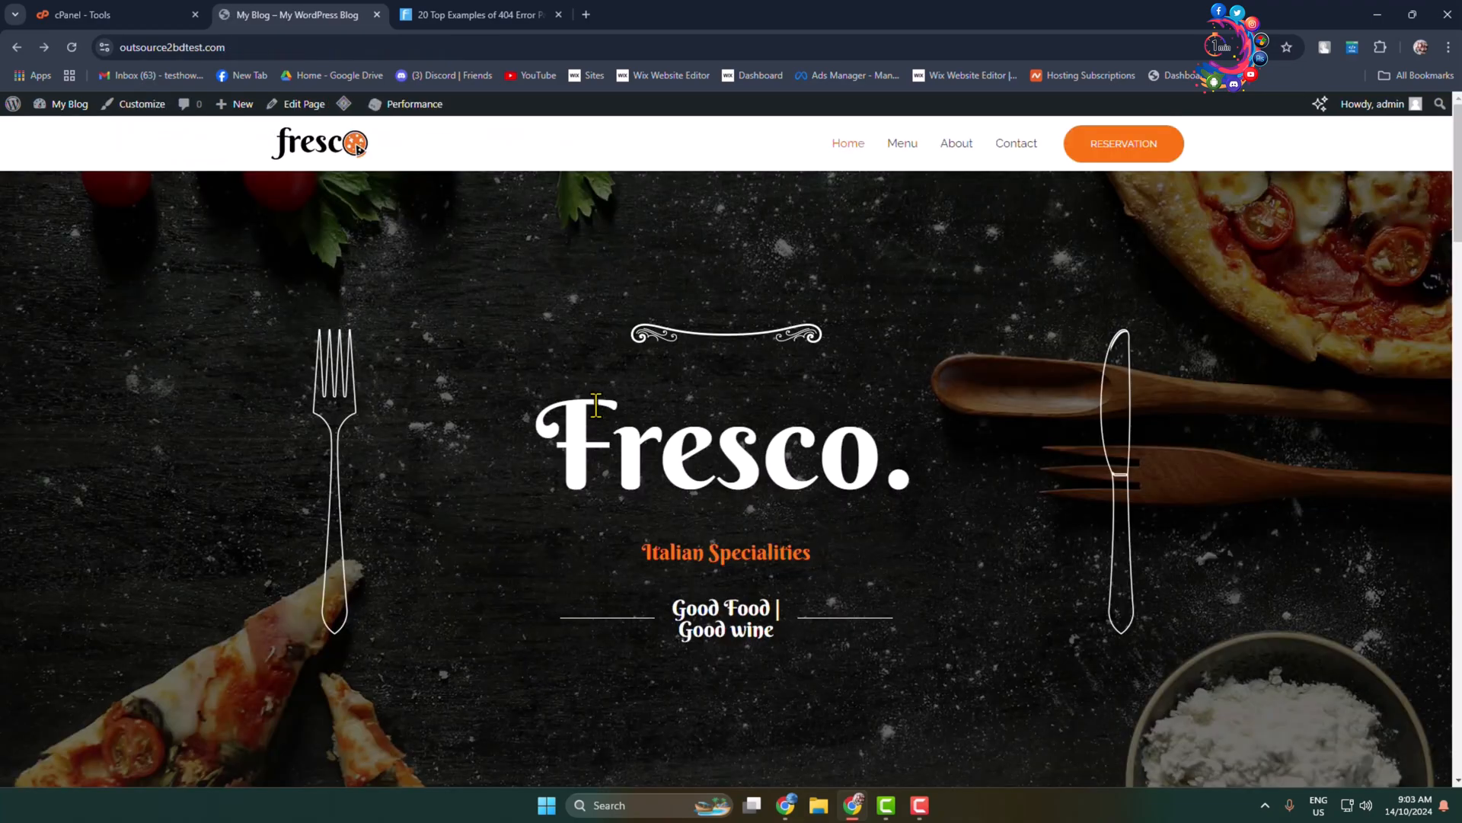
Visit the nonexistent address /skdks on the site to confirm the custom SORRY 404 page appears.
left_click(172, 48)
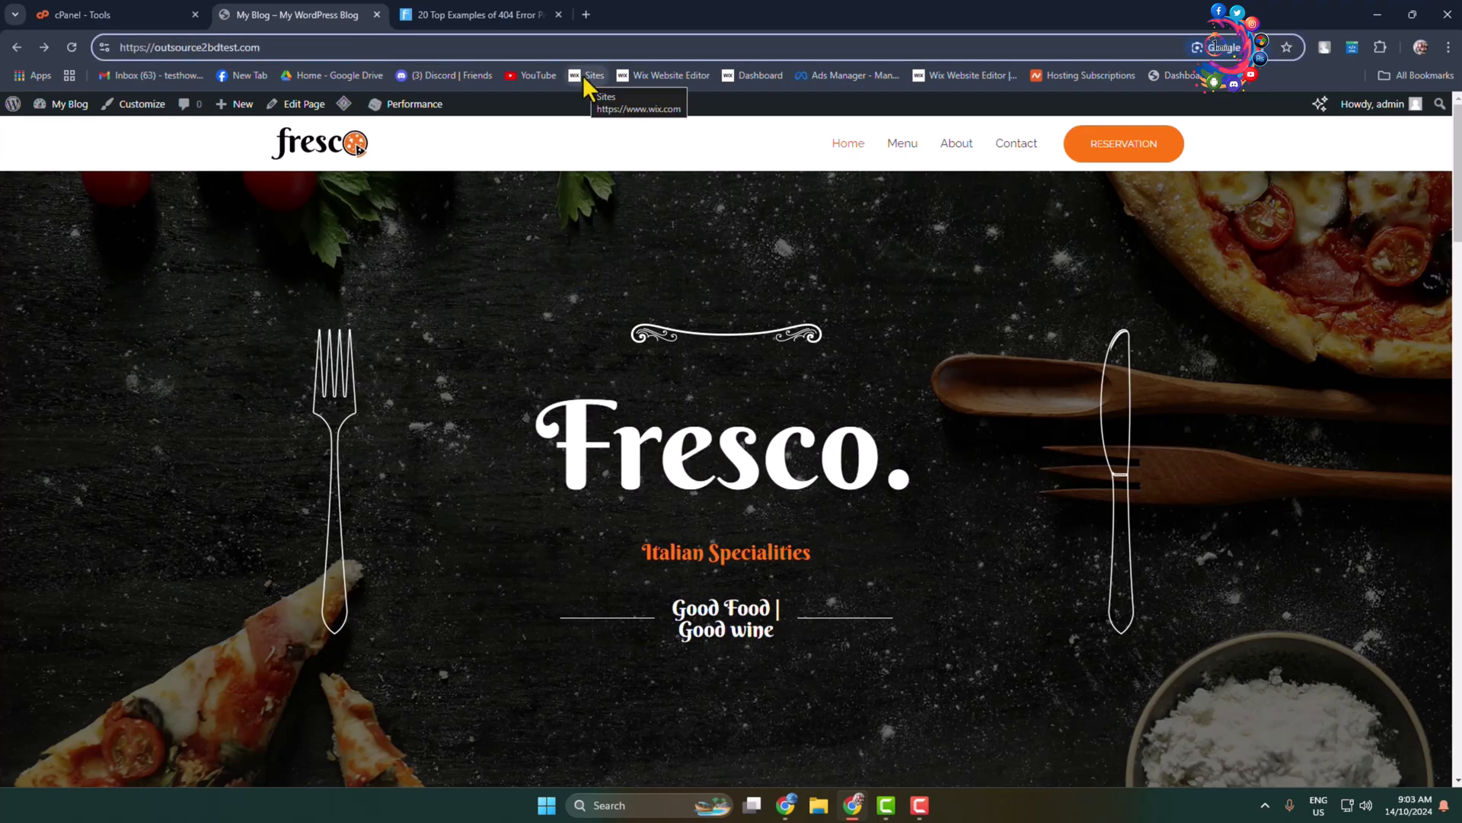
type("/s")
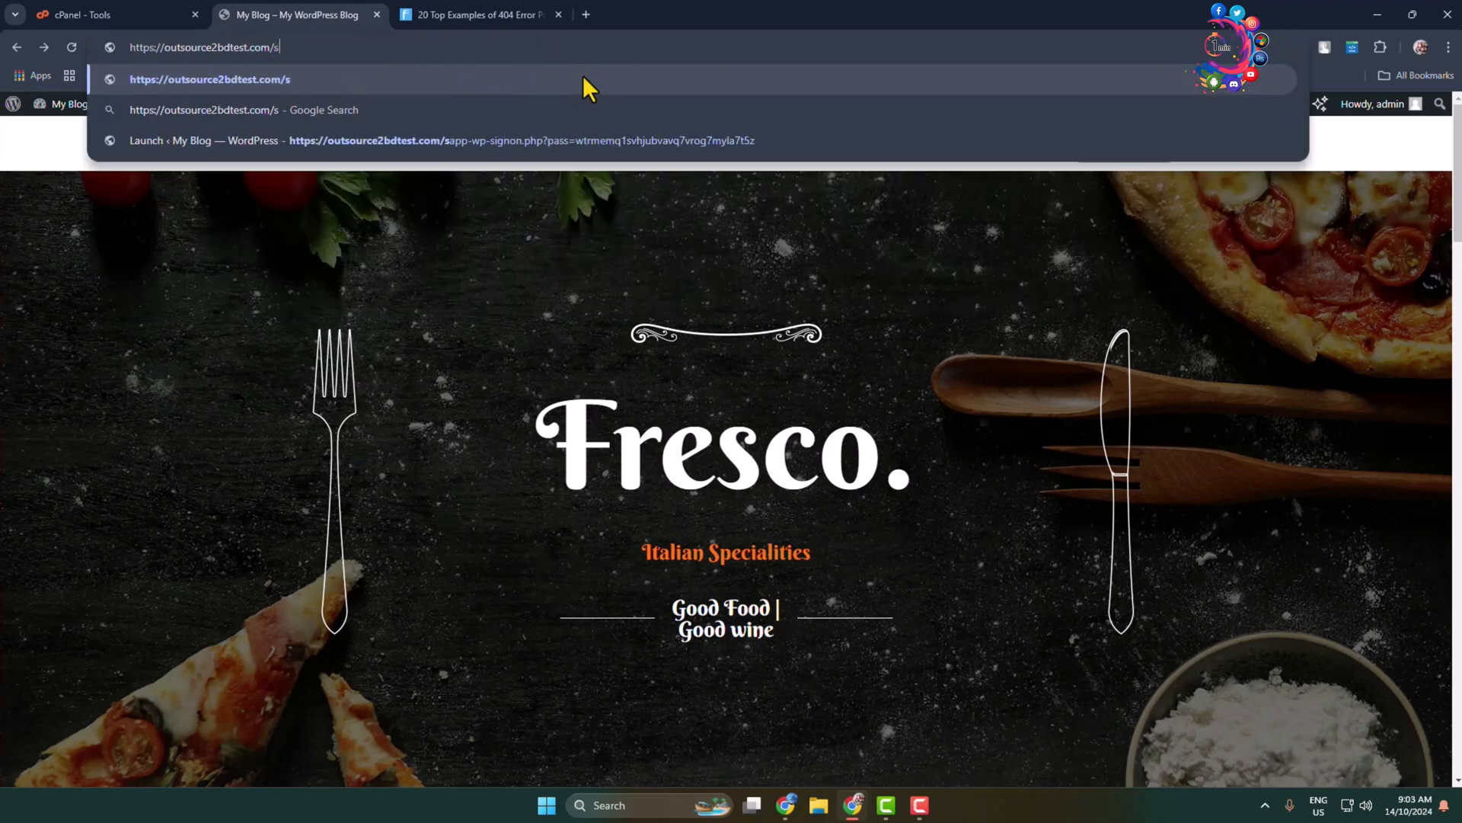
type("kdks")
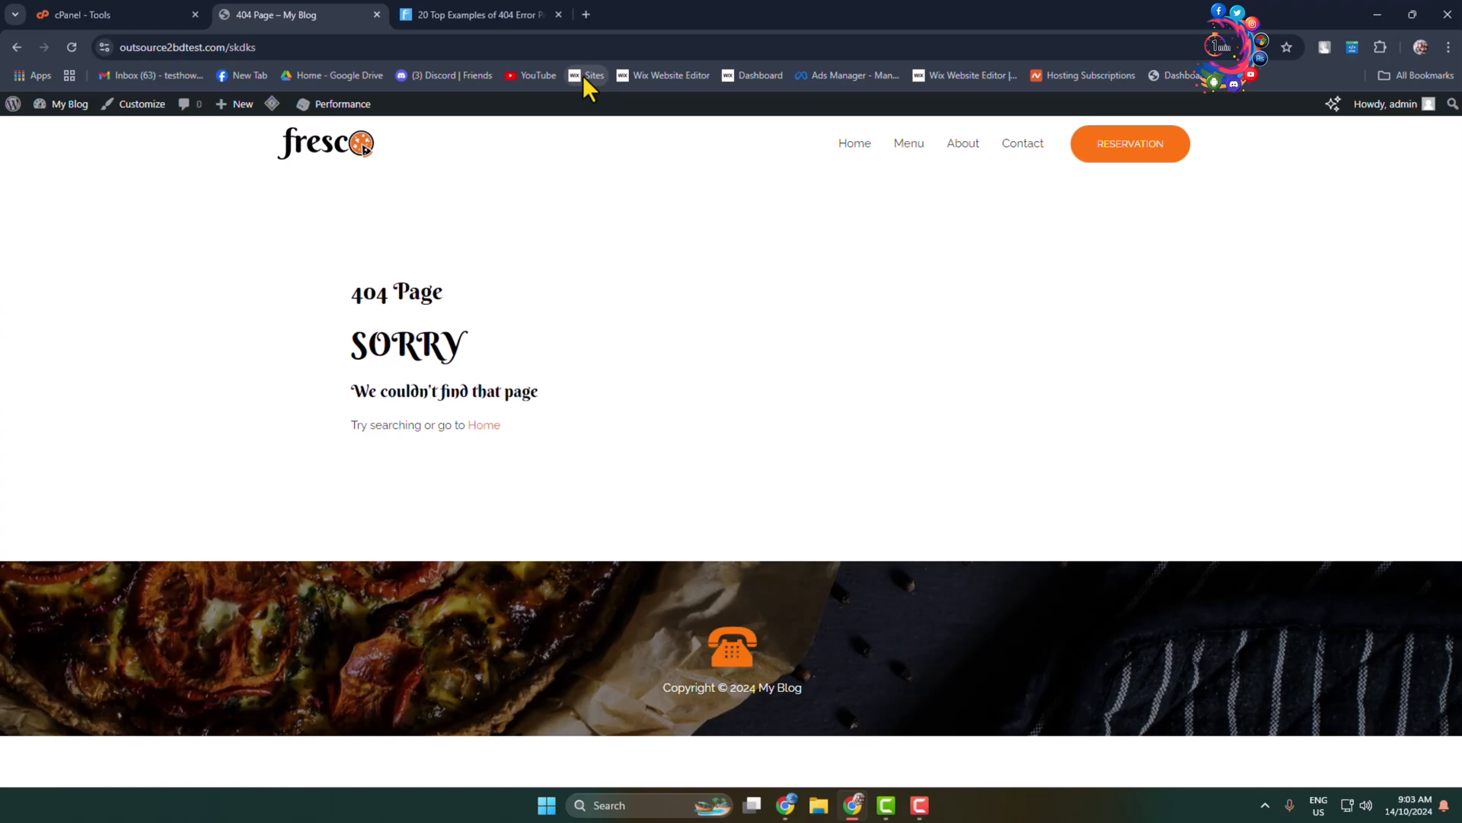
mouse_move(519, 434)
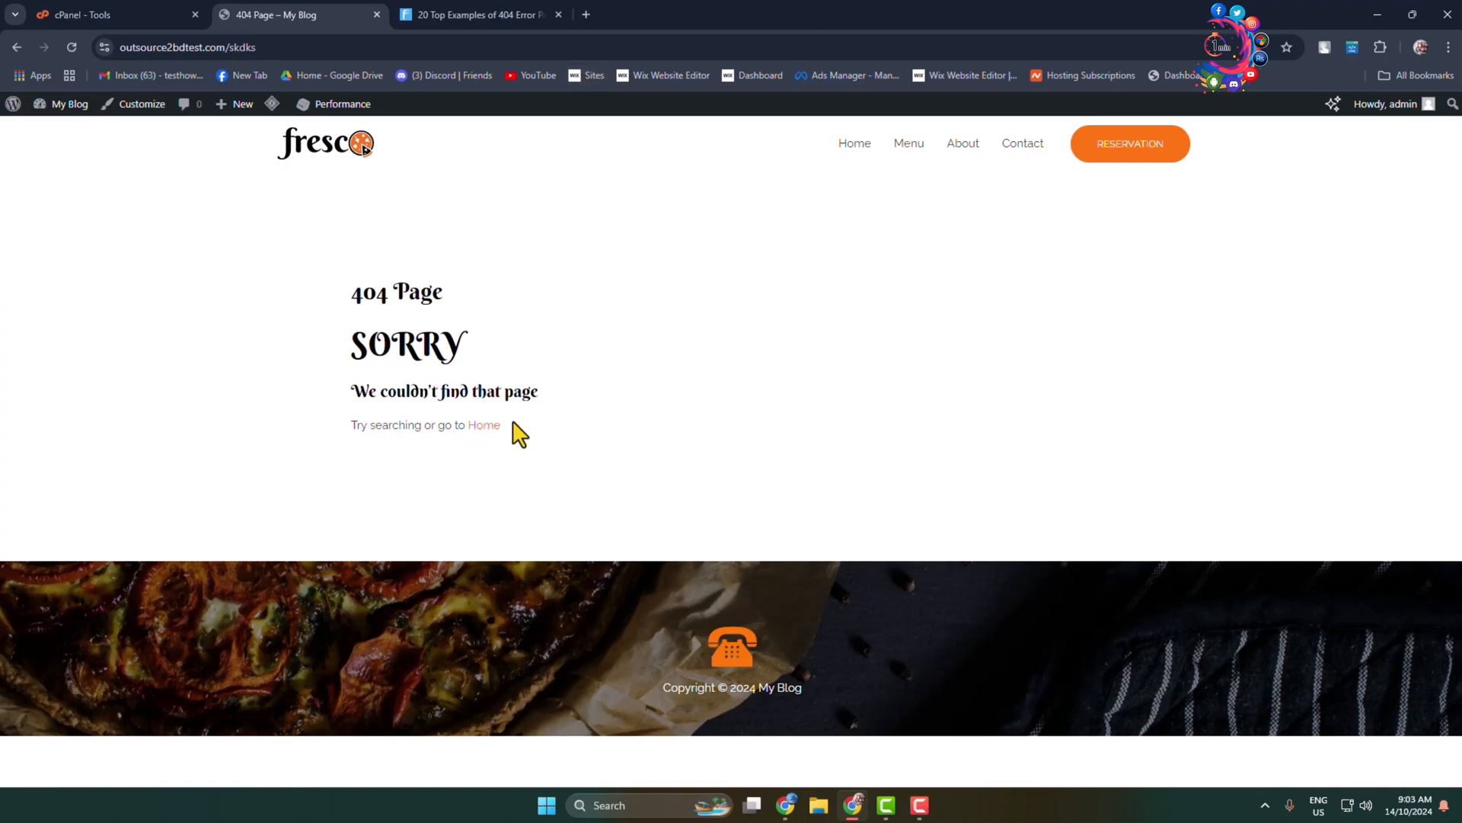
mouse_move(480, 439)
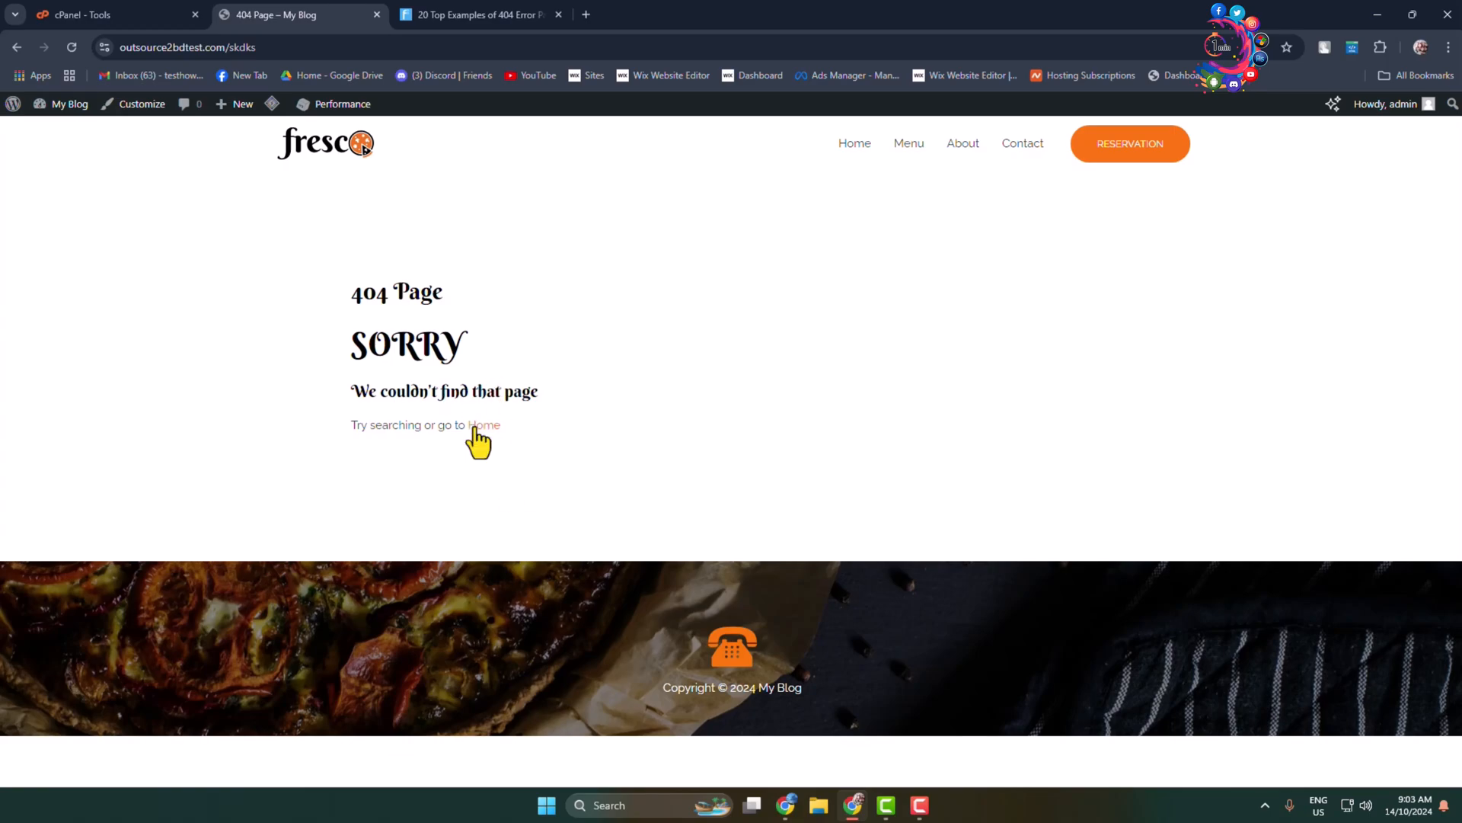